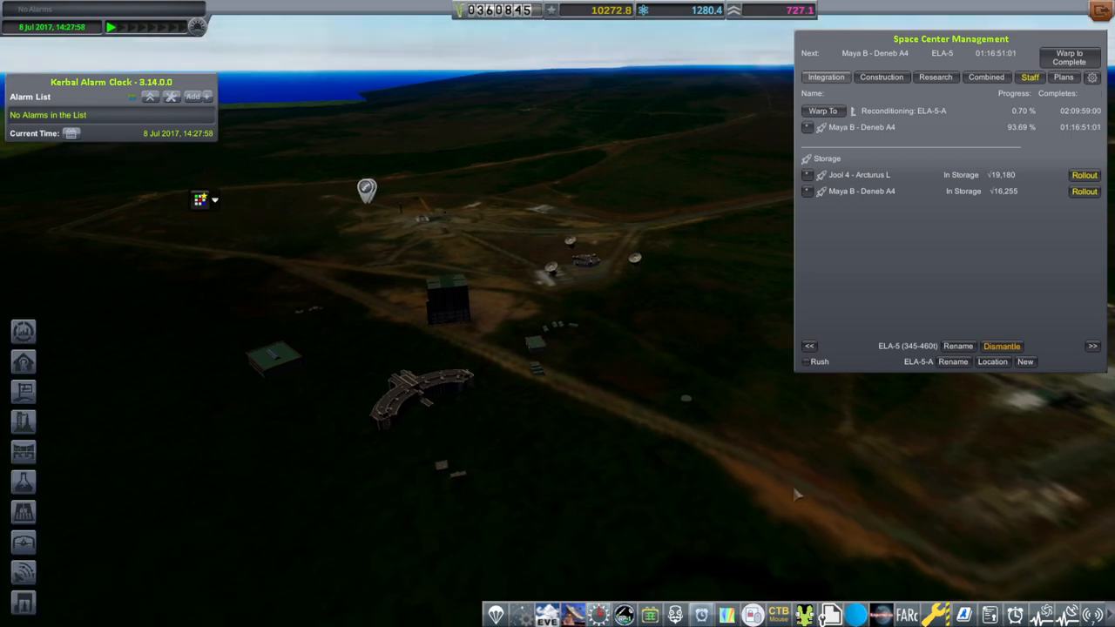
mouse_move(835, 211)
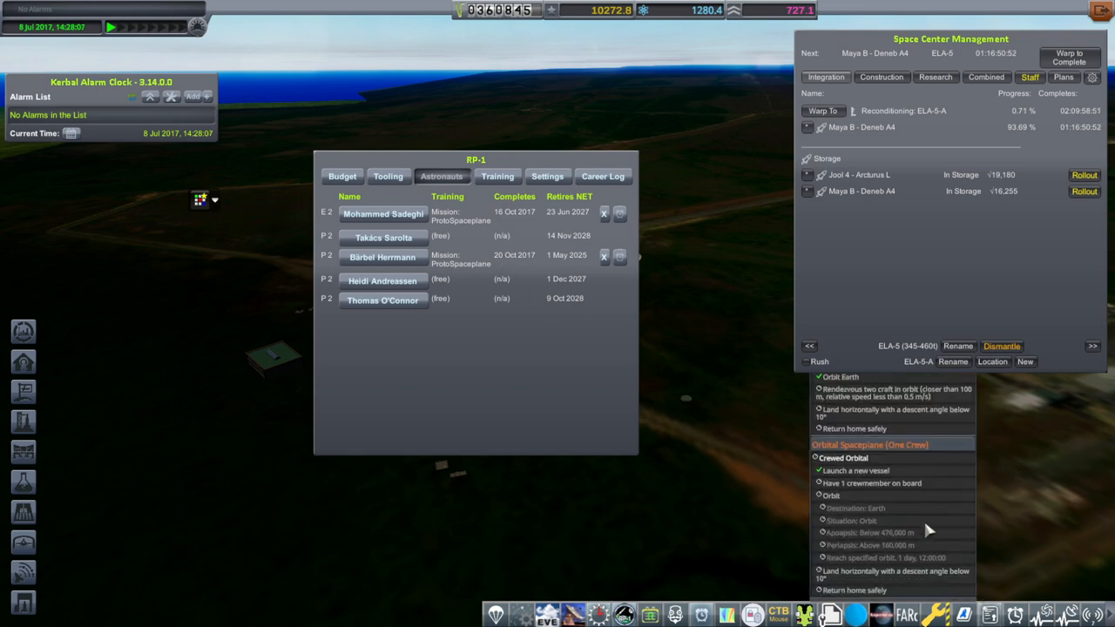
Scroll down the Contracts list to read the First Space Station and crewed spaceplane objectives.
scroll("down", 3)
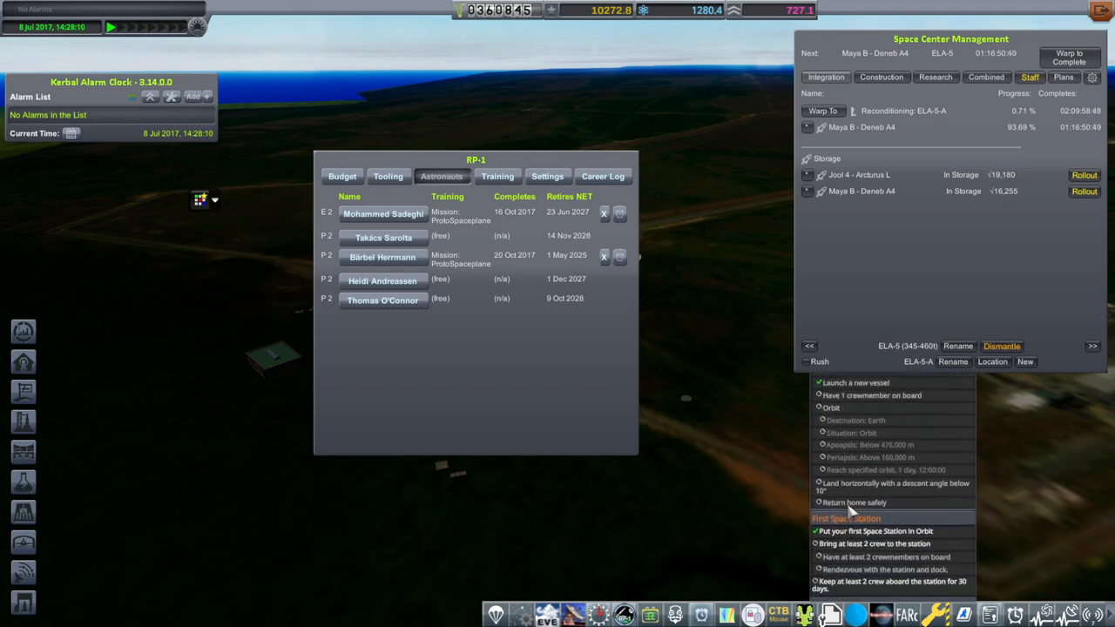
scroll("down", 3)
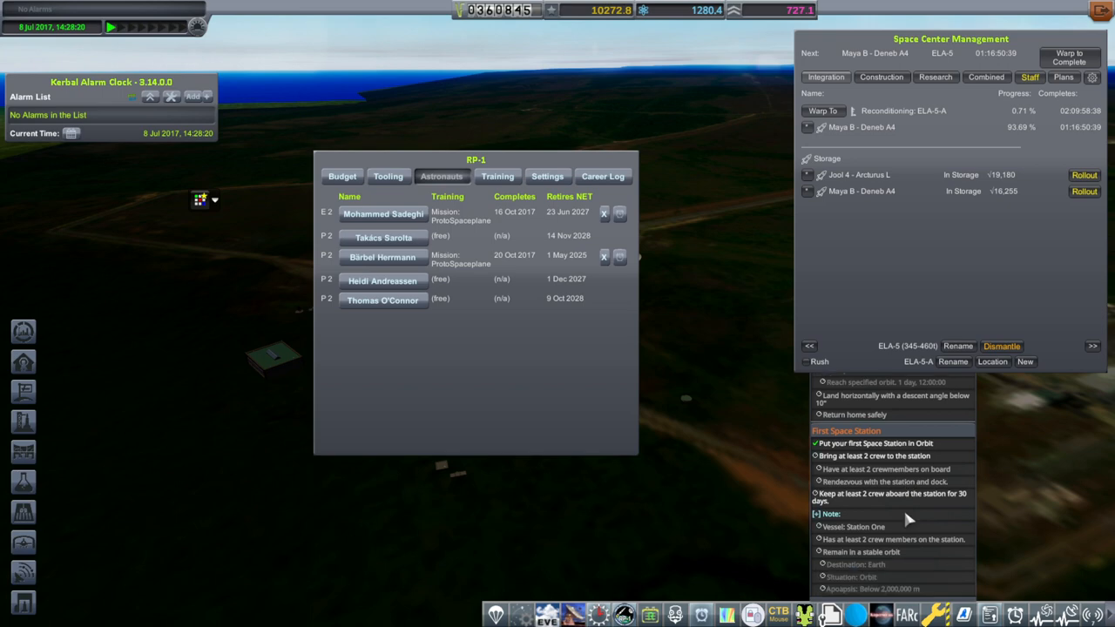
mouse_move(926, 526)
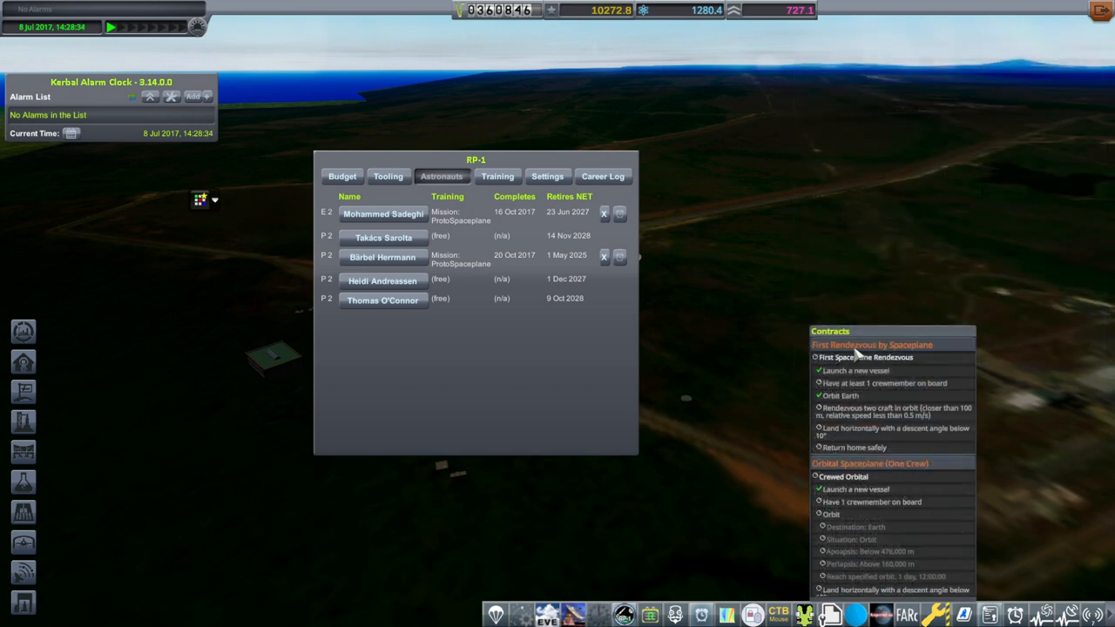
mouse_move(926, 385)
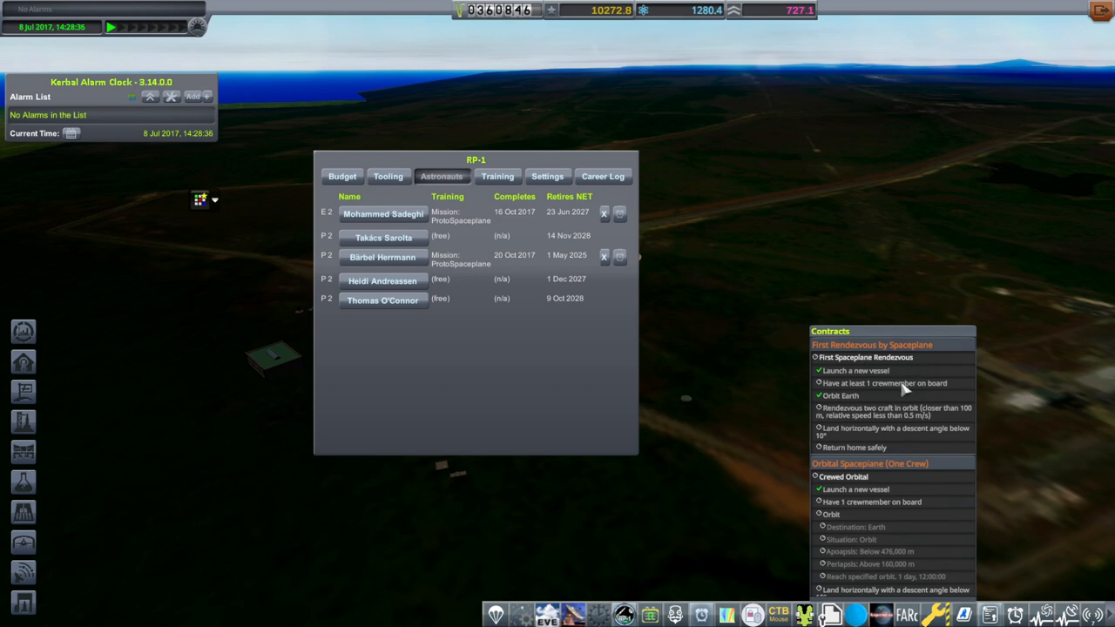
mouse_move(896, 414)
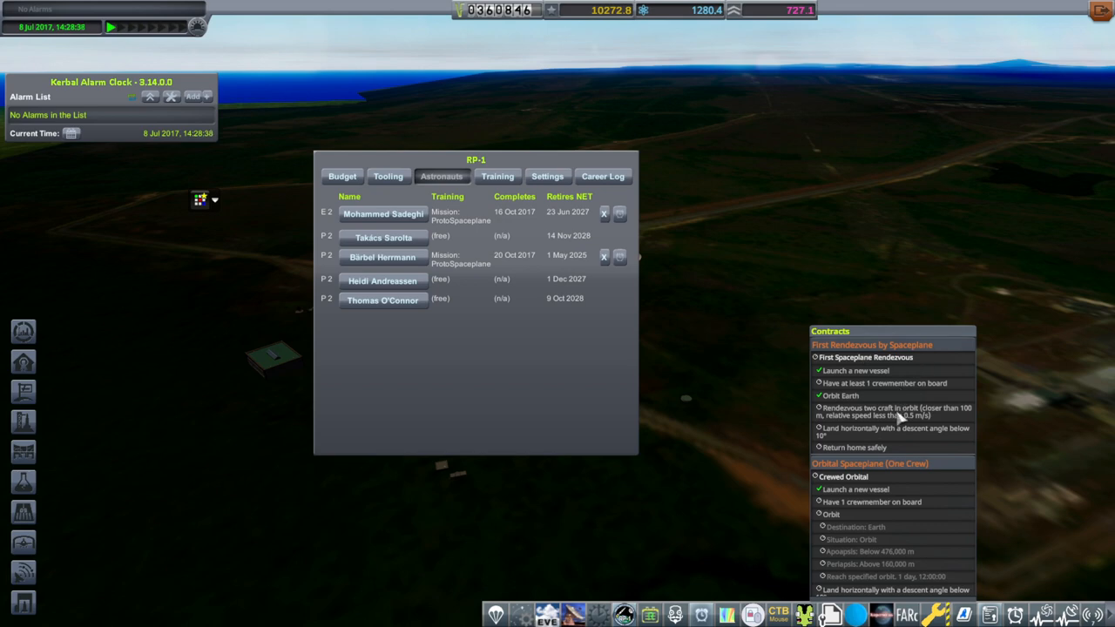
mouse_move(880, 414)
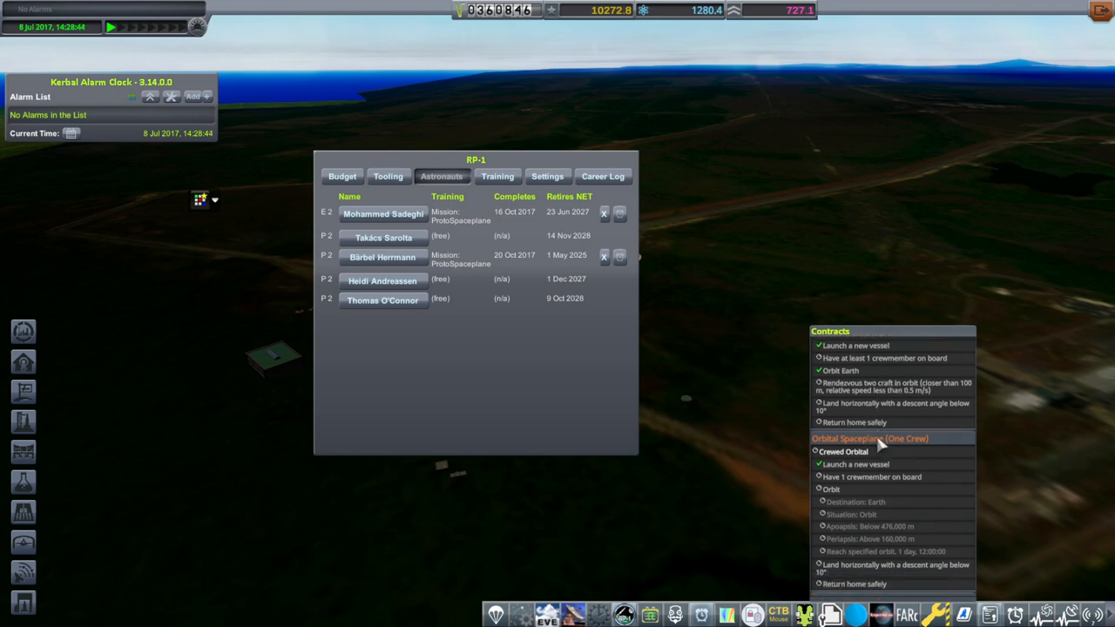
scroll("down", 3)
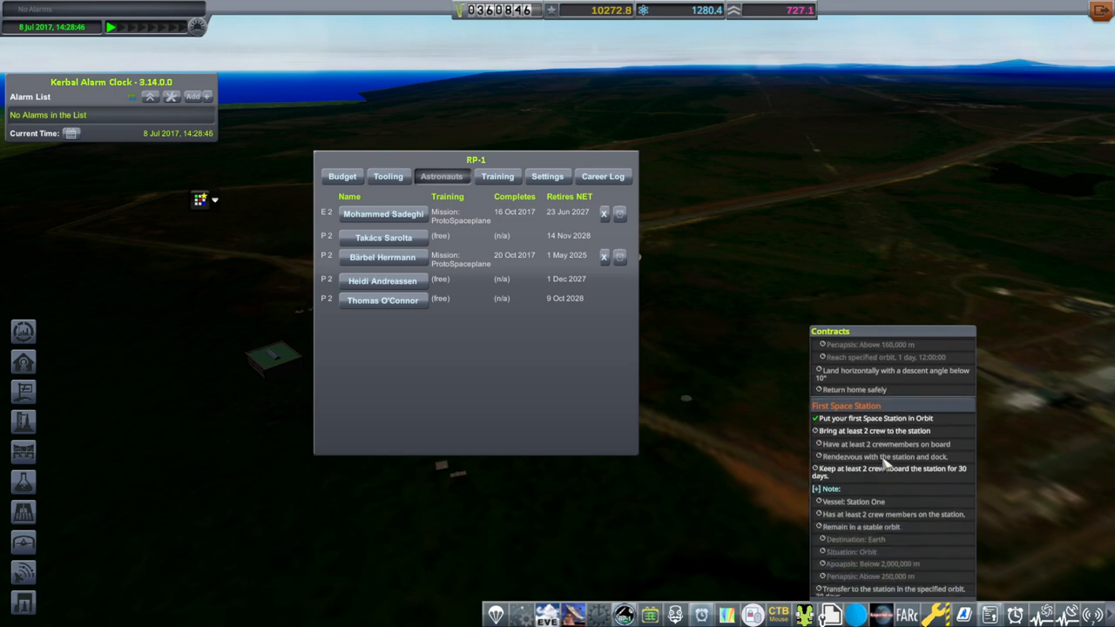
scroll("down", 3)
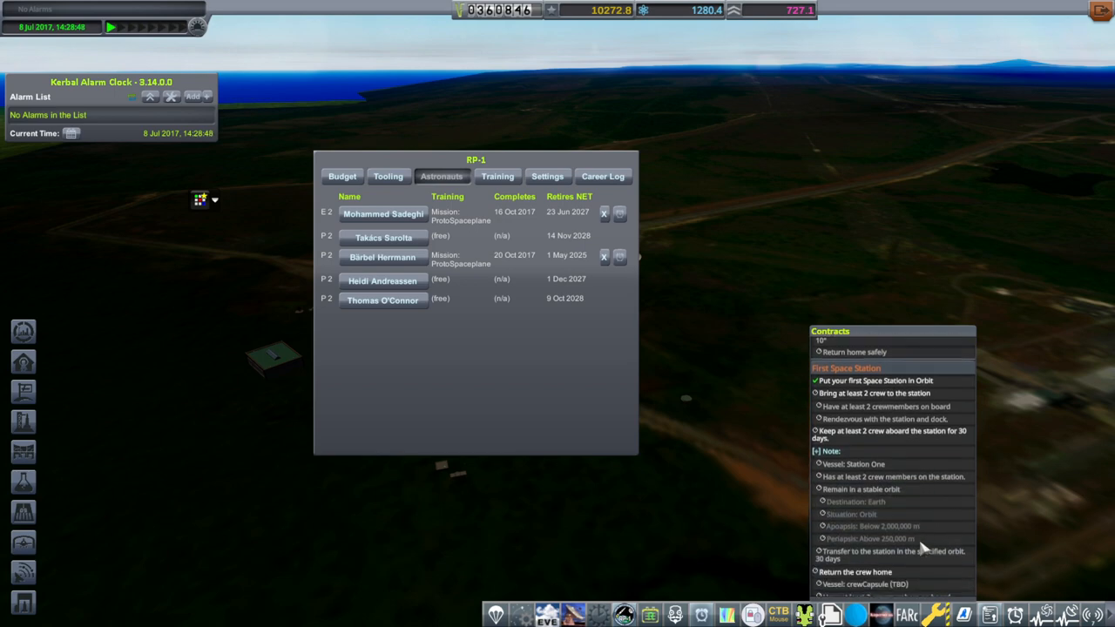
scroll("down", 3)
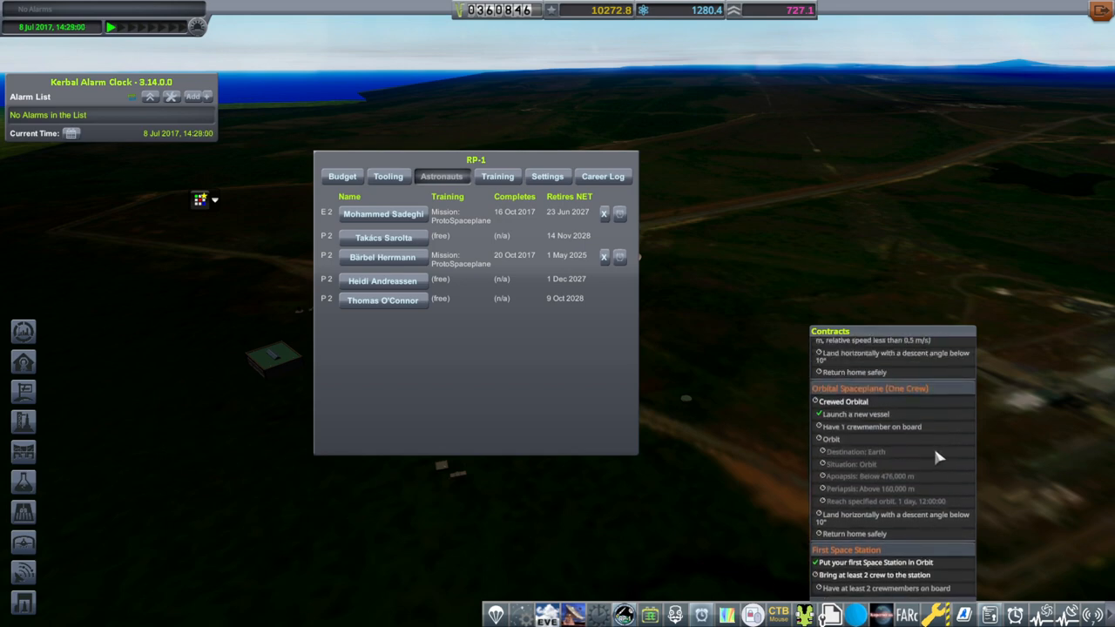
scroll("down", 3)
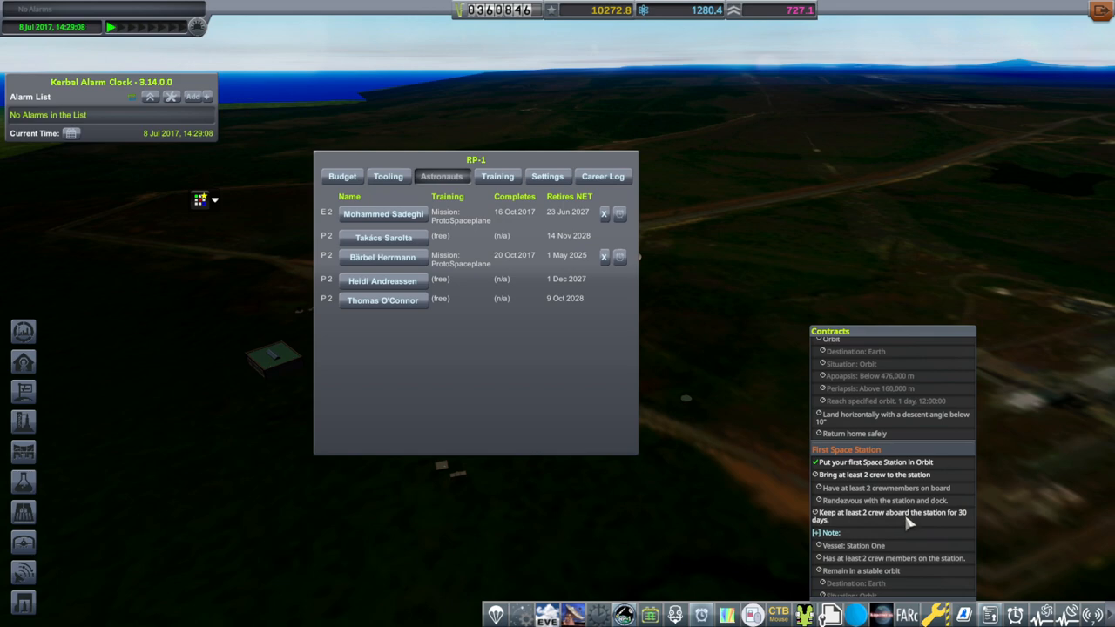
mouse_move(906, 472)
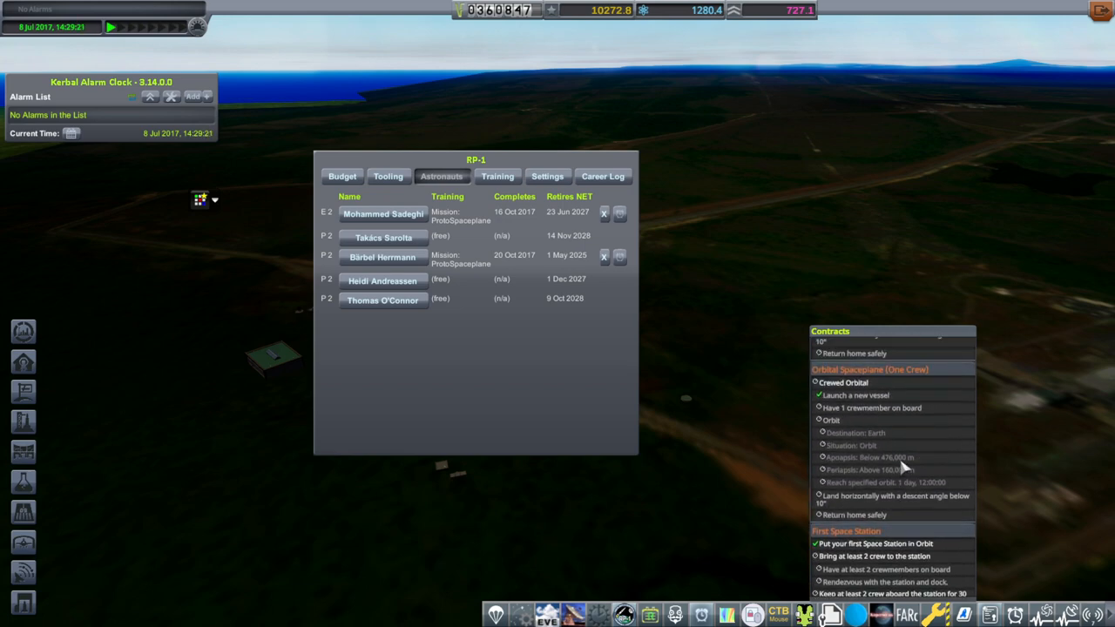
scroll("down", 3)
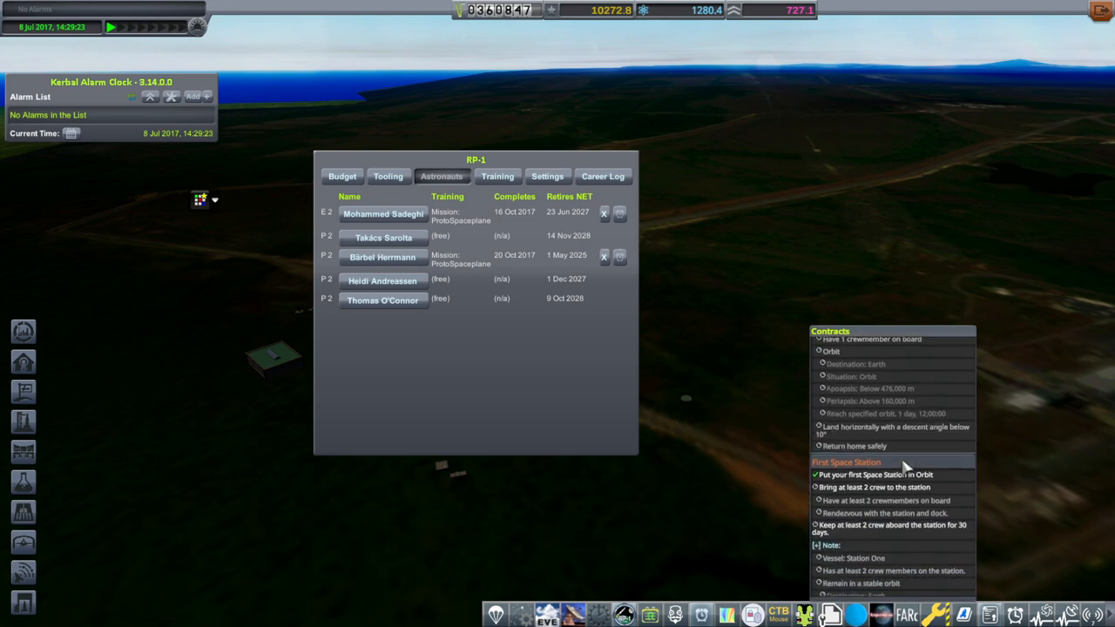
scroll("down", 3)
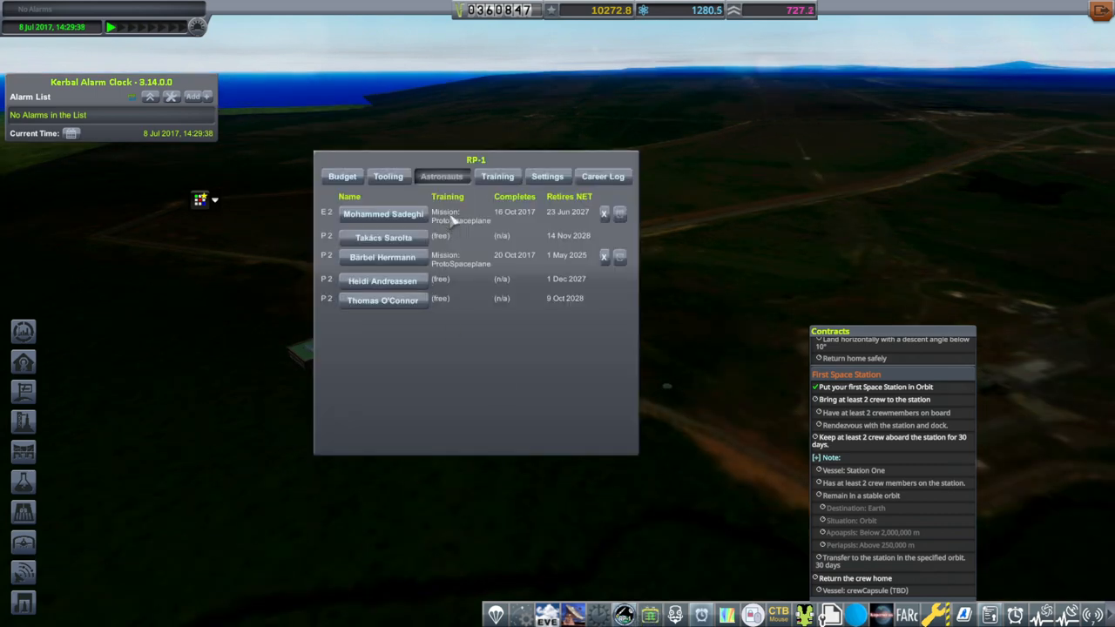
mouse_move(615, 580)
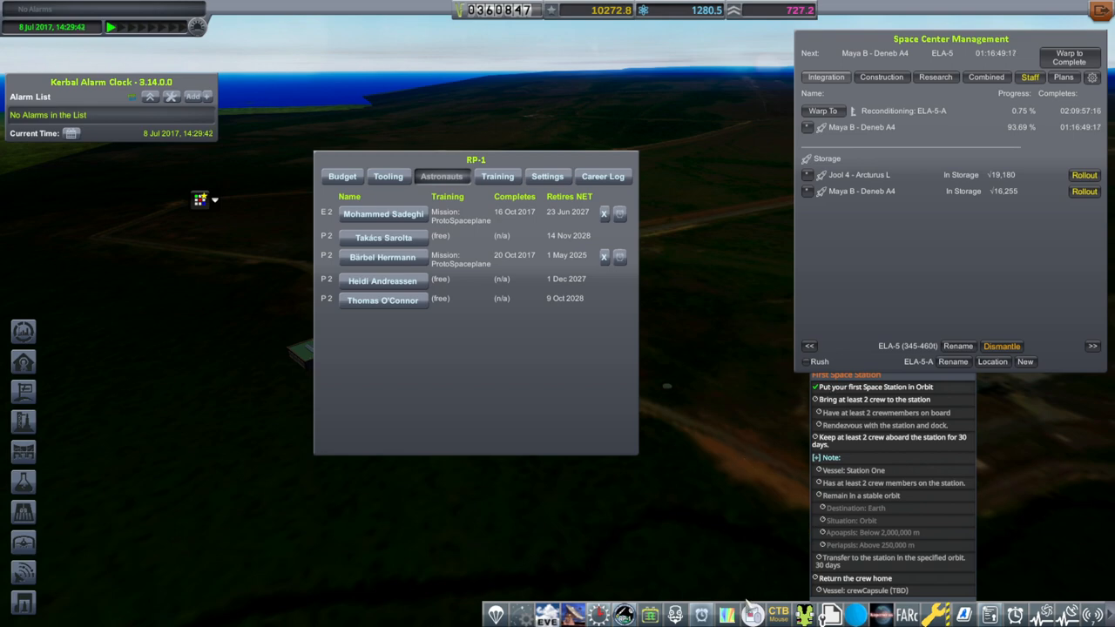
mouse_move(413, 251)
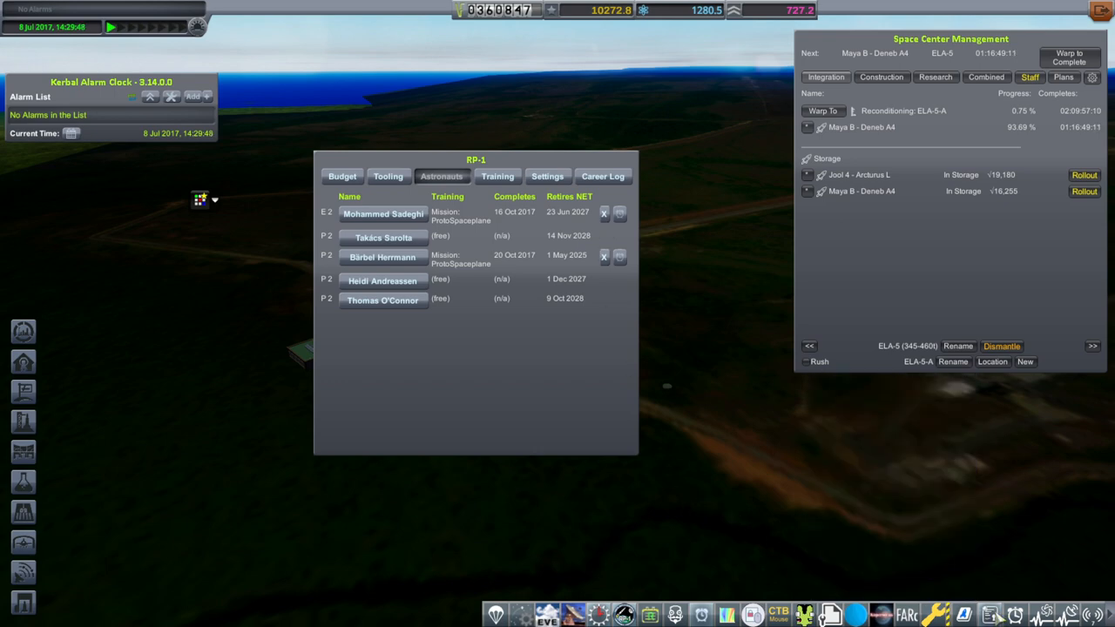
mouse_move(766, 506)
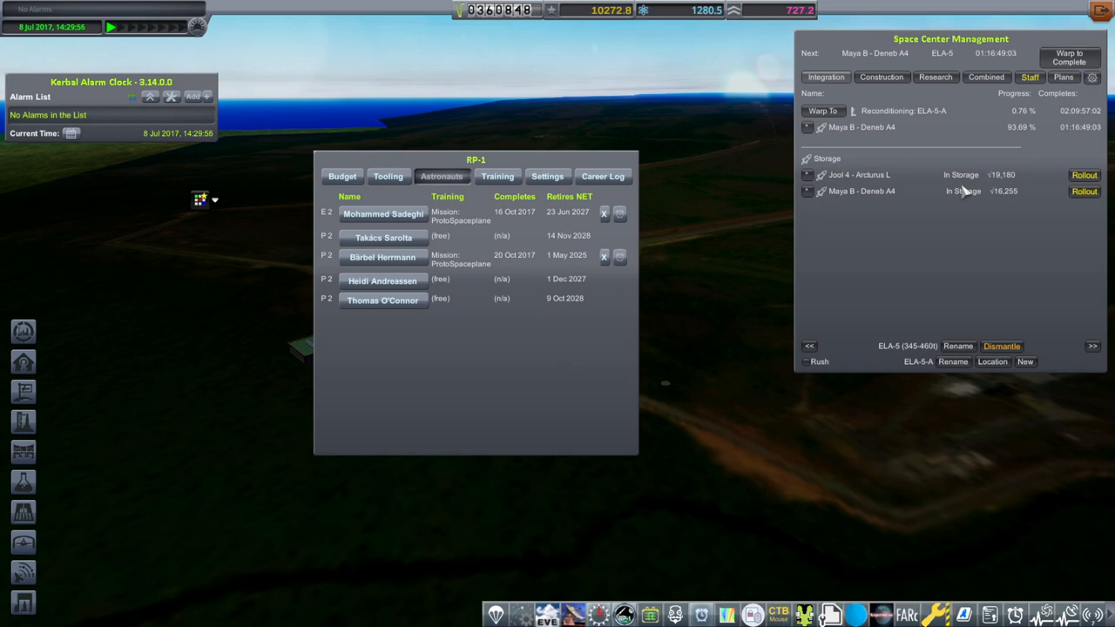
mouse_move(934, 209)
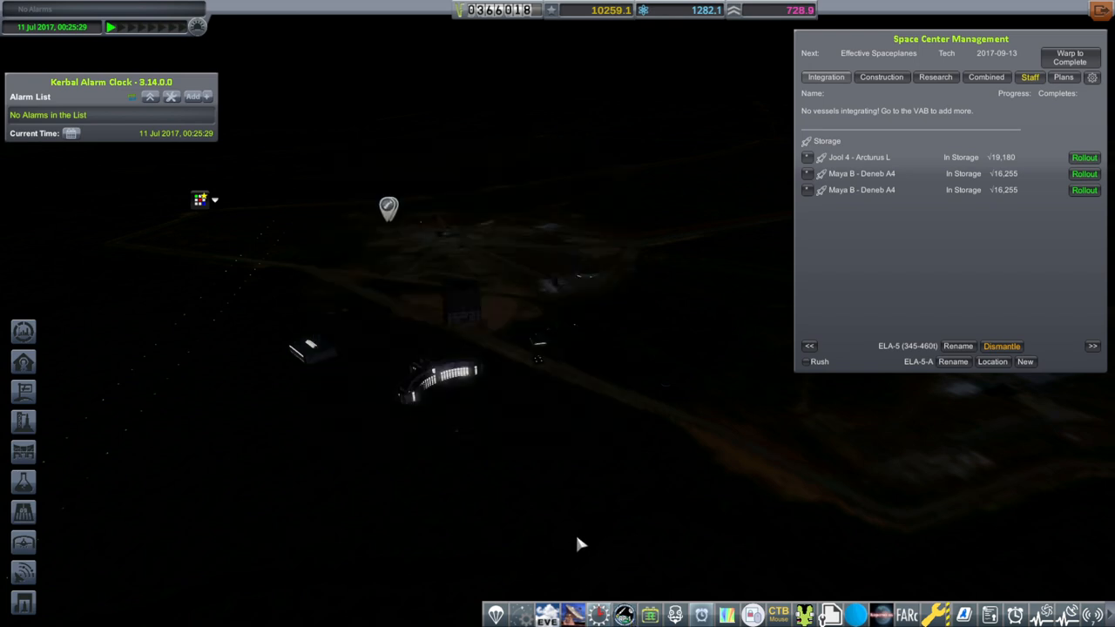
mouse_move(425, 316)
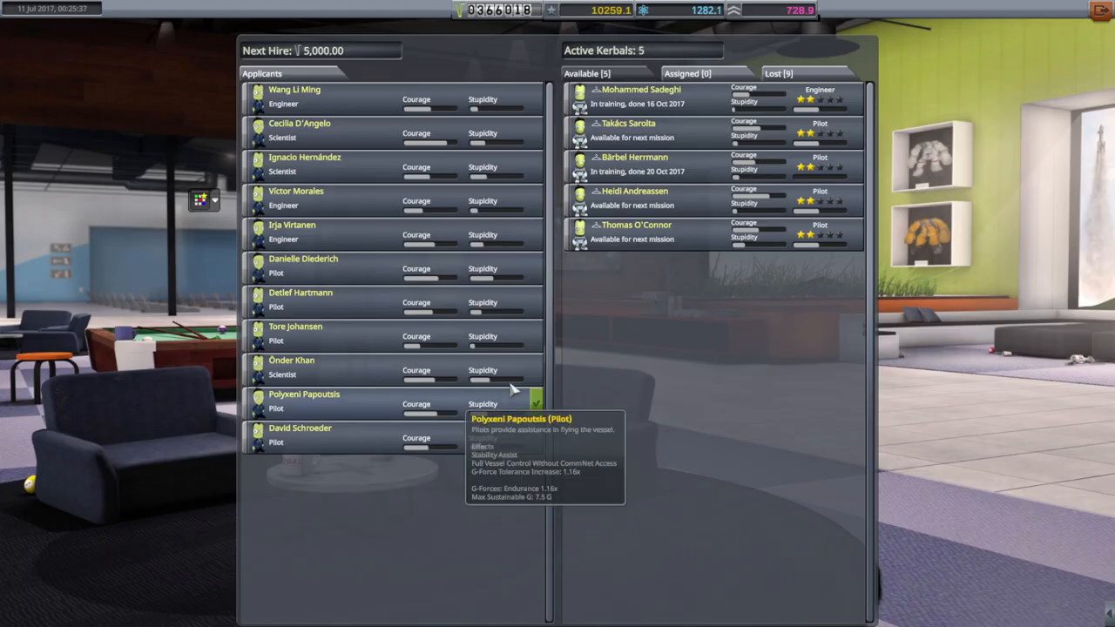
mouse_move(602, 348)
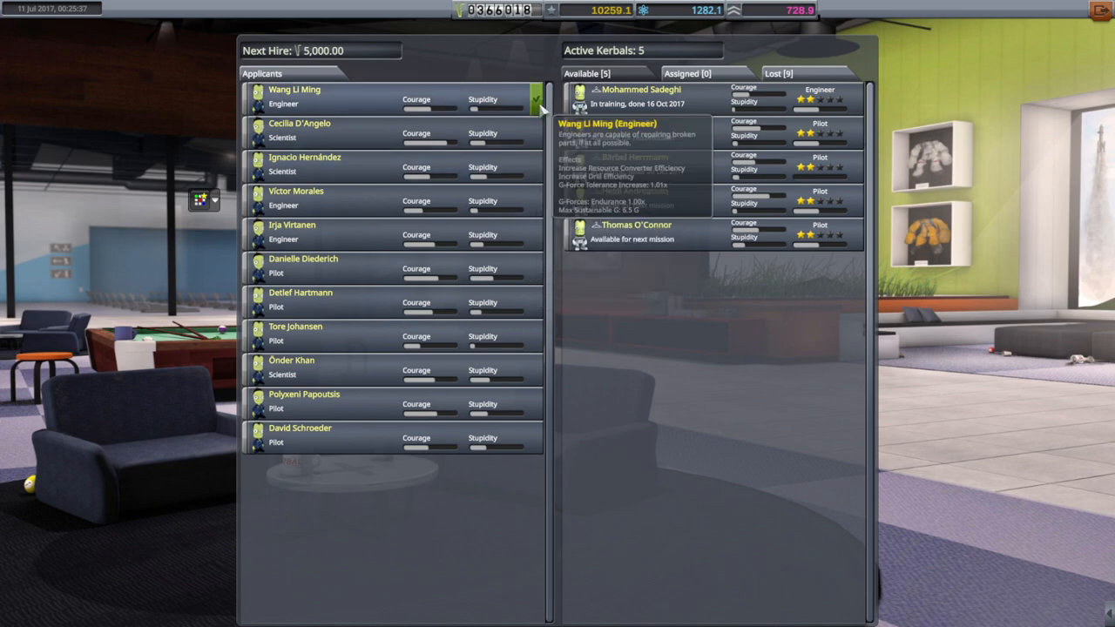
mouse_move(522, 236)
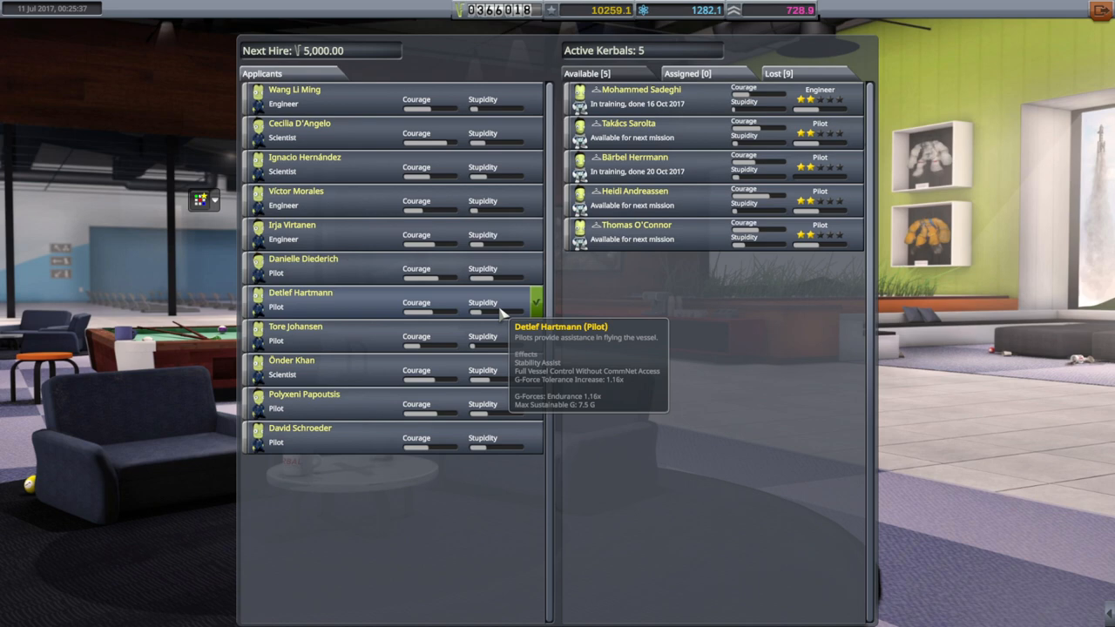
Hire pilot applicant Detlef Hartmann into the astronaut corps.
left_click(536, 299)
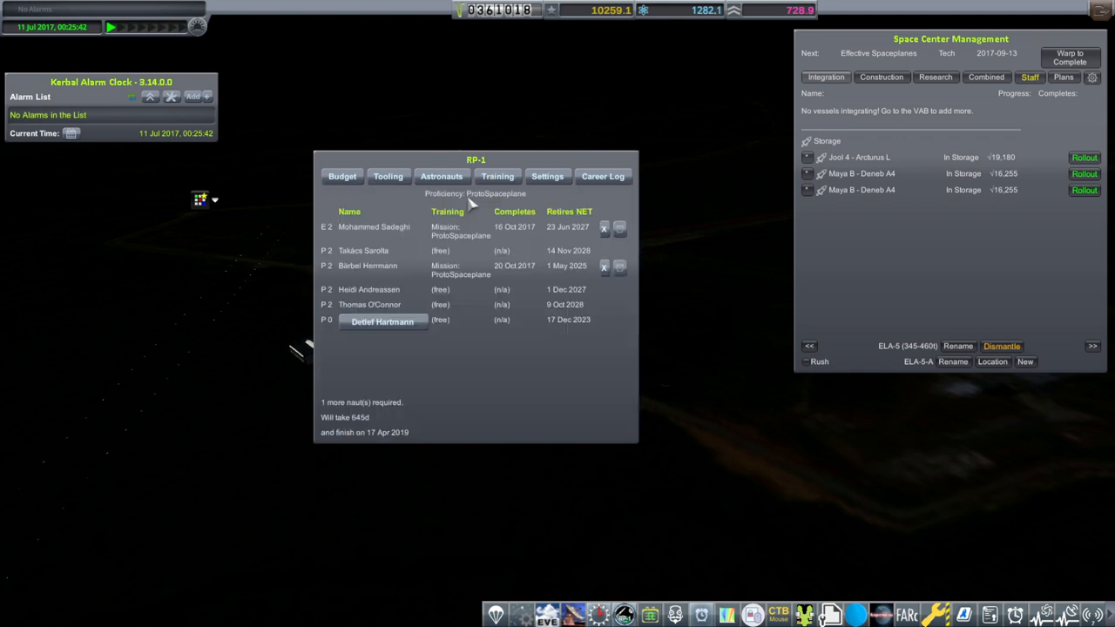
Select Detlef Hartmann and begin his ProtoSpaceplane proficiency training.
left_click(383, 320)
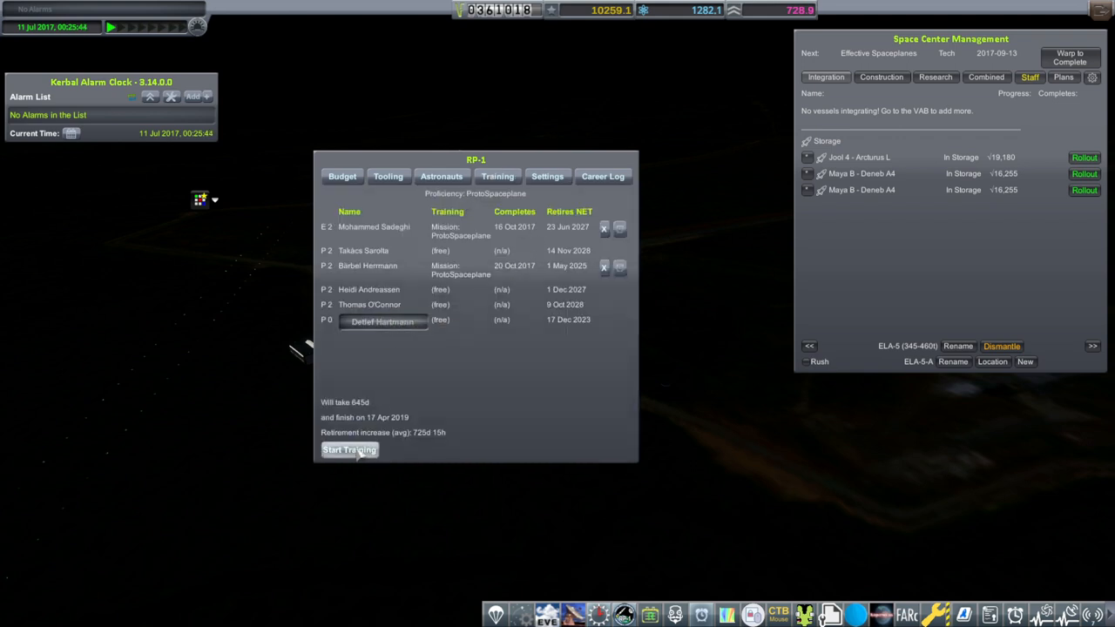
left_click(348, 449)
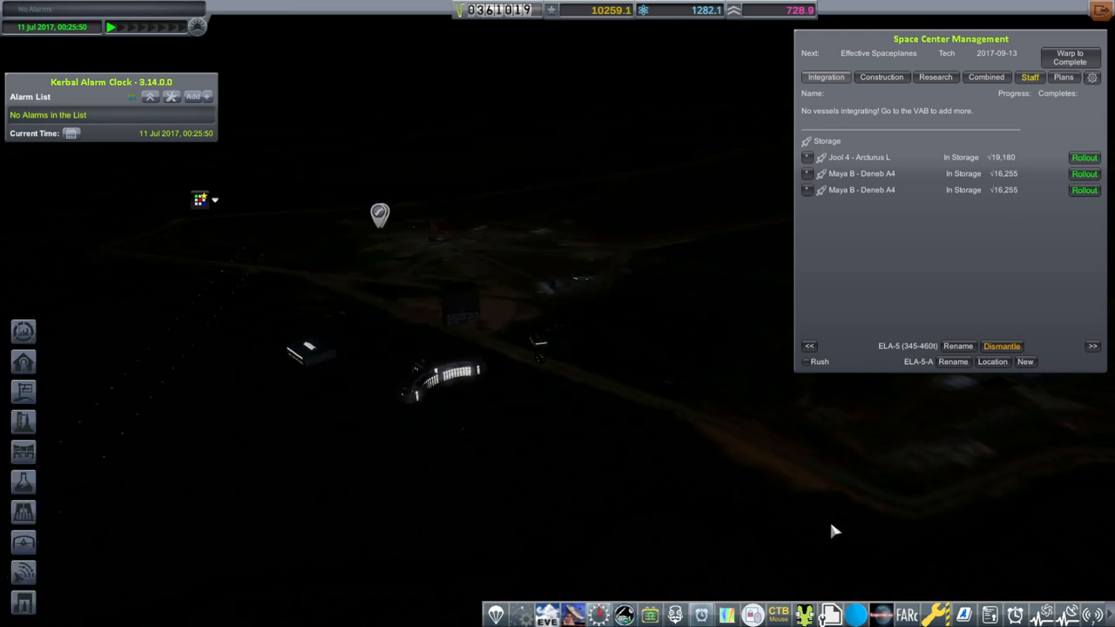
Show the queued research techs, then bring up the engineer and researcher Staffing window.
left_click(933, 76)
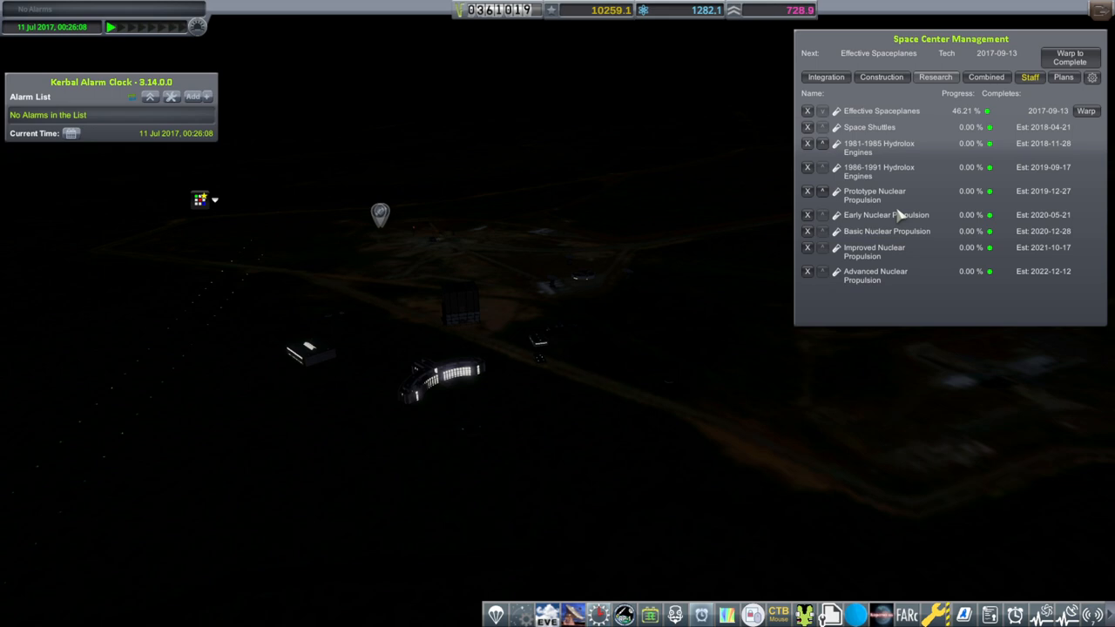
mouse_move(914, 230)
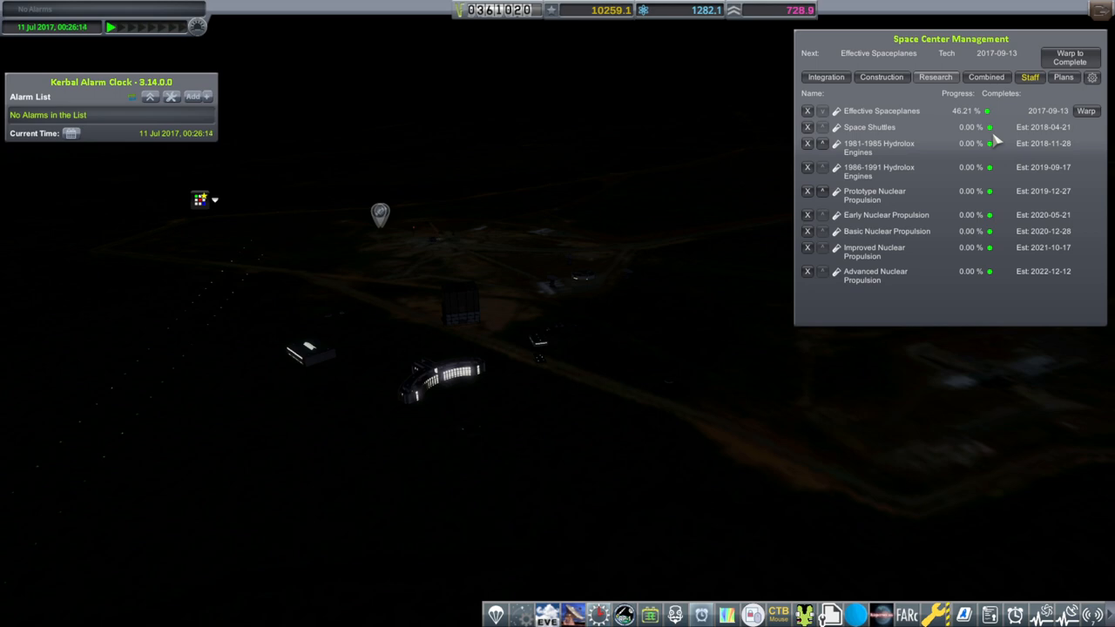
mouse_move(514, 206)
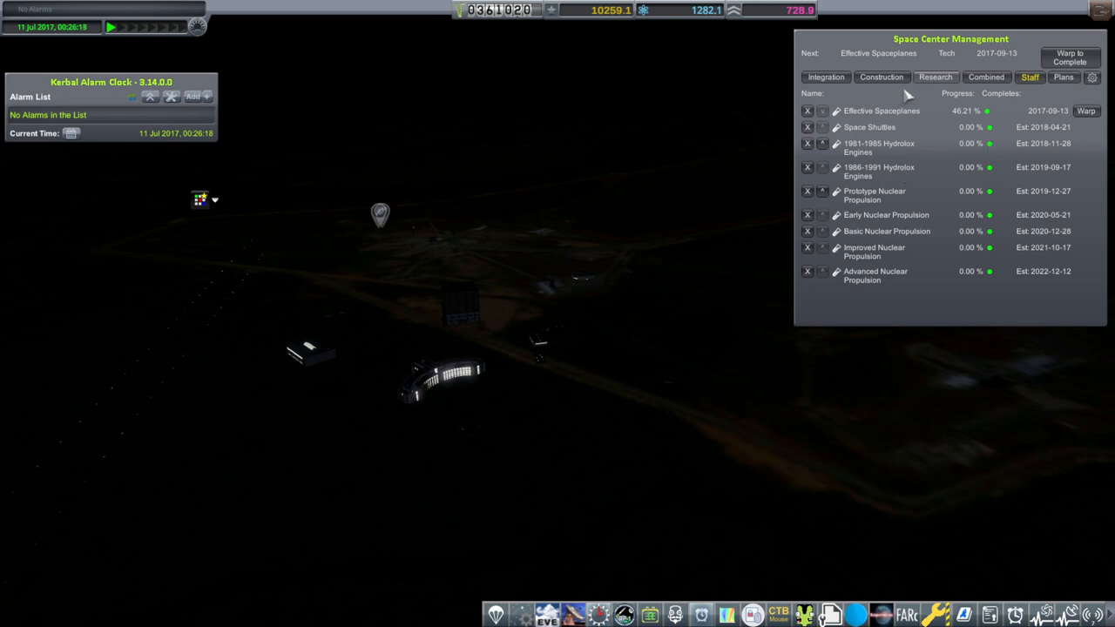
left_click(1022, 80)
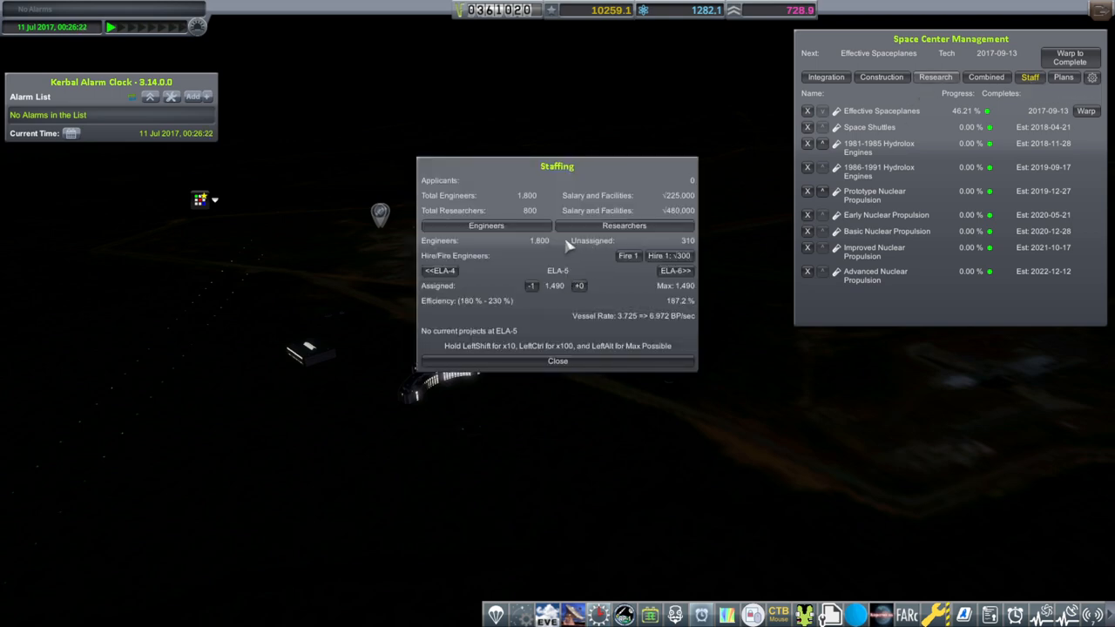
View the researcher staffing figures and close the Staffing window.
left_click(624, 226)
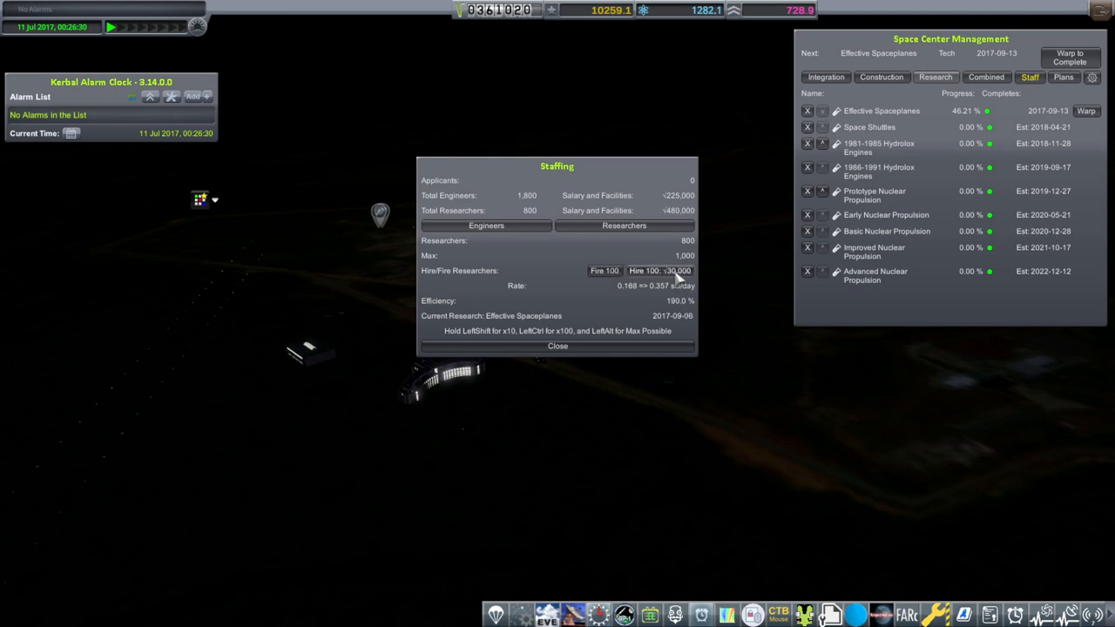
left_click(659, 272)
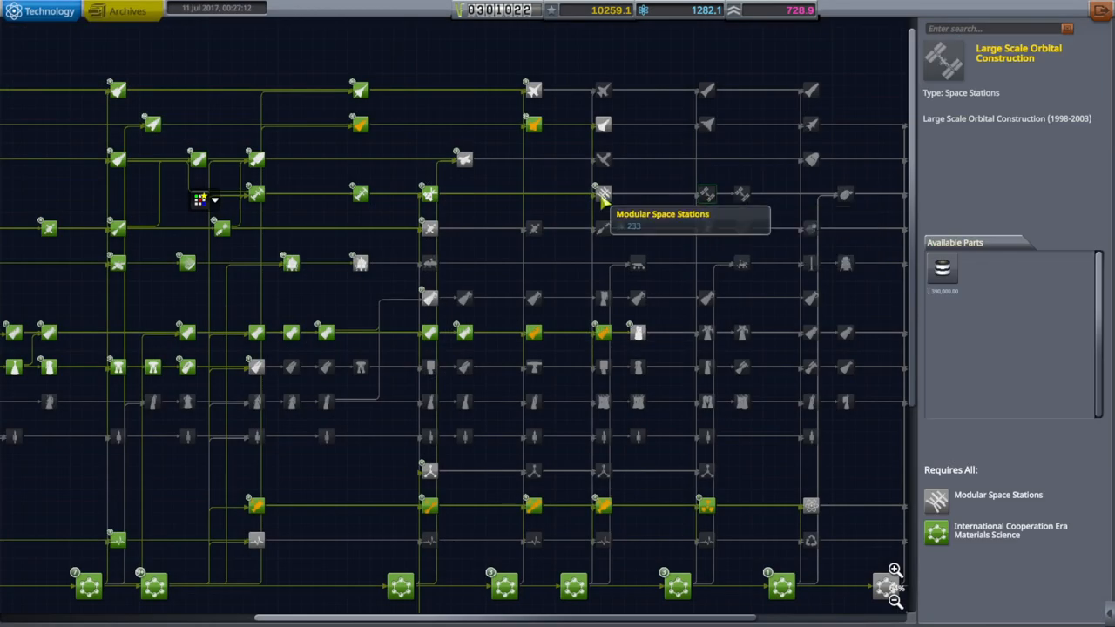
mouse_move(944, 269)
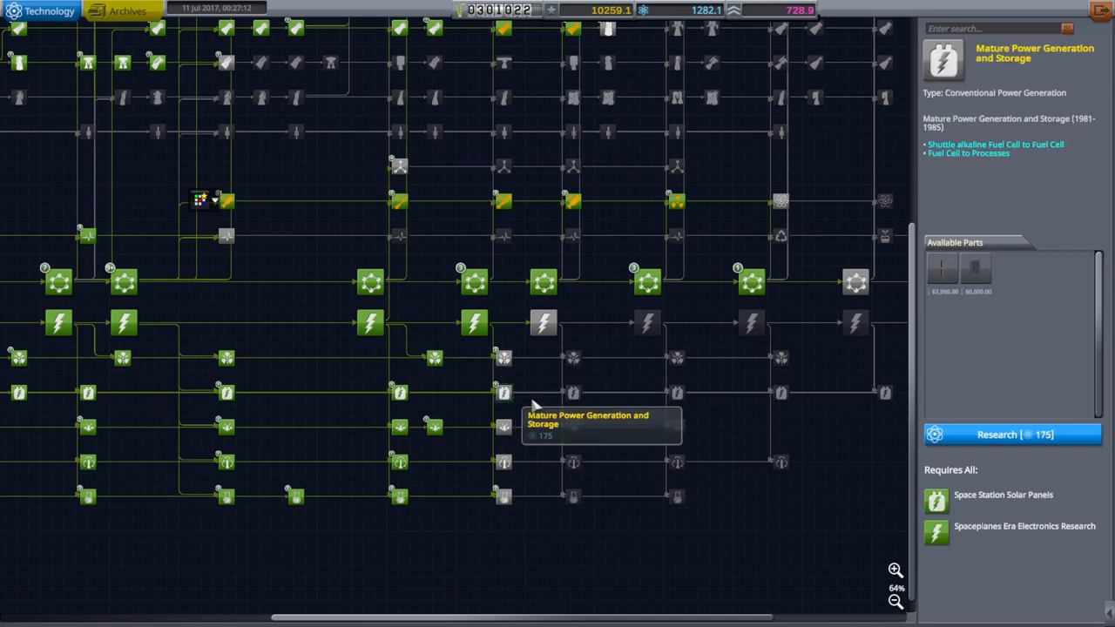
mouse_move(944, 270)
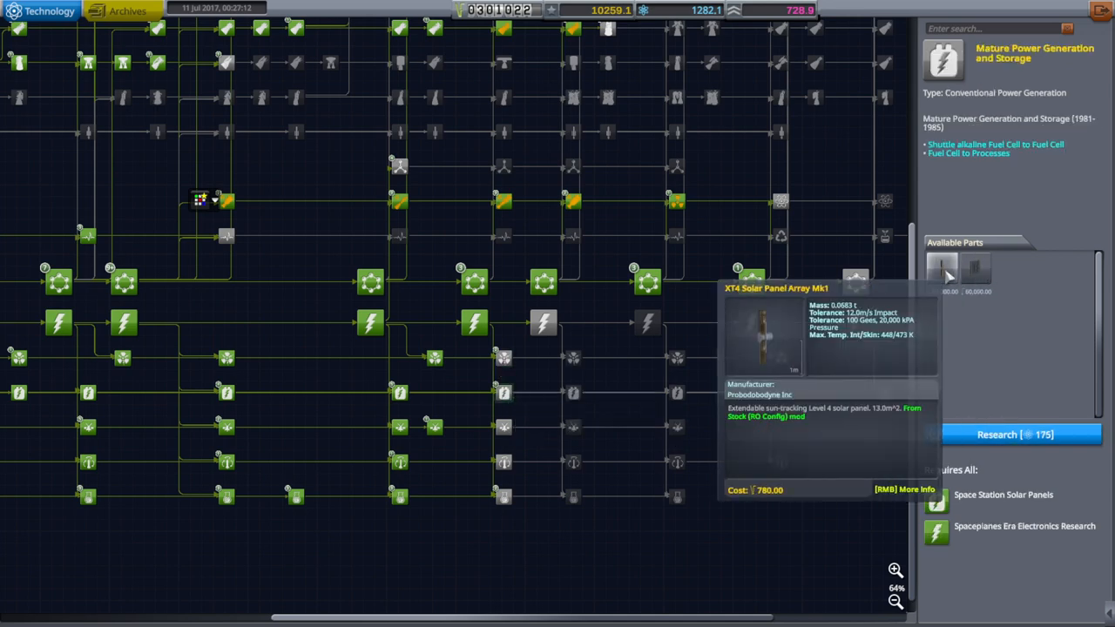
Queue Mature Power Generation and Storage and Exploration Era Science for research.
left_click(1010, 435)
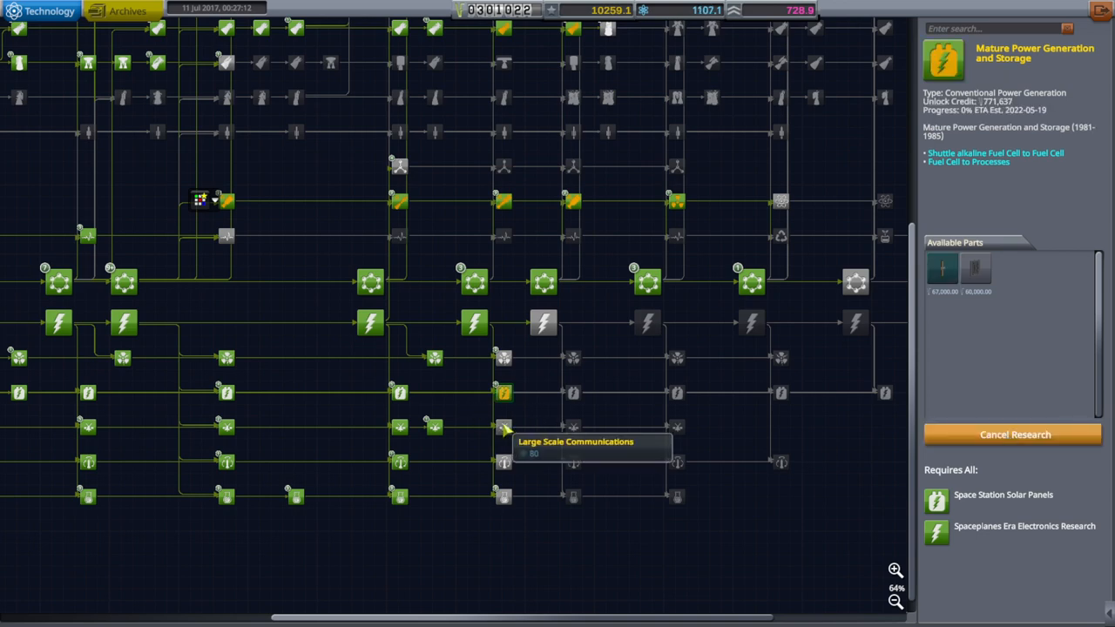
left_click(505, 428)
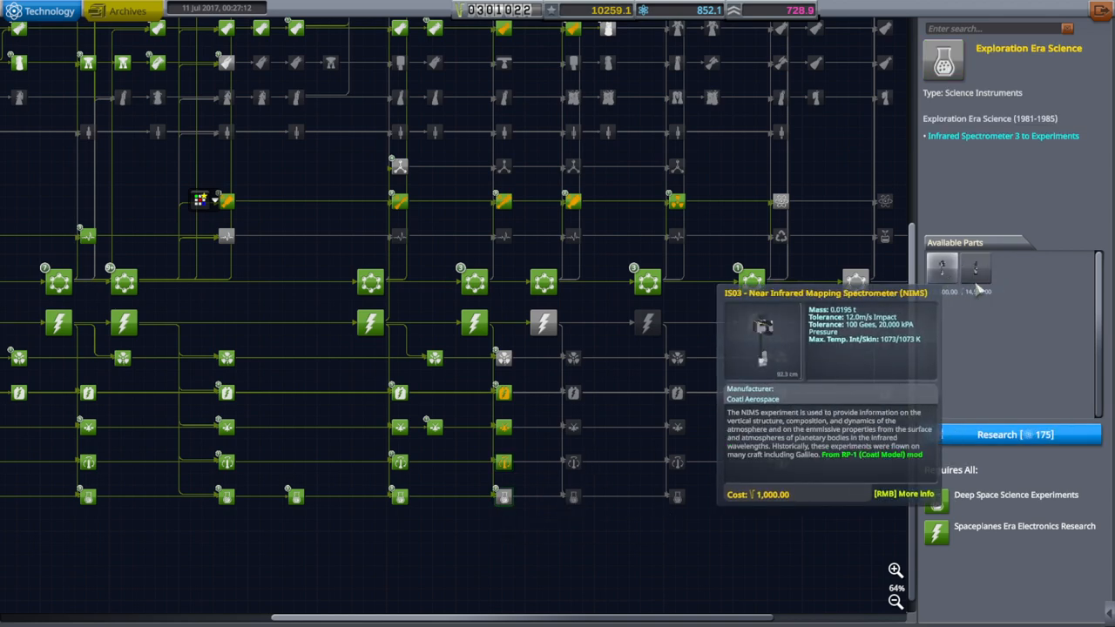
left_click(1012, 435)
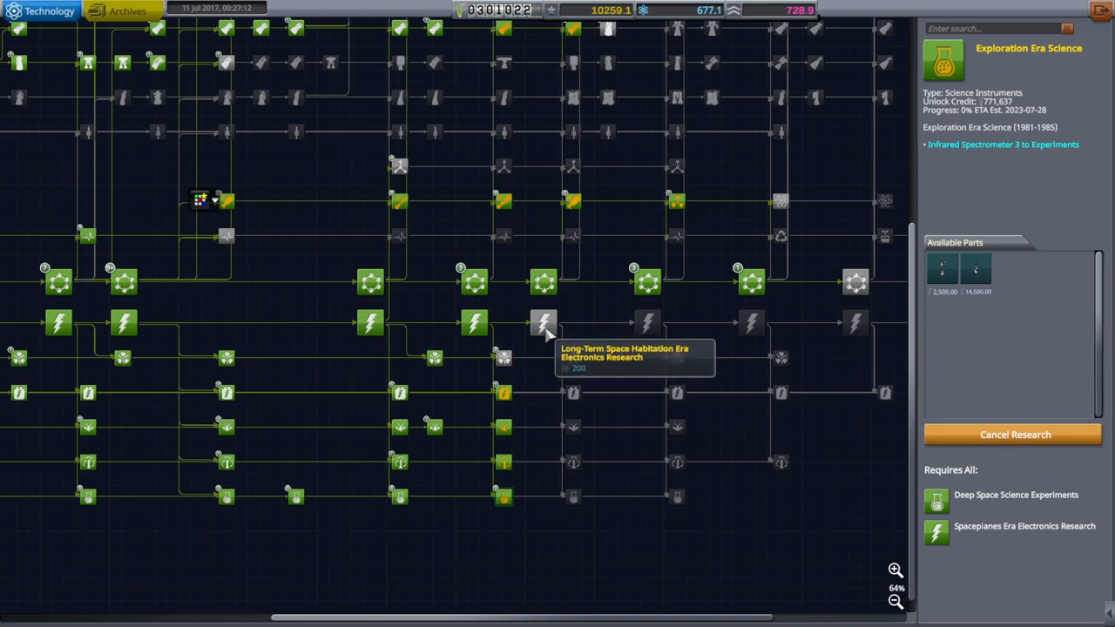
Queue Long-Term Space Habitation Era Electronics Research as well.
left_click(546, 323)
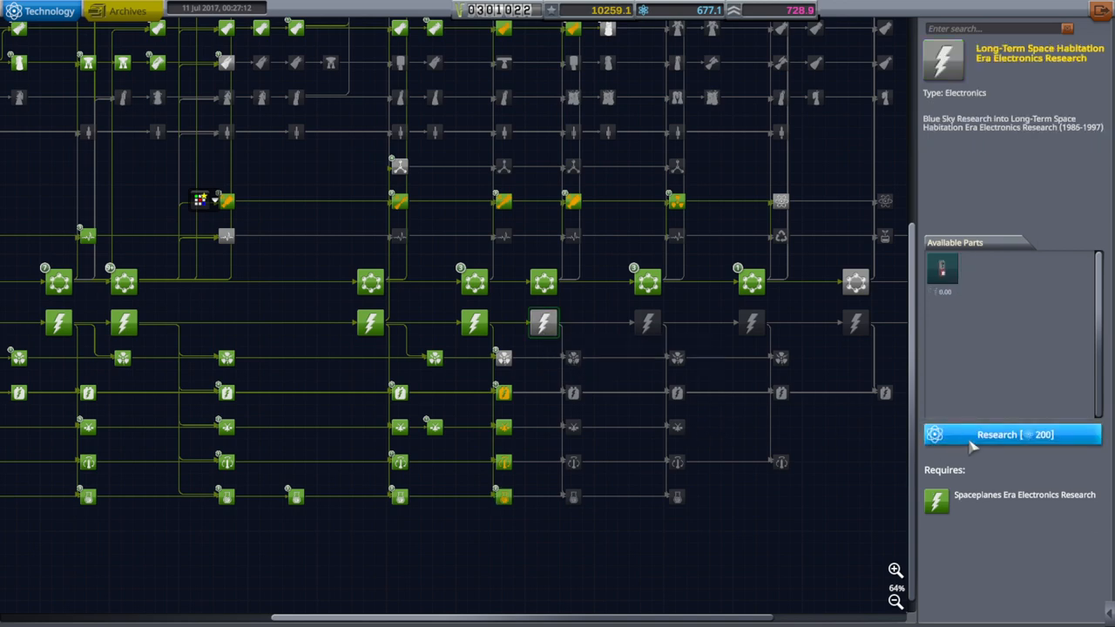
left_click(1014, 435)
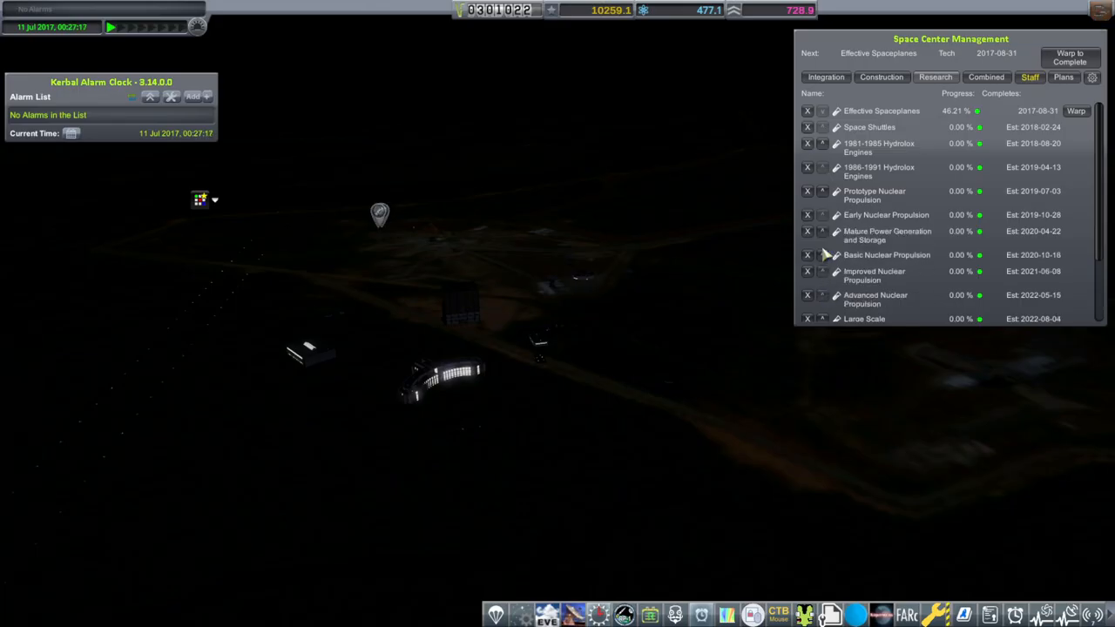
Scroll through the RP-1 astronaut roster after warping the date forward.
scroll("down", 3)
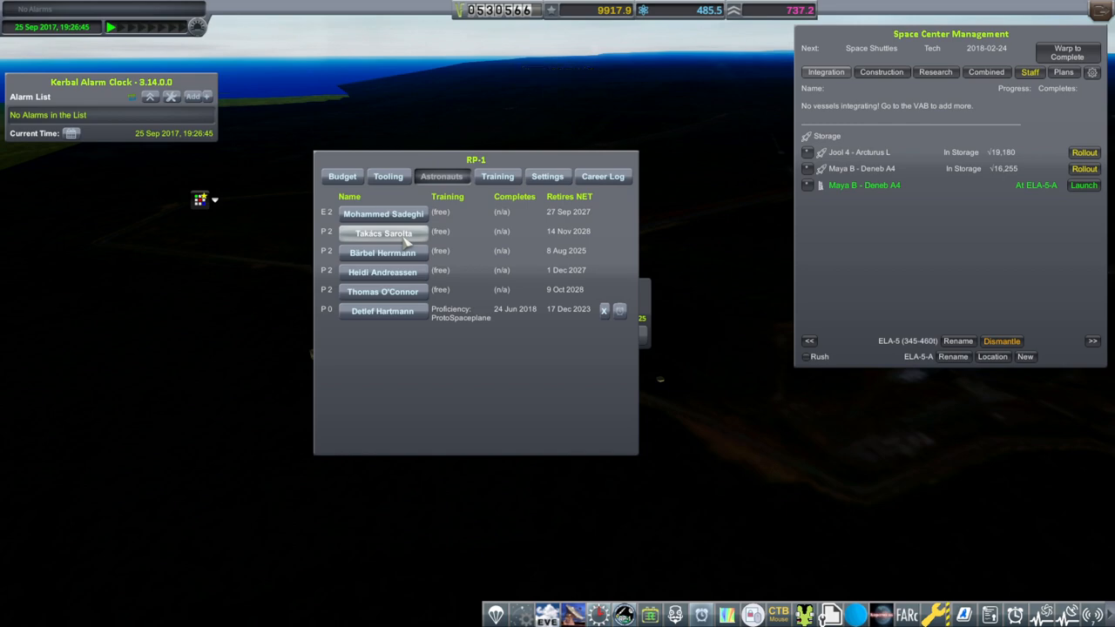
Launch the stored Maya vessel and bring up crew selection for its cabin.
left_click(1083, 184)
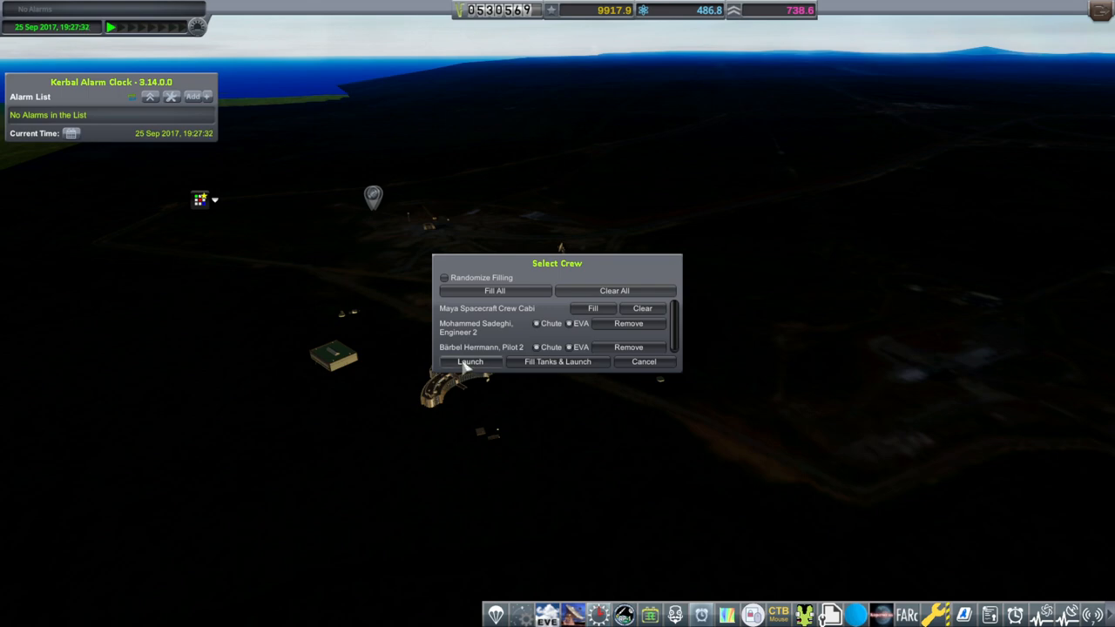
left_click(468, 361)
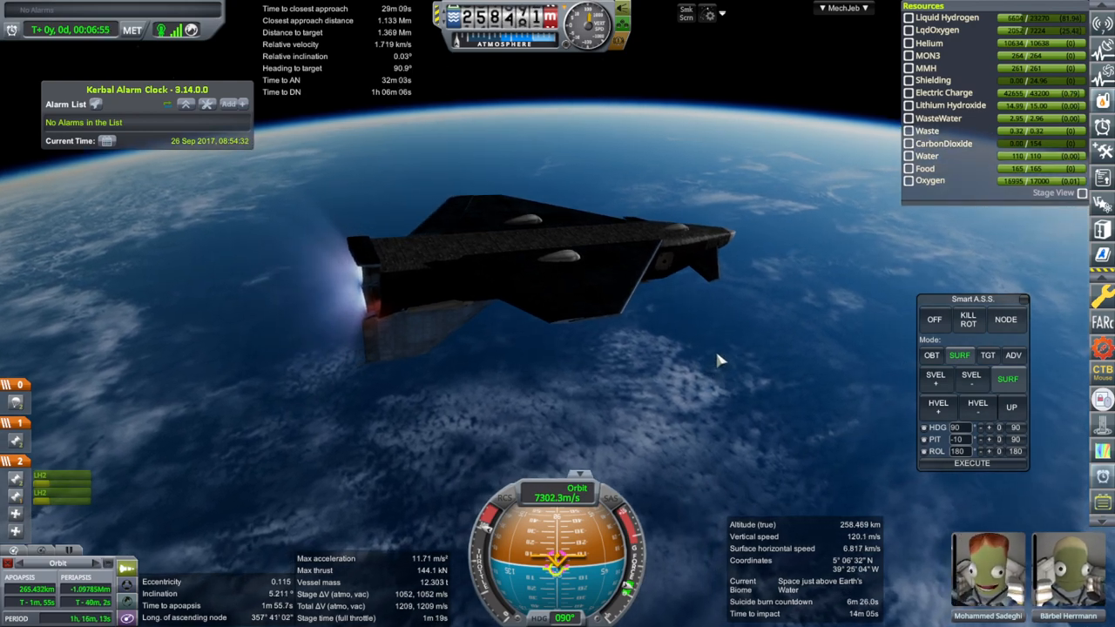
mouse_move(721, 355)
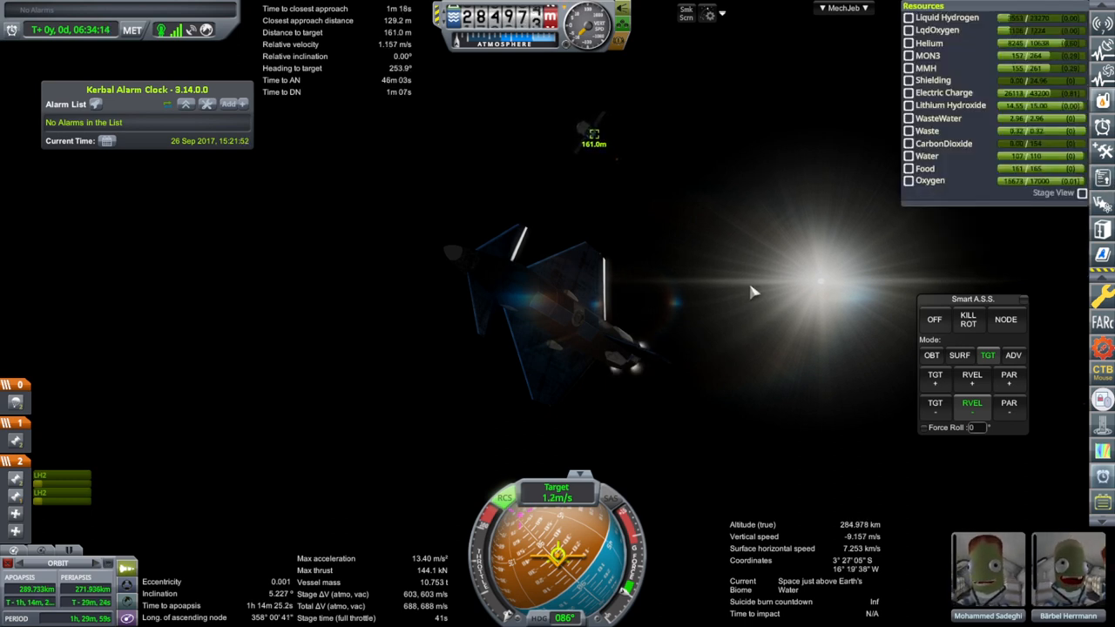
Engage Smart A.S.S. target mode to close Maya to about 160 m and dock with the station.
left_click(968, 321)
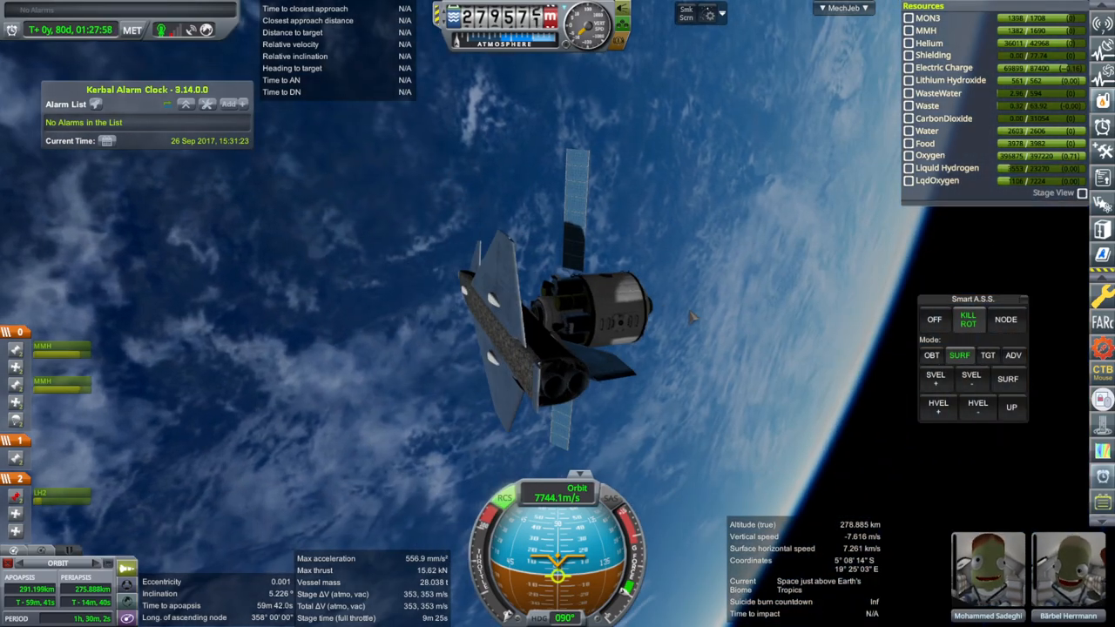
Inspect the station's crew cabin details, then list all vessels in flight from Station One down.
left_click(1101, 178)
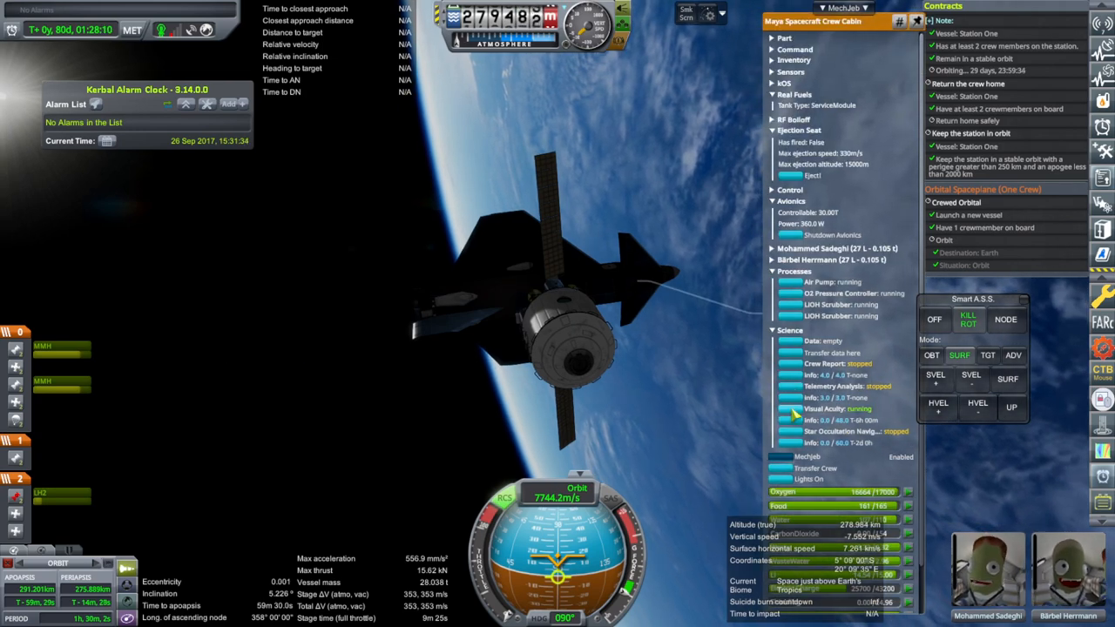
left_click(791, 432)
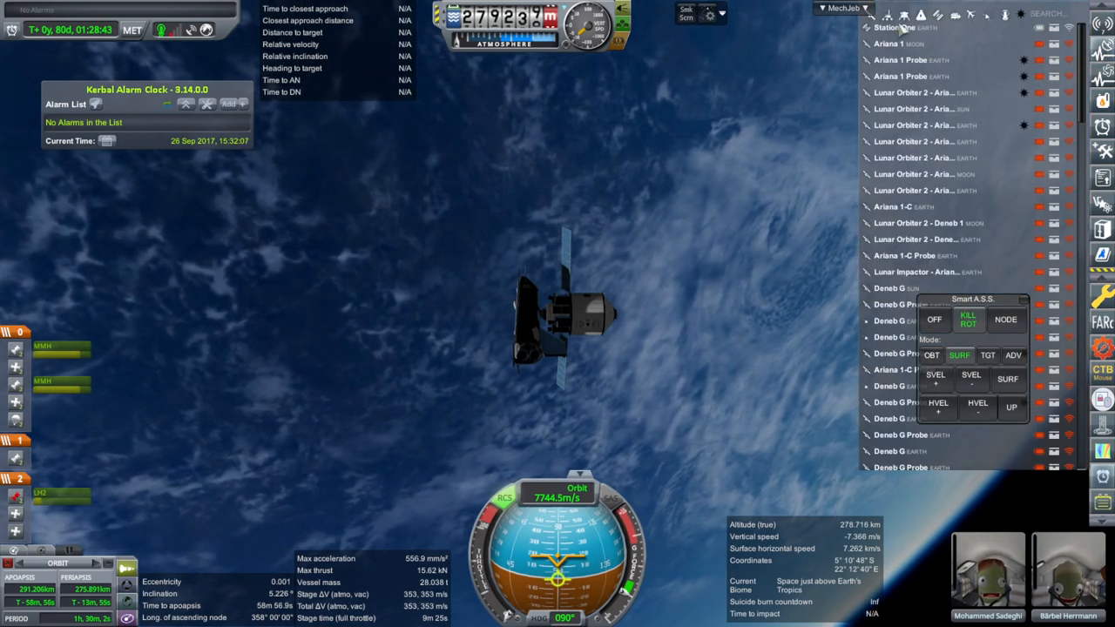
left_click(885, 32)
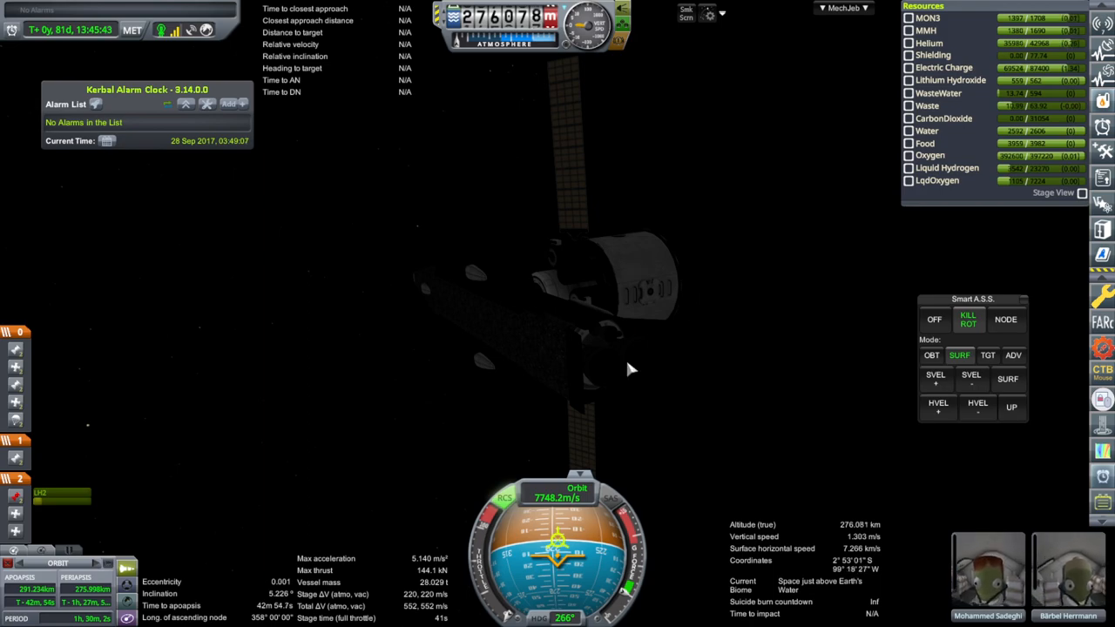
mouse_move(648, 287)
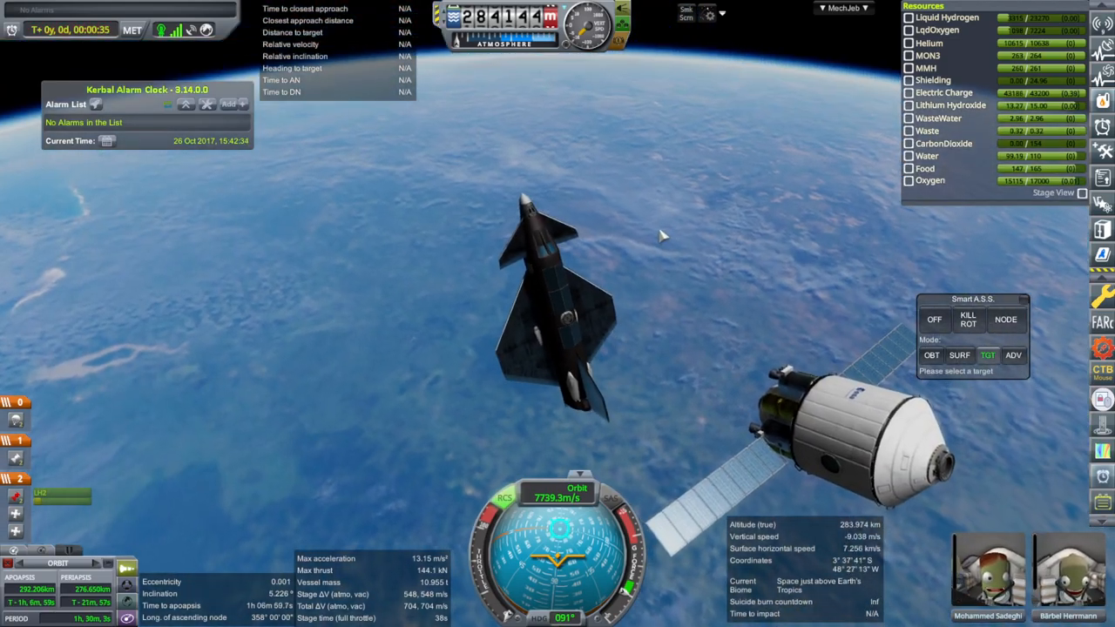
Switch to the orbital map of tracked Earth orbits and reset time warp to normal speed.
key("m")
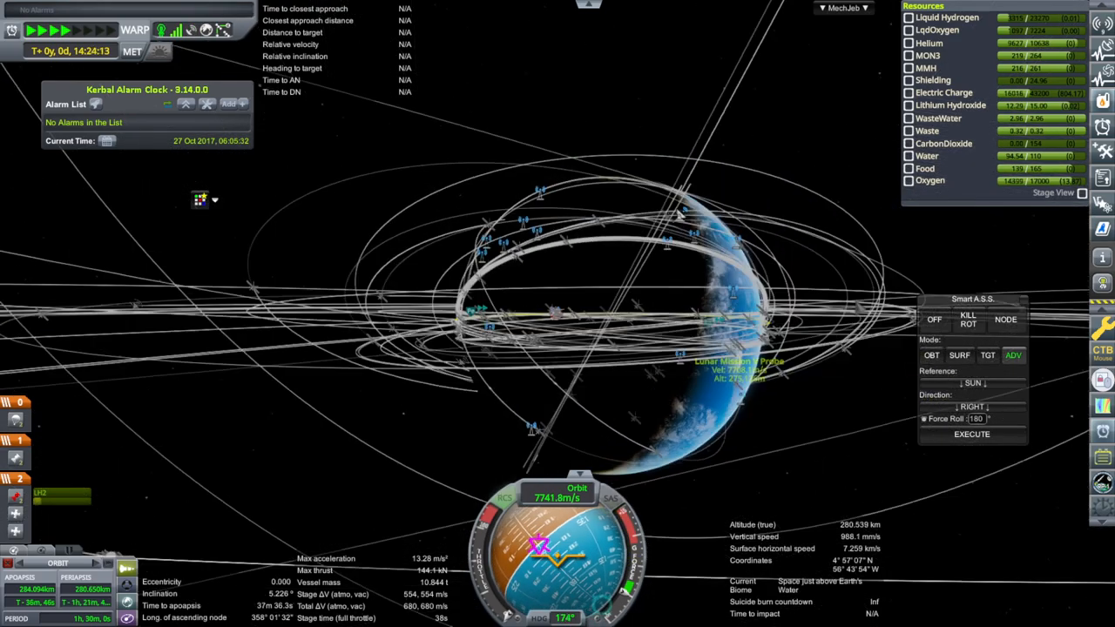
left_click(49, 28)
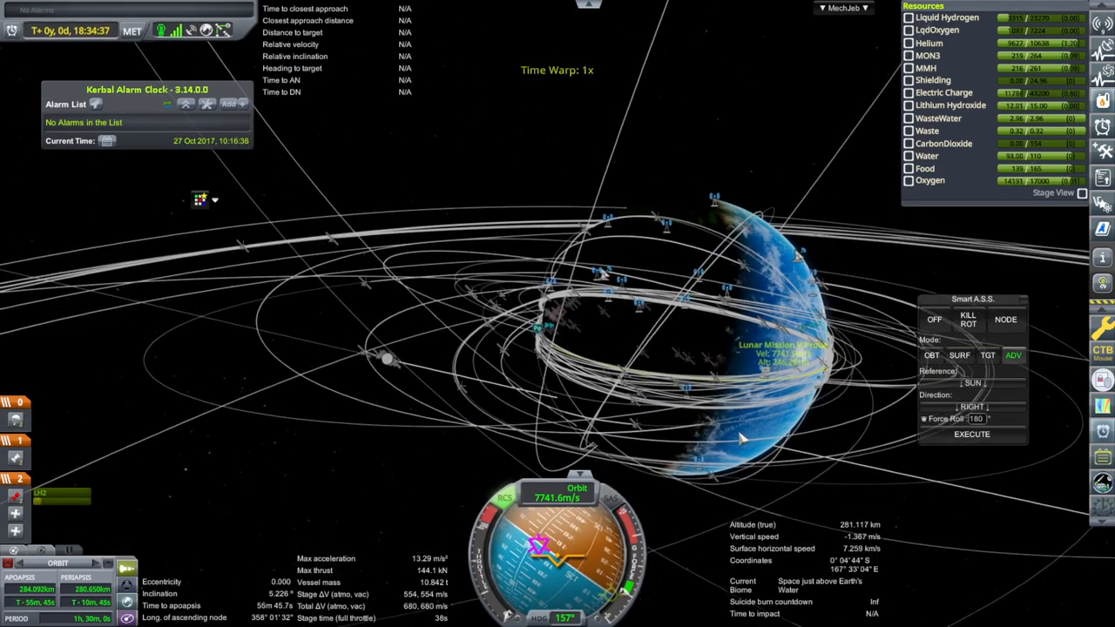
left_click(933, 356)
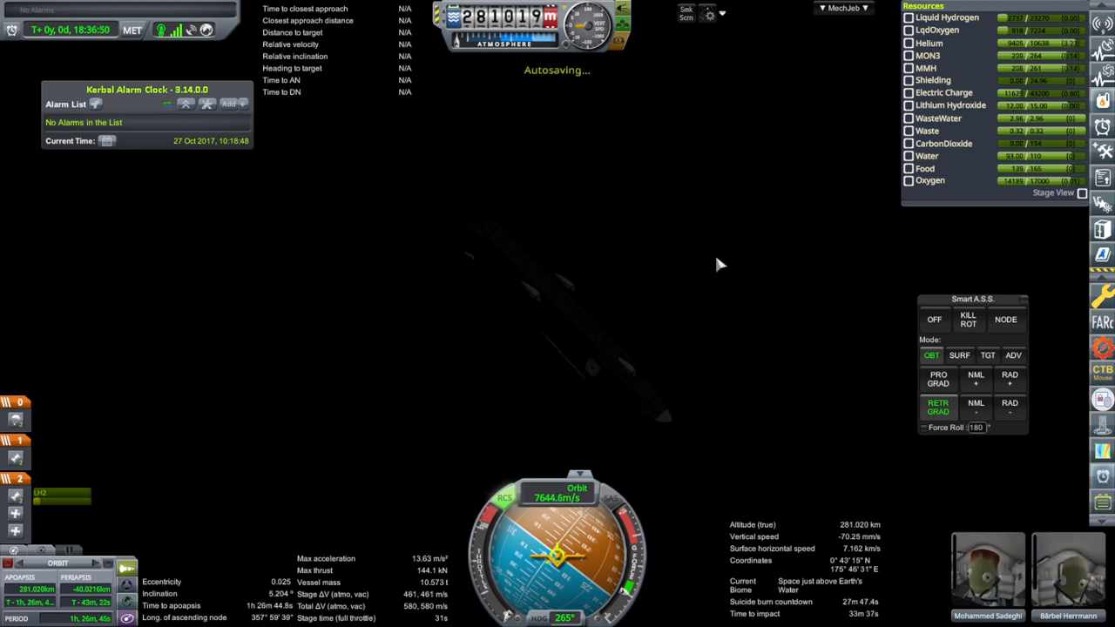
mouse_move(816, 348)
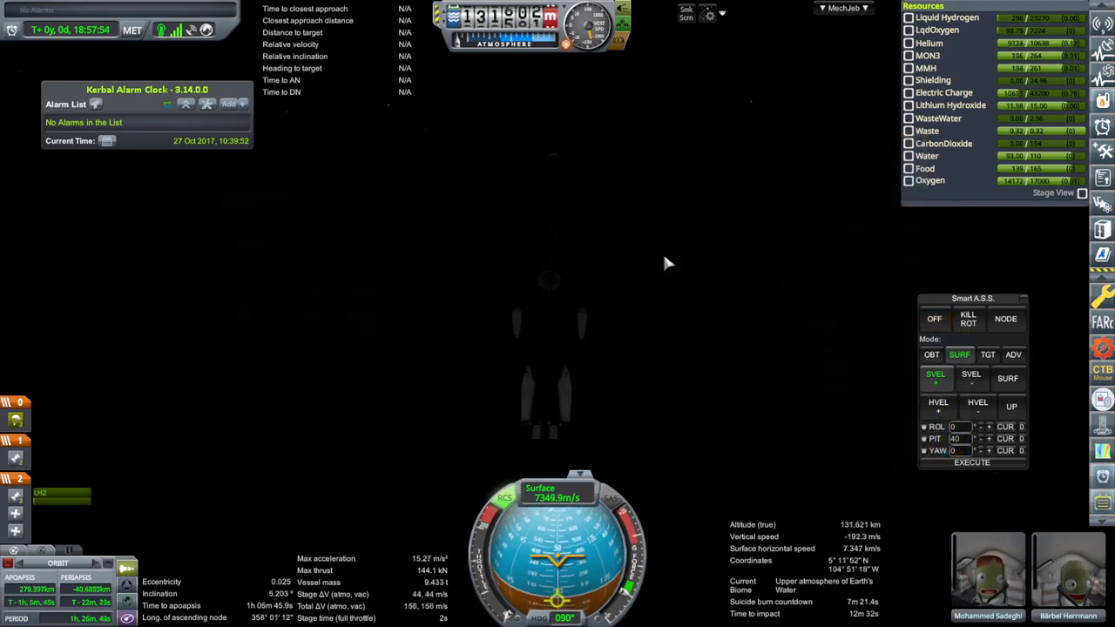
mouse_move(659, 272)
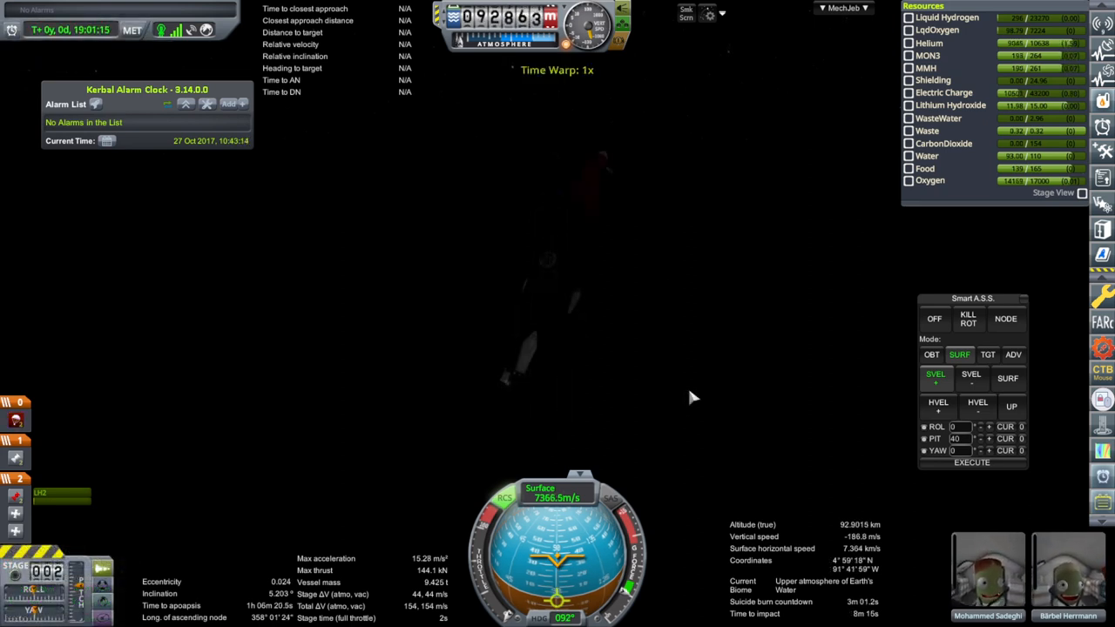
mouse_move(649, 399)
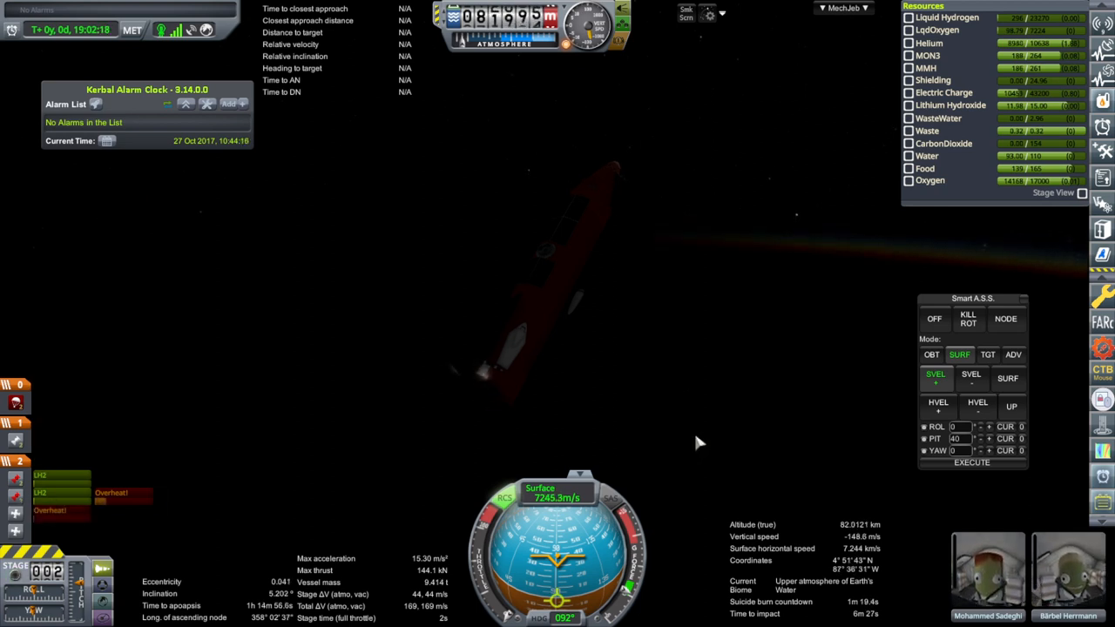
mouse_move(742, 445)
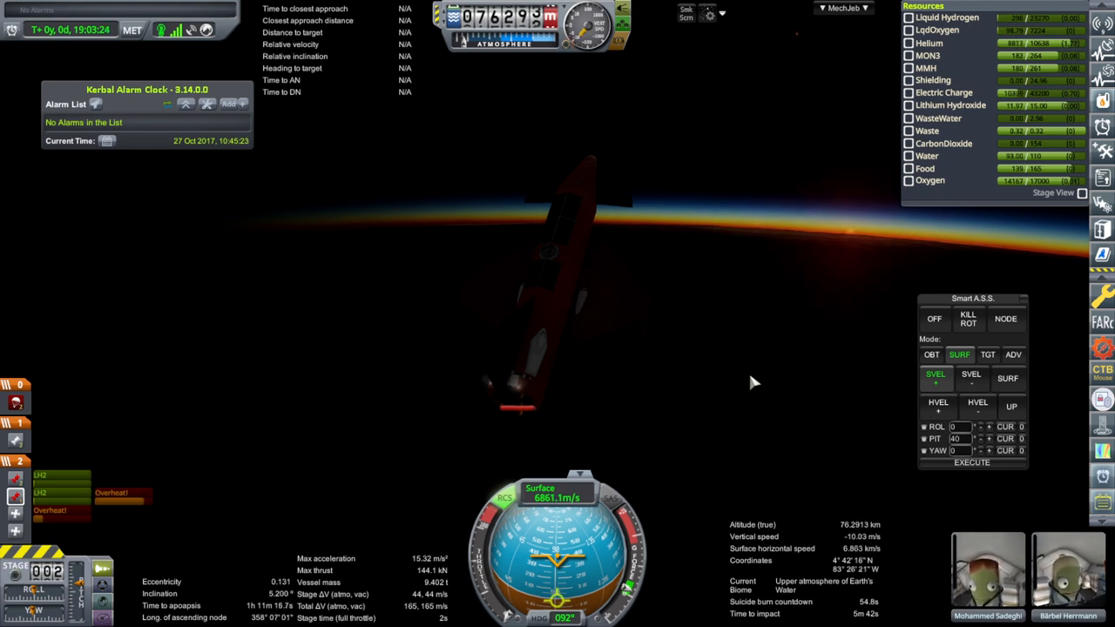
mouse_move(763, 352)
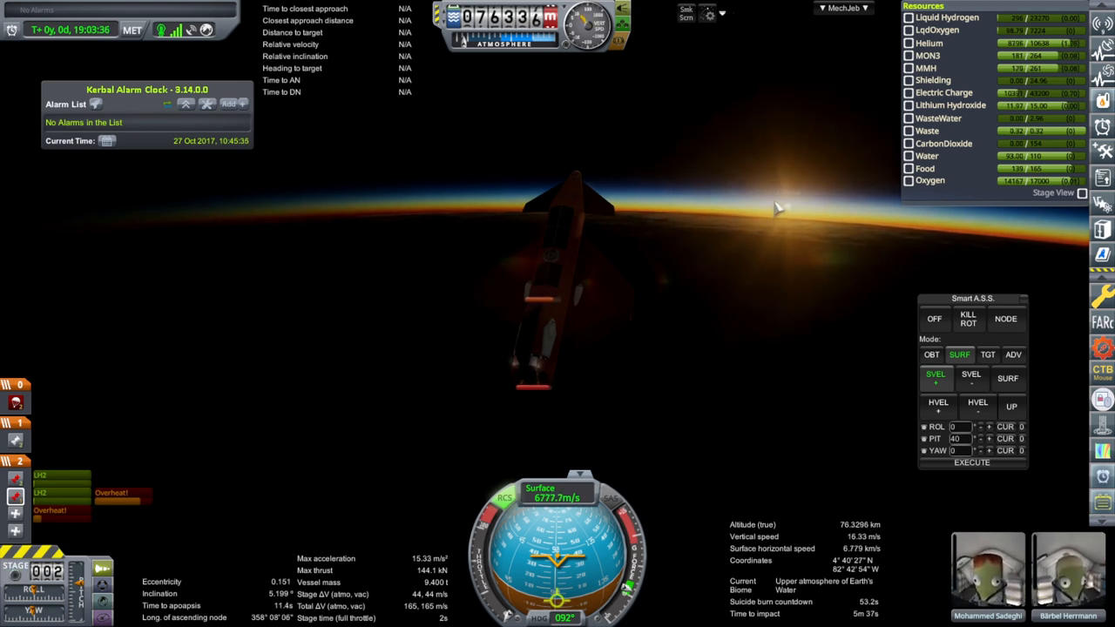
mouse_move(781, 359)
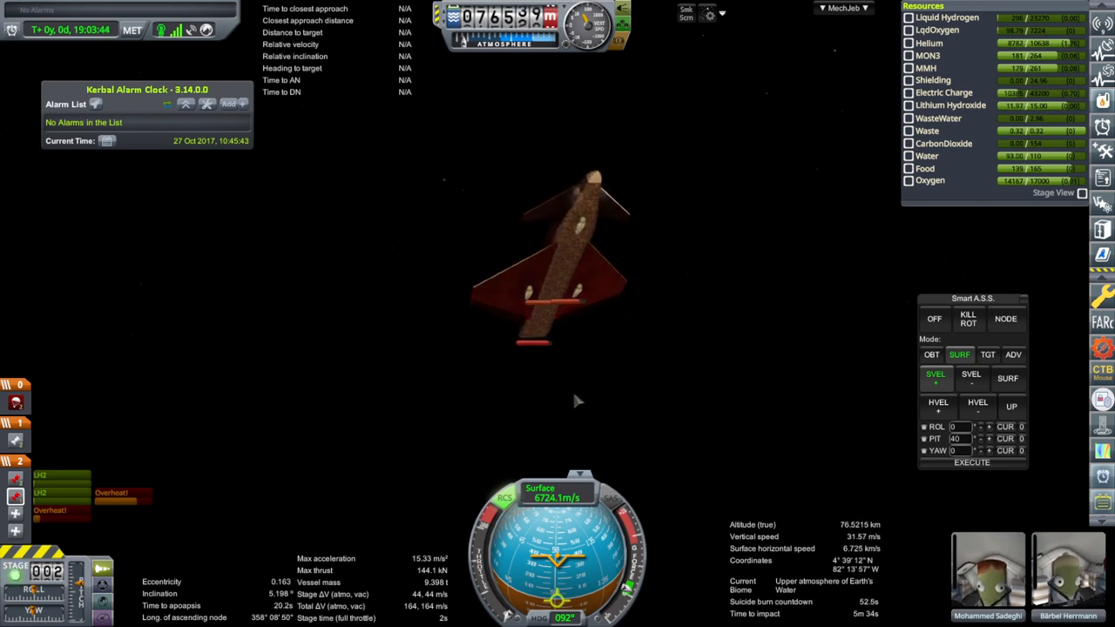
mouse_move(638, 376)
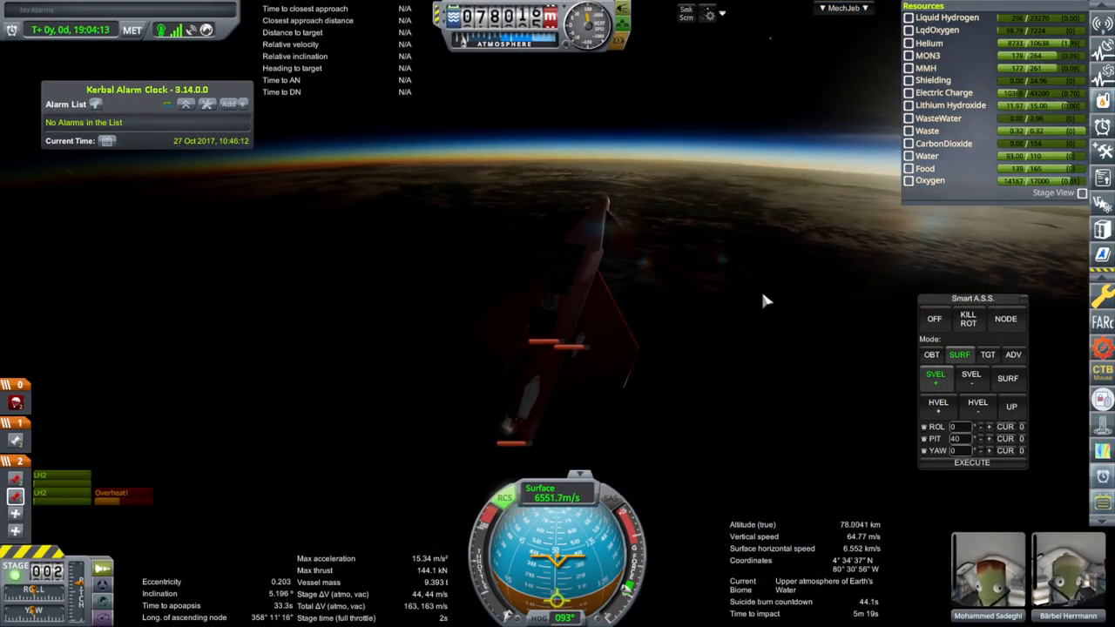
mouse_move(745, 289)
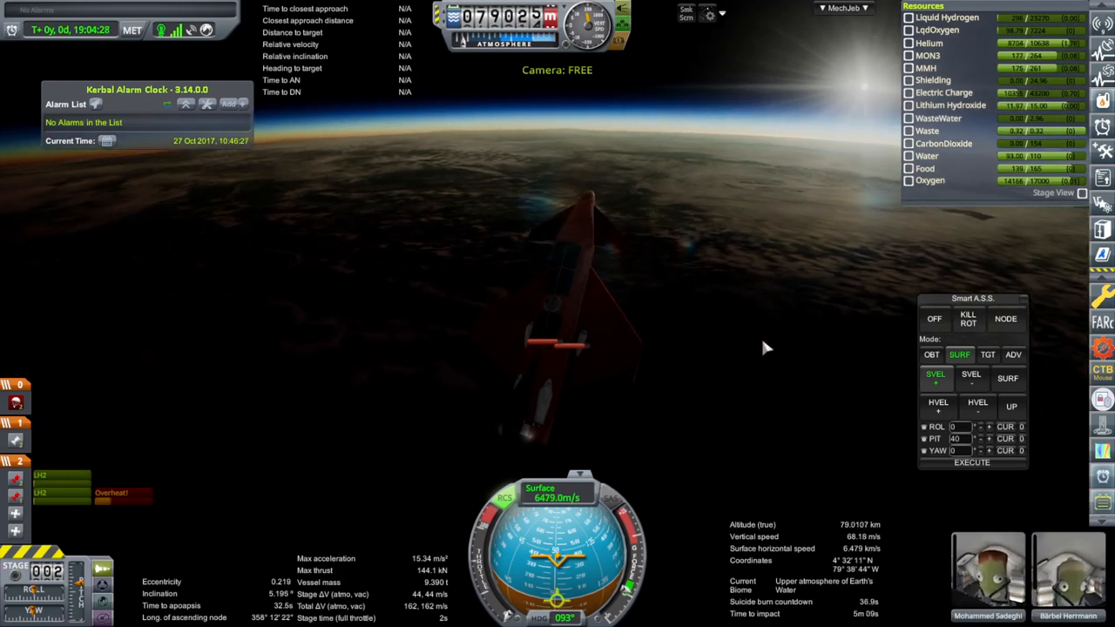
mouse_move(140, 442)
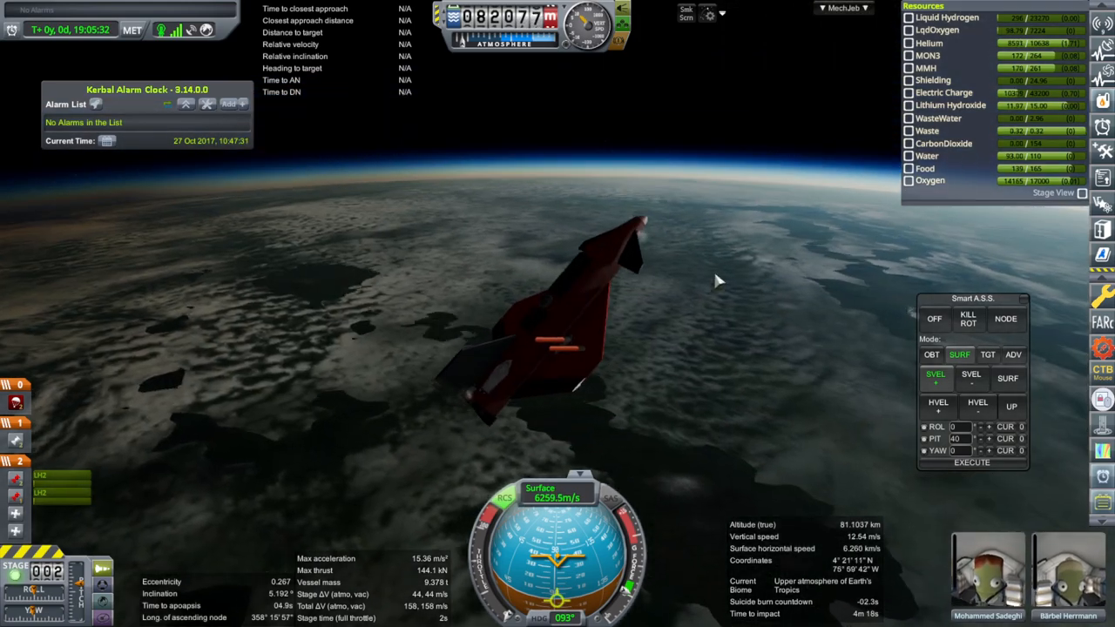
mouse_move(766, 196)
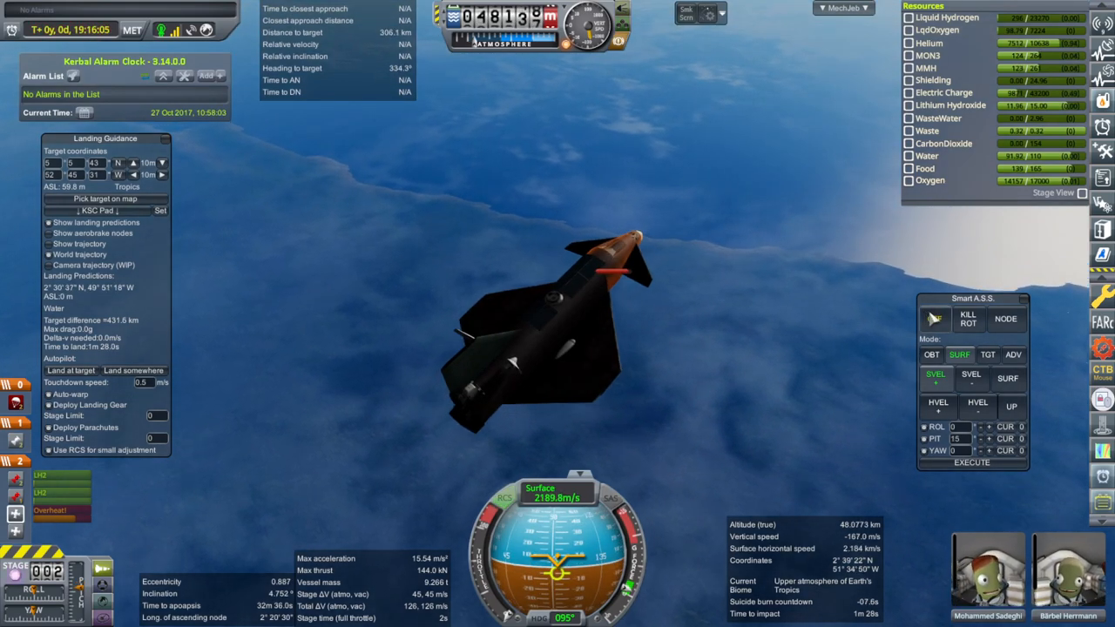
Bring the gliding spaceplane to rest on the grassland at zero surface speed.
left_click(934, 319)
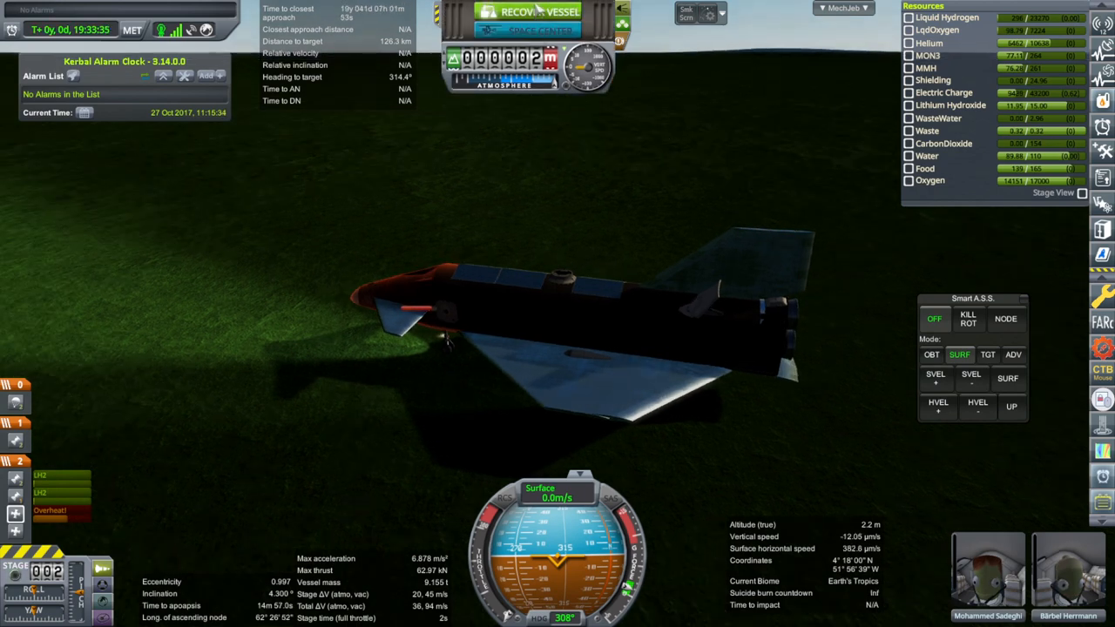
Recover Maya B - Deneb A4, dismiss the crew notice and advance past the Mission Summary scoring.
left_click(529, 14)
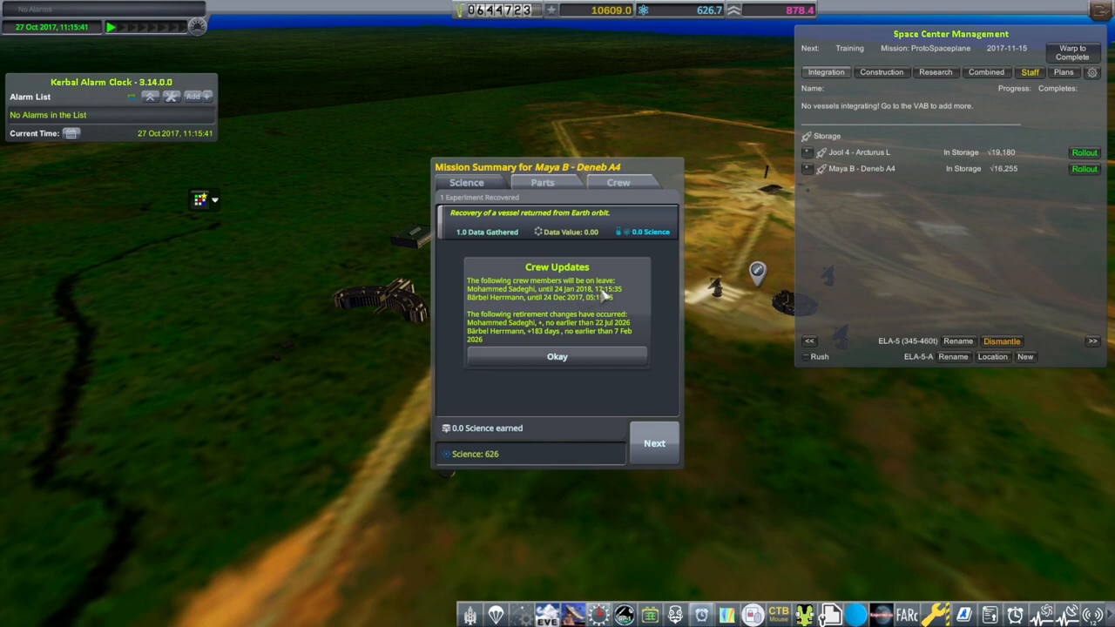
mouse_move(554, 331)
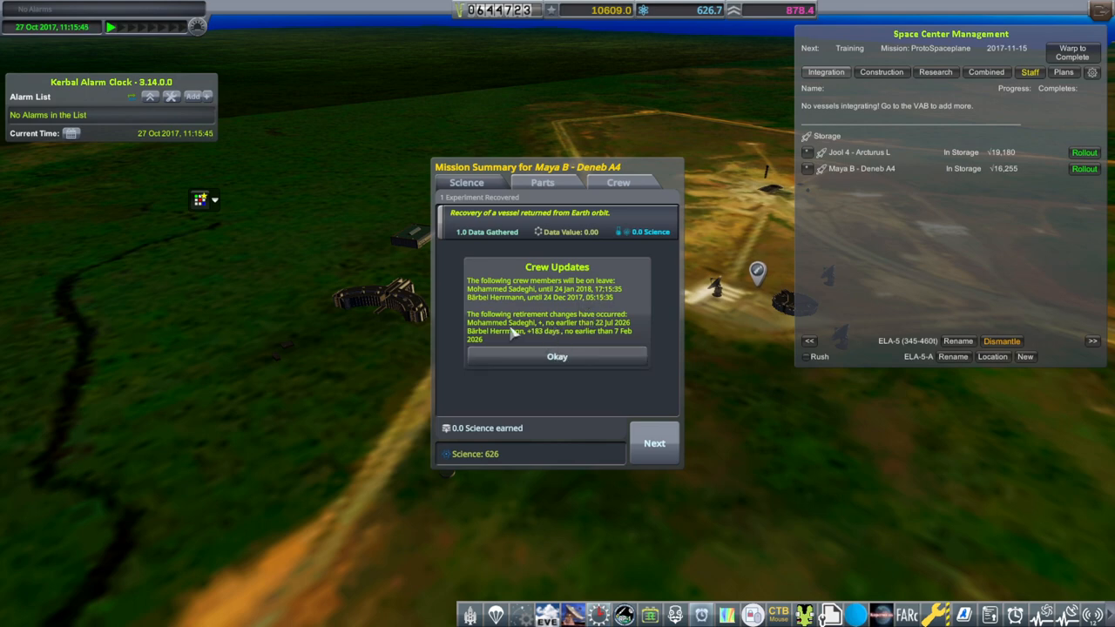
mouse_move(537, 340)
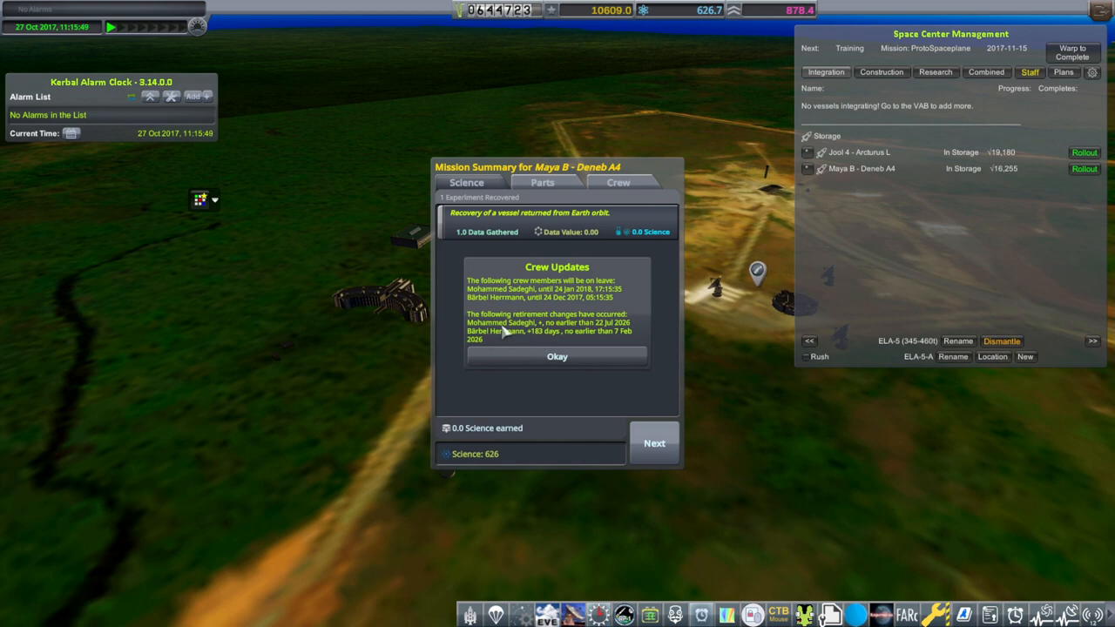
mouse_move(544, 331)
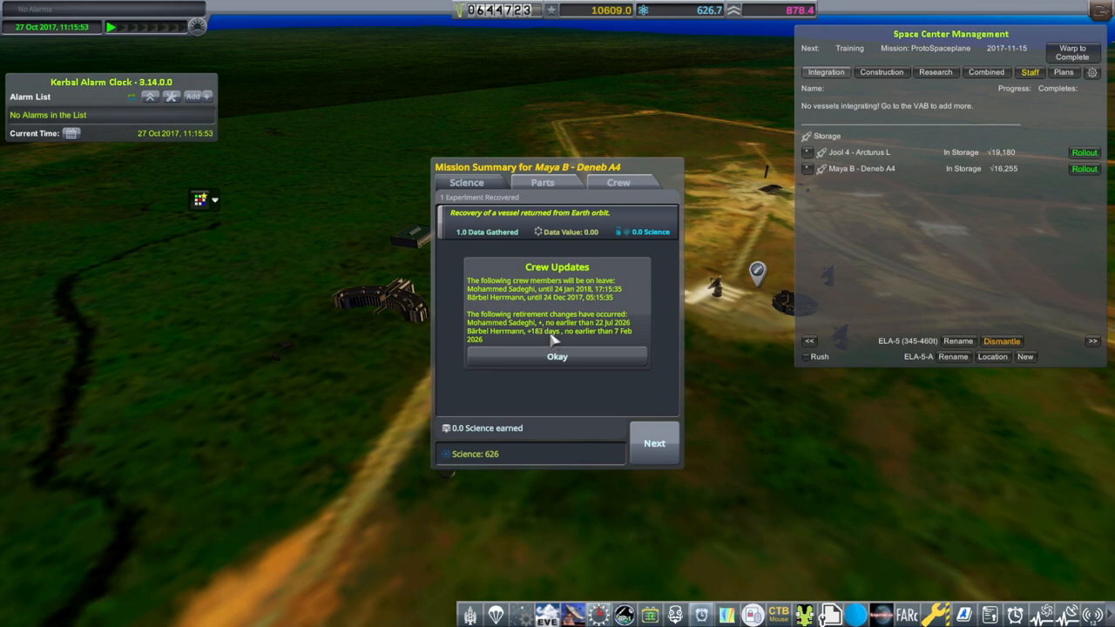
mouse_move(526, 362)
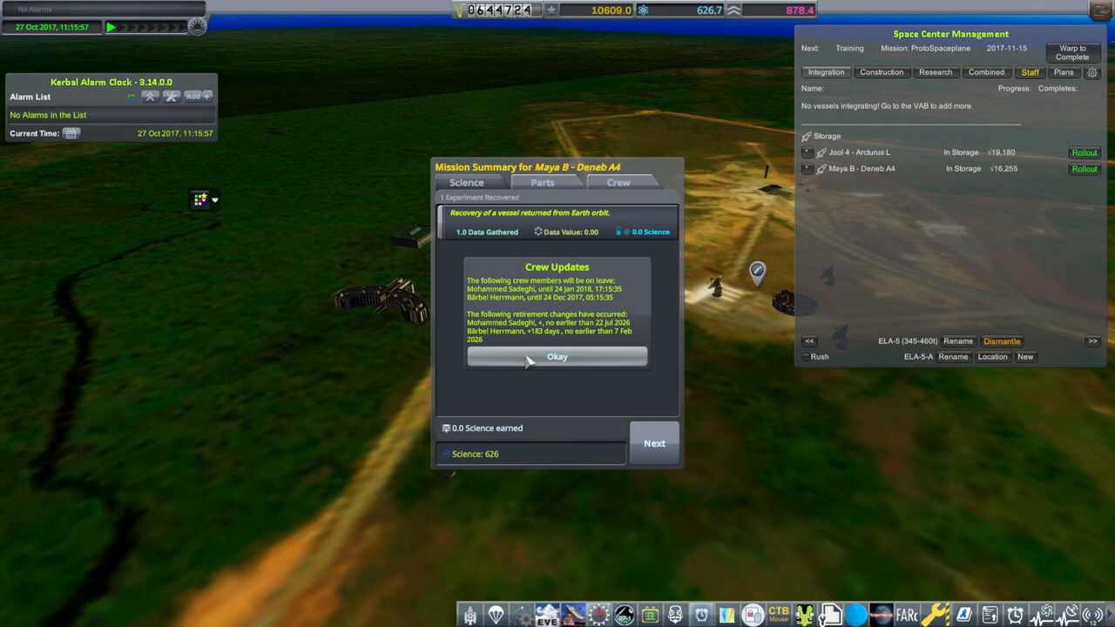
left_click(556, 355)
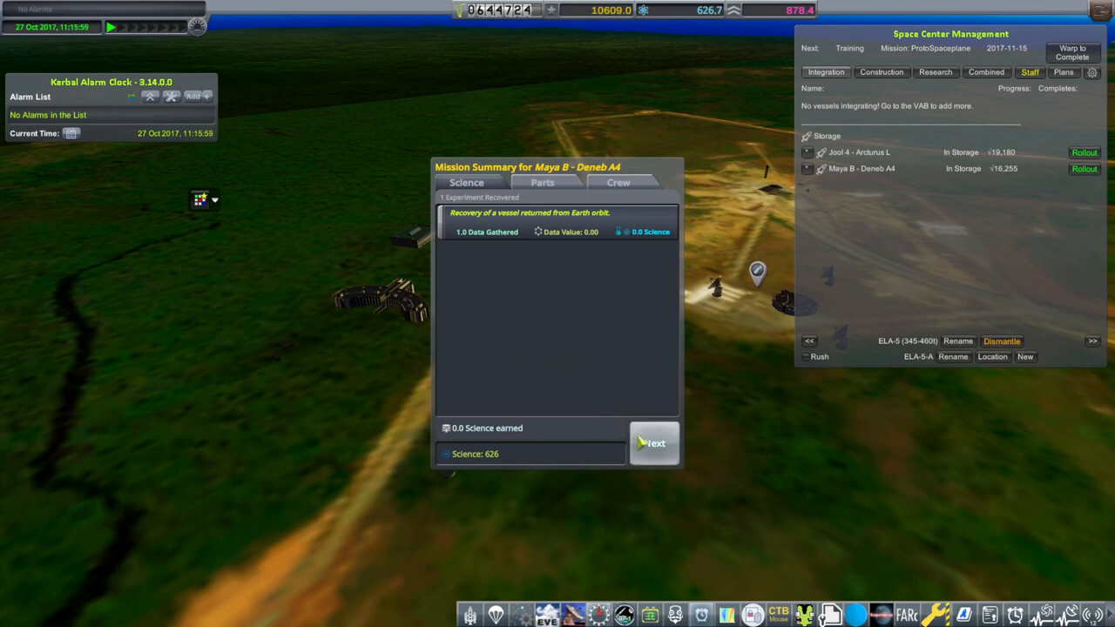
left_click(655, 444)
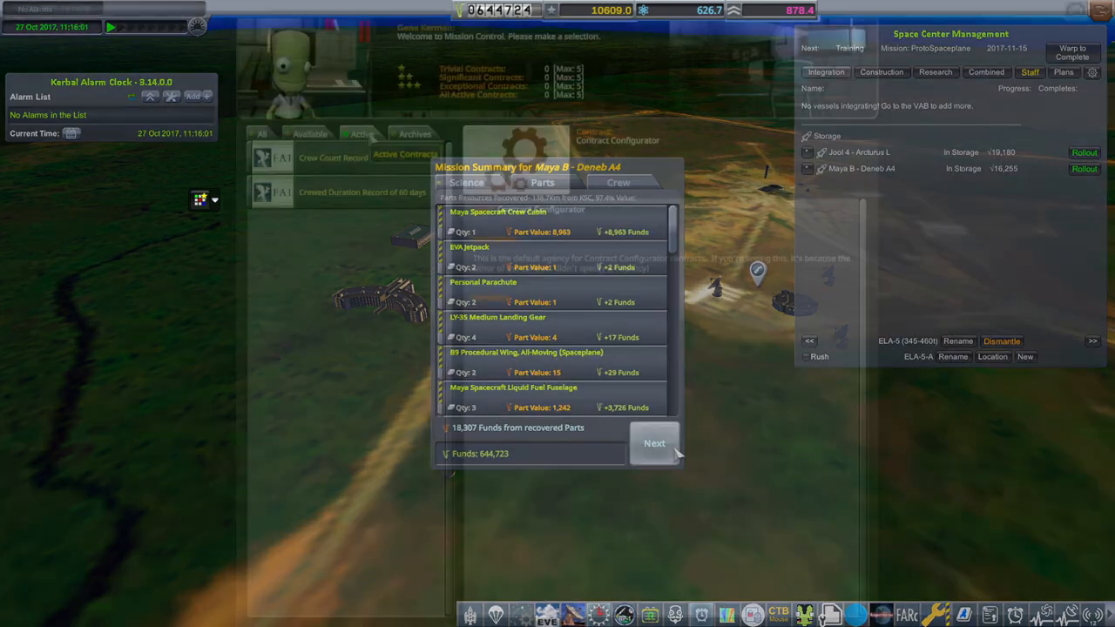
Review the contract Archives, return to All and expand the Spaceplane Development group.
left_click(655, 444)
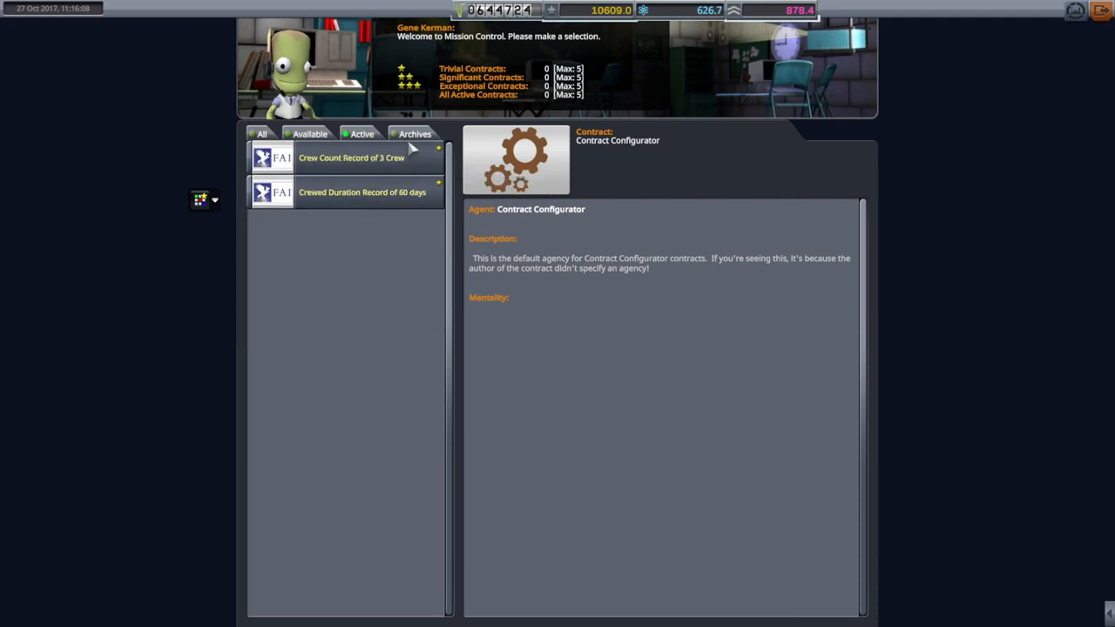
left_click(415, 132)
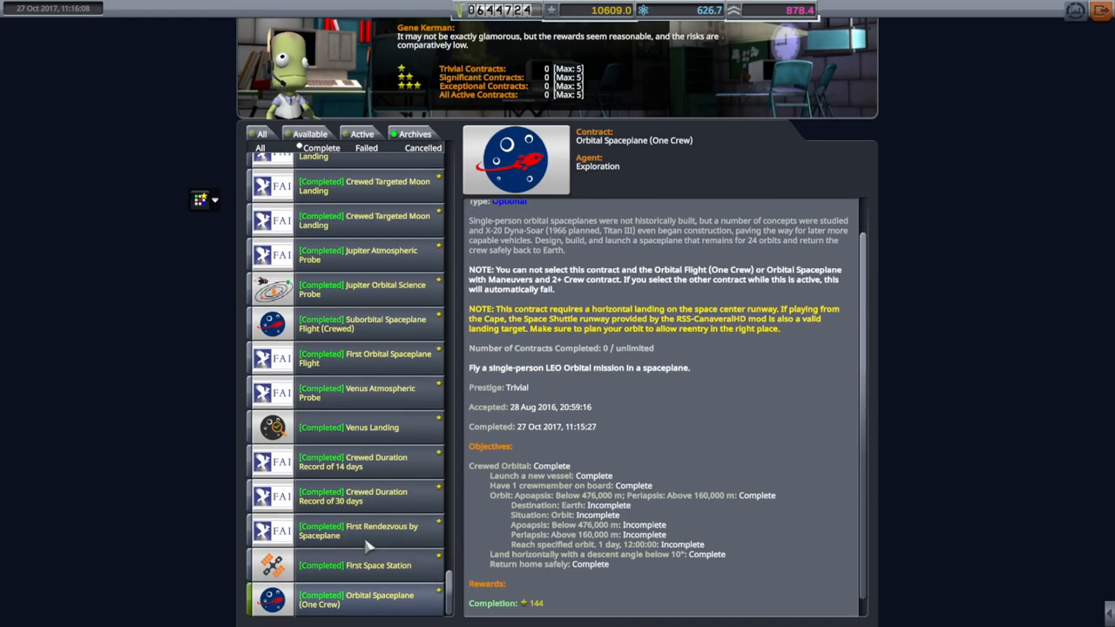
left_click(352, 532)
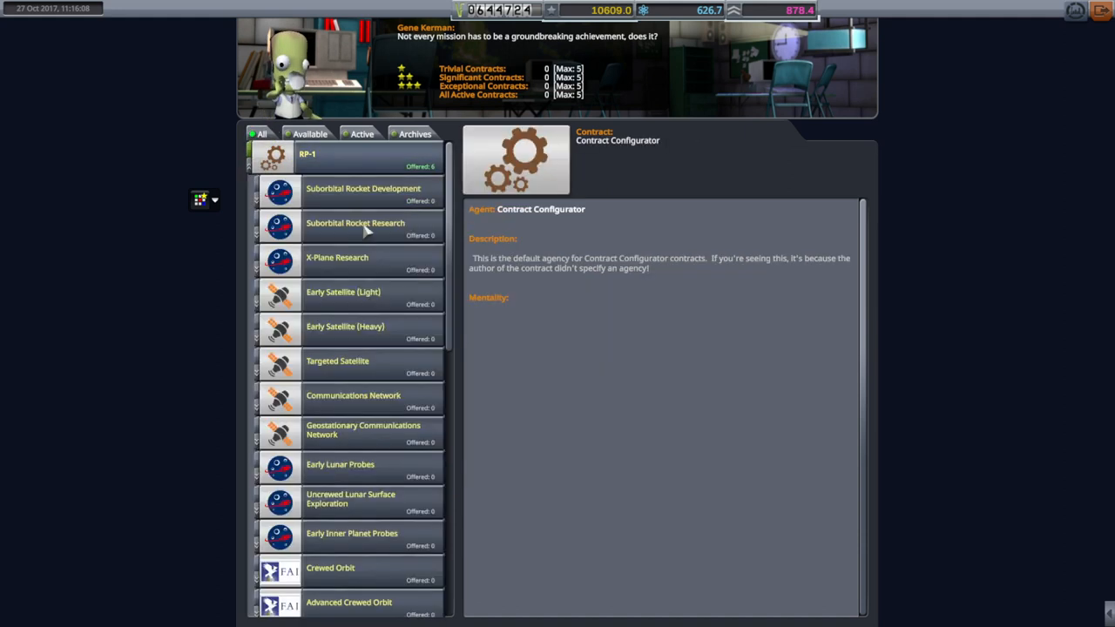
scroll("down", 3)
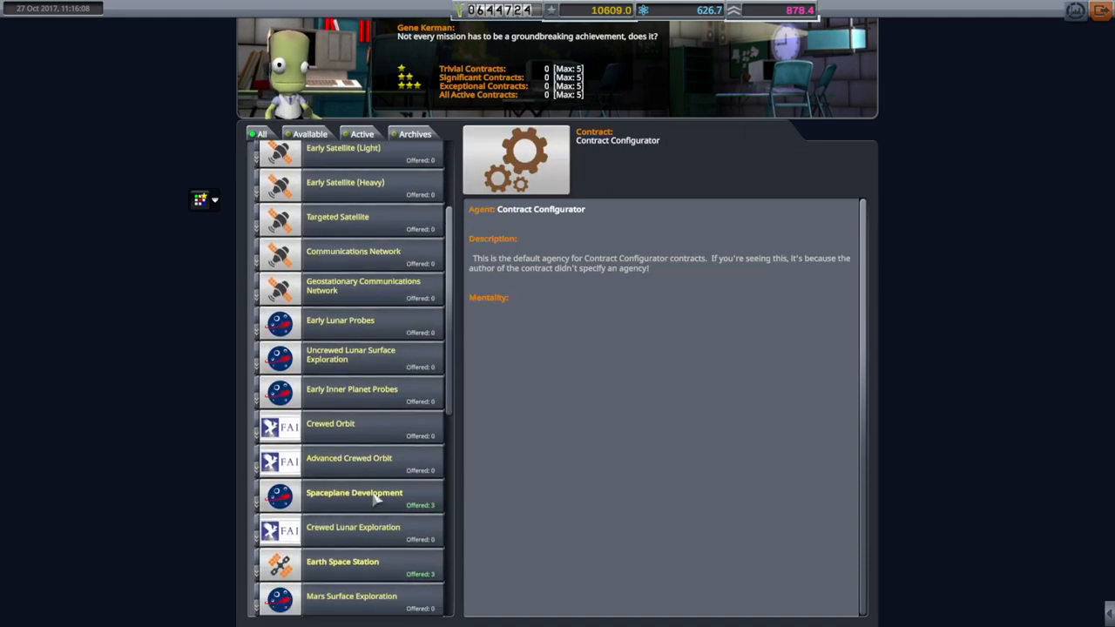
left_click(354, 493)
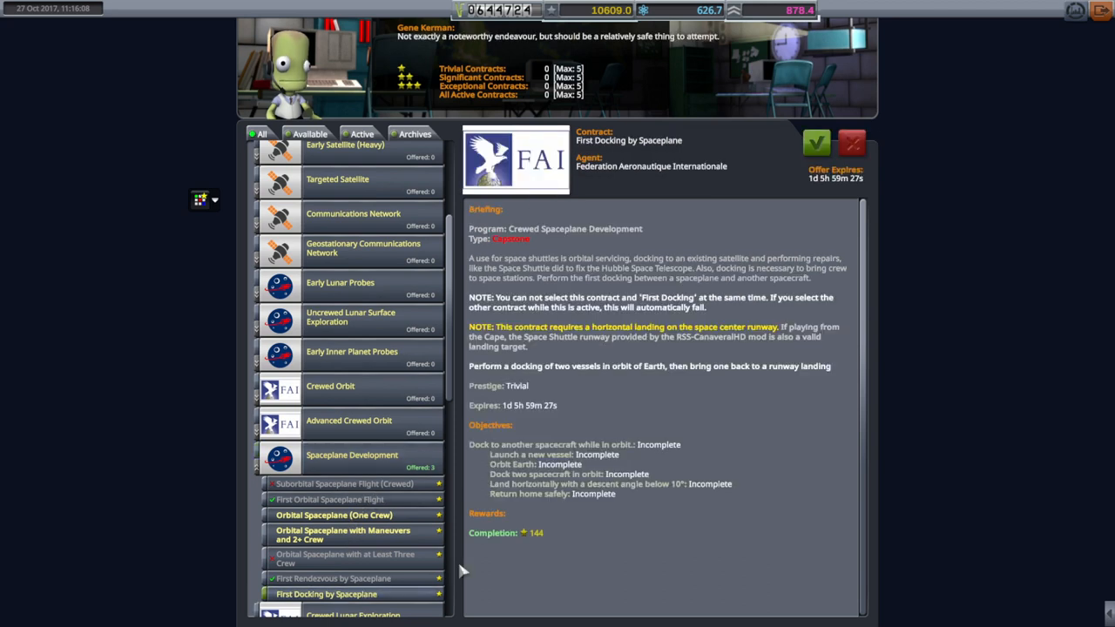
mouse_move(613, 460)
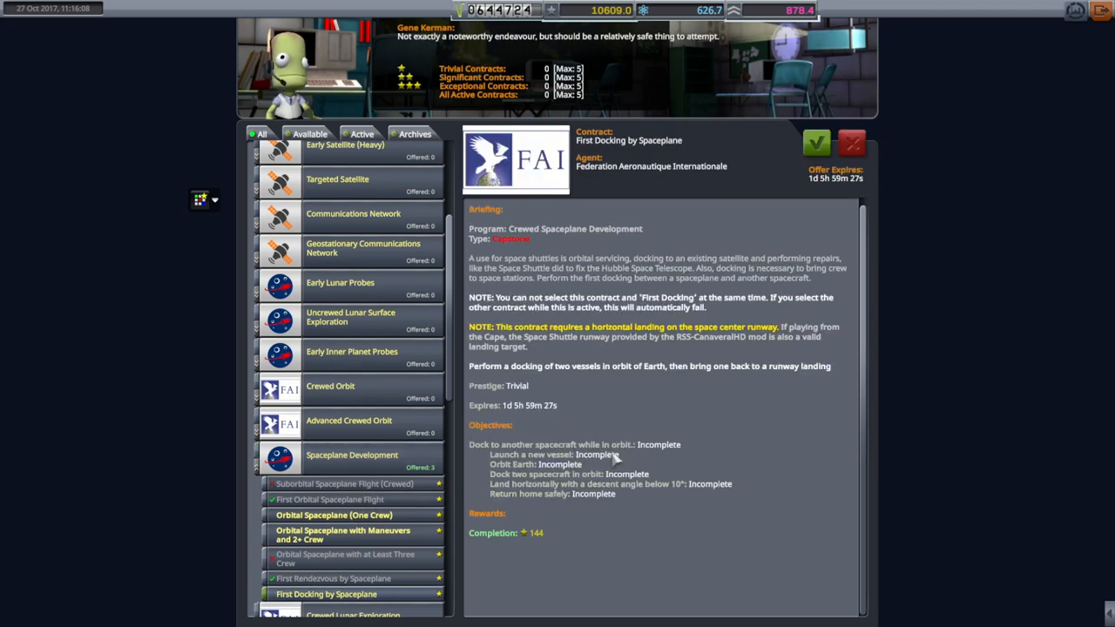
mouse_move(819, 143)
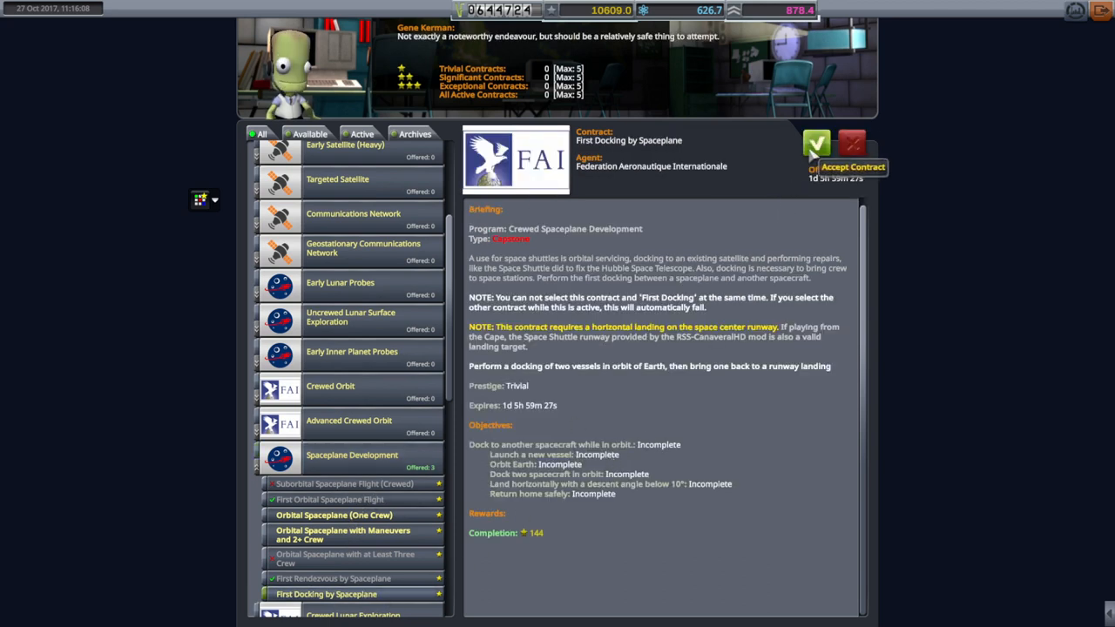
Accept First Docking by Spaceplane and review the Orbital Spaceplane (One Crew) offer.
left_click(815, 144)
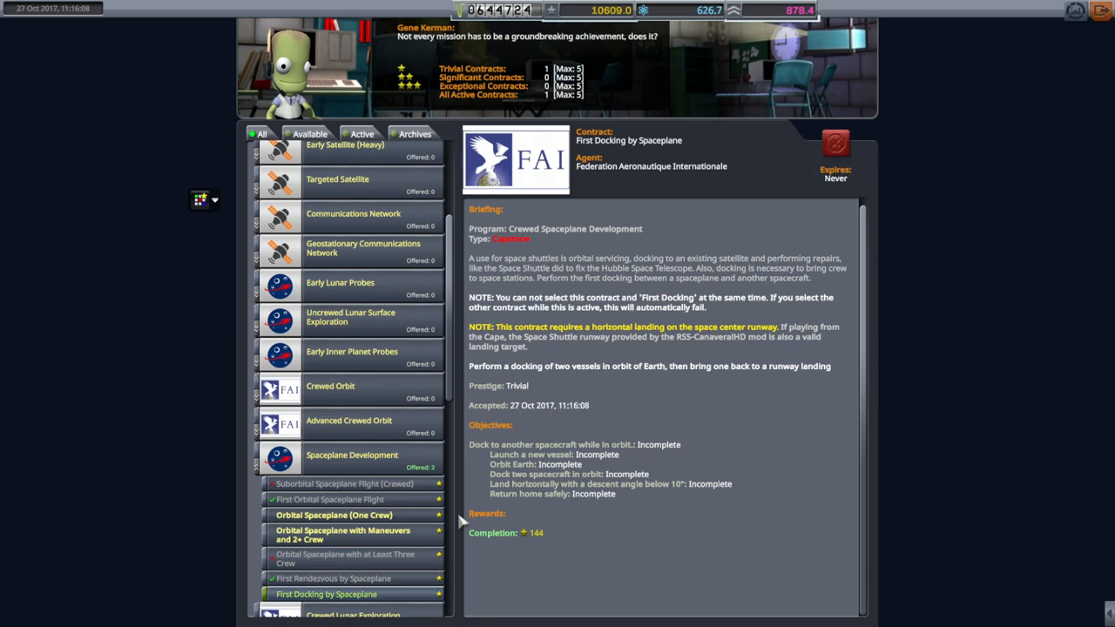
left_click(334, 516)
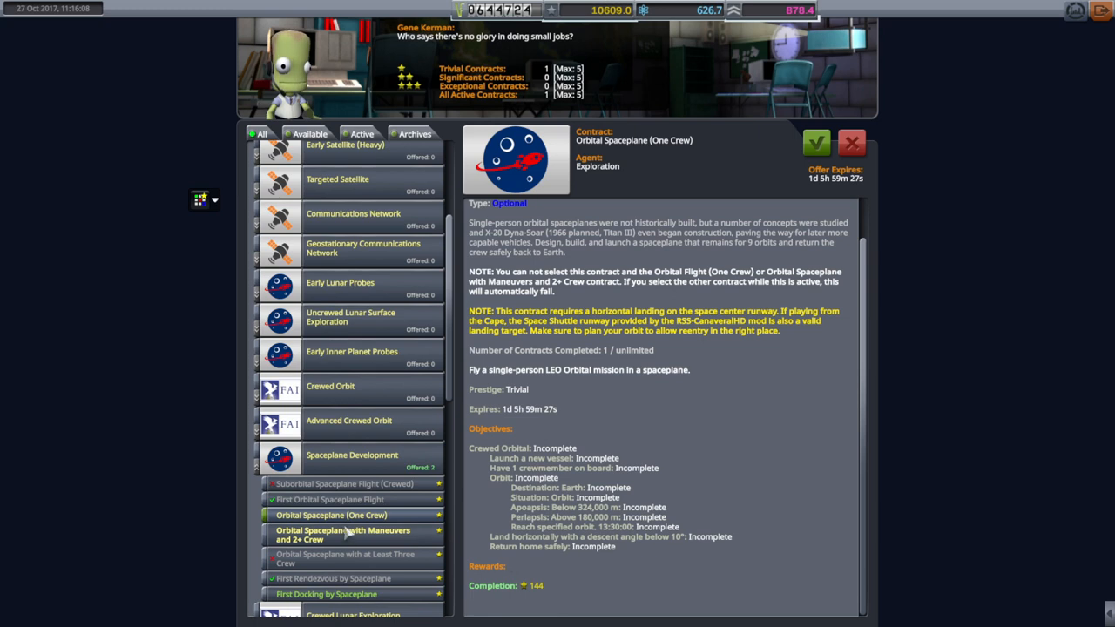
mouse_move(649, 564)
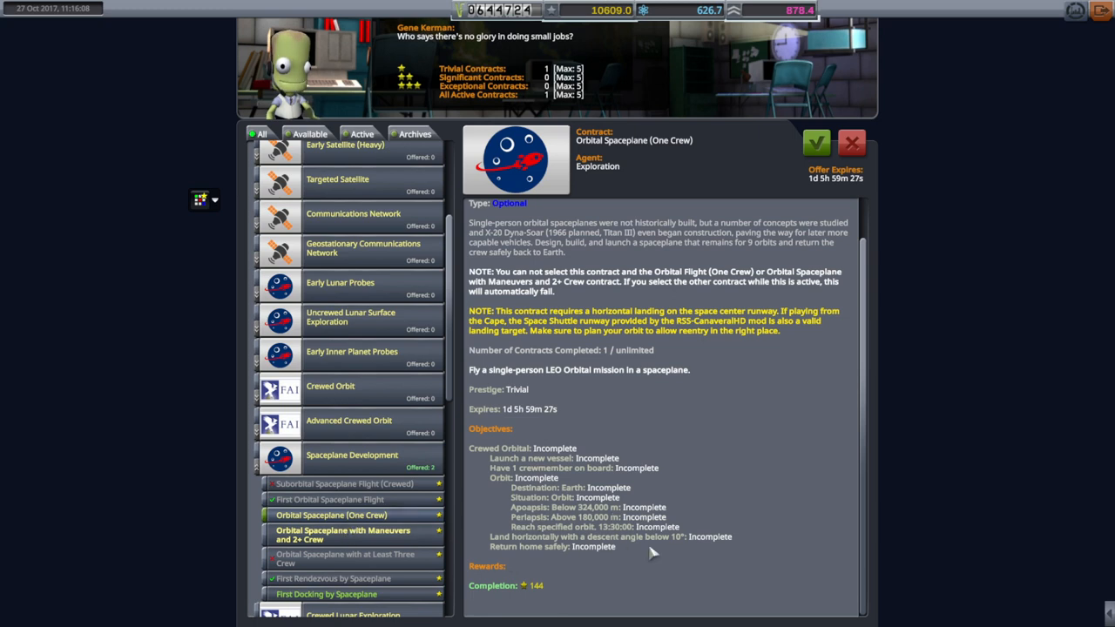
mouse_move(630, 518)
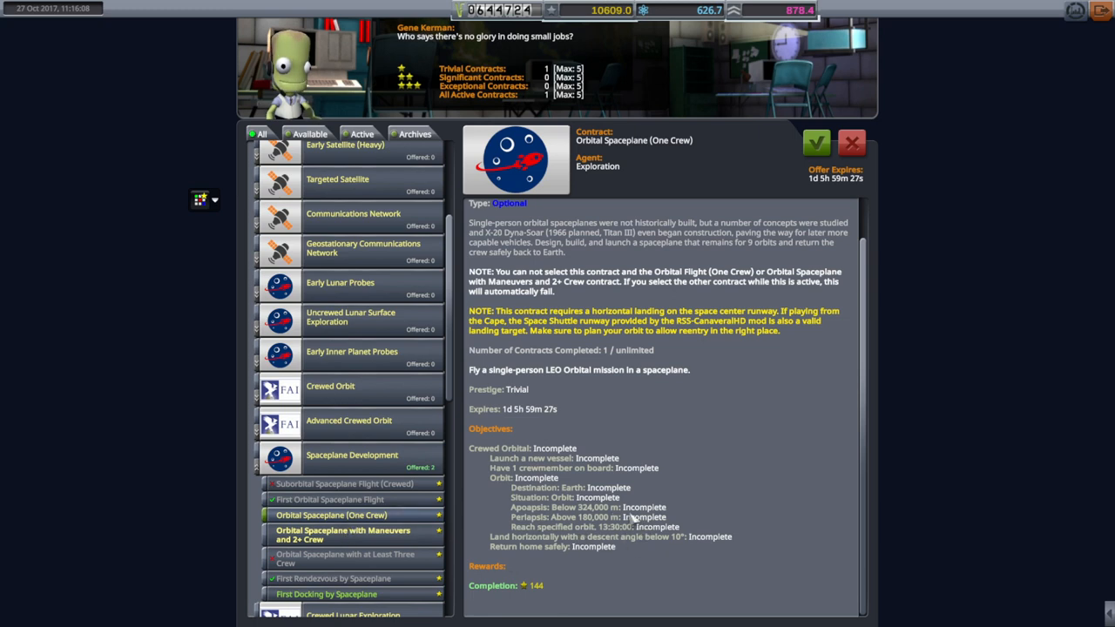
mouse_move(585, 498)
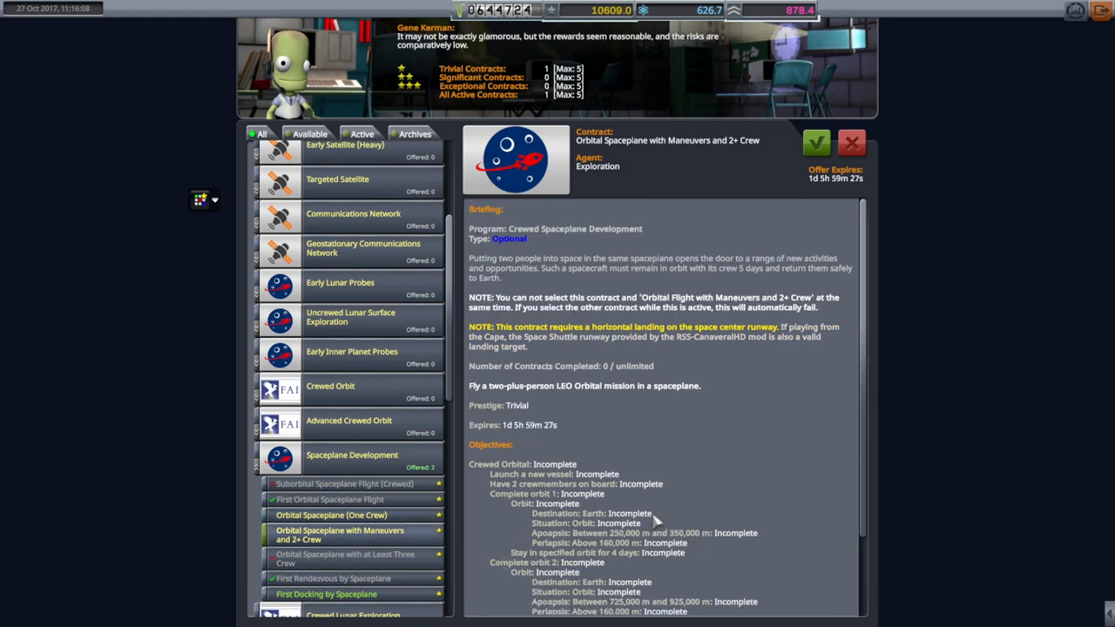
scroll("down", 3)
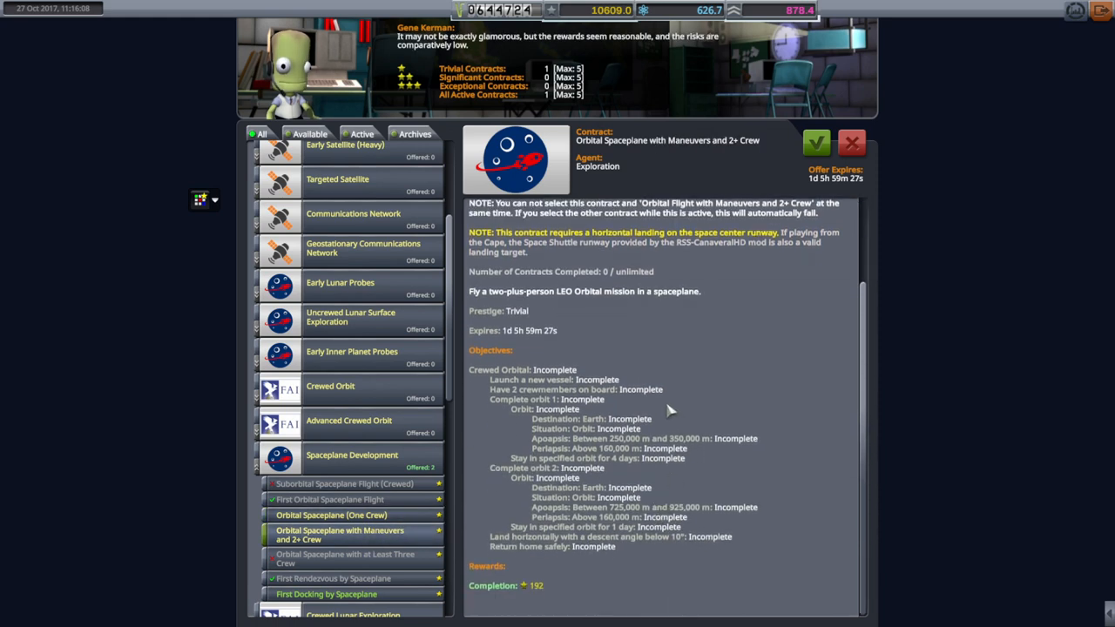
mouse_move(654, 540)
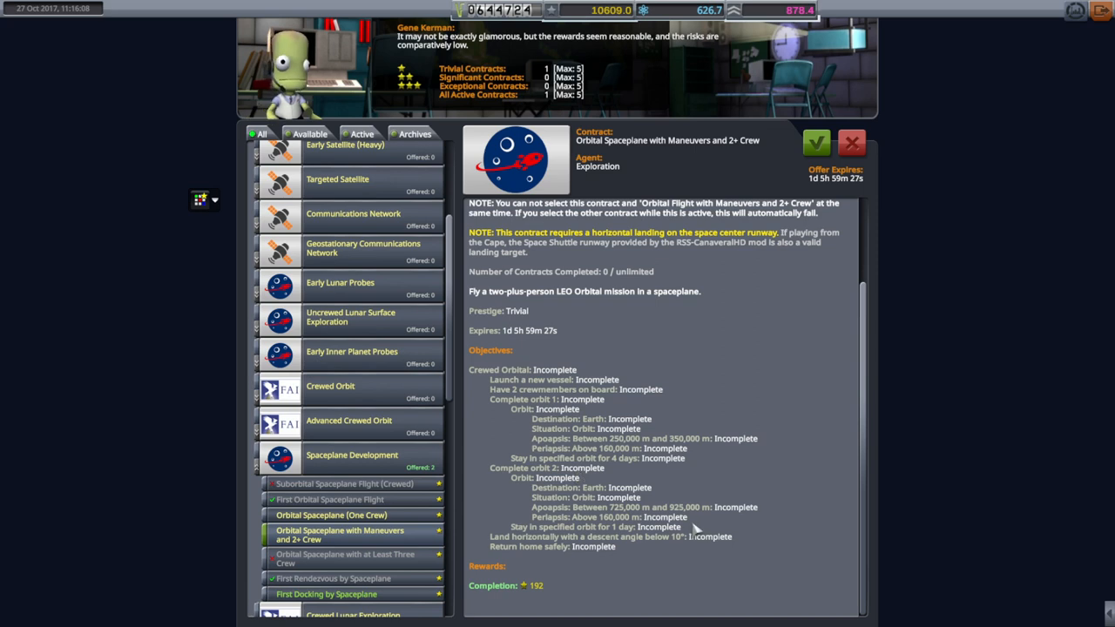
mouse_move(327, 530)
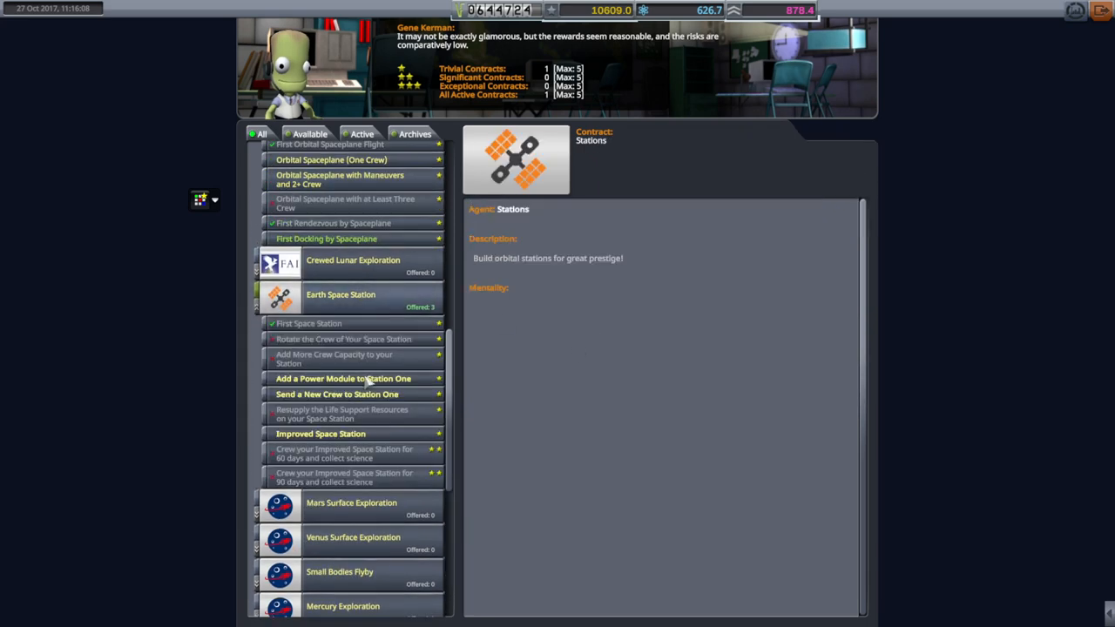
Browse the Station One power module and crew contracts, then bring up the Improved Space Station offer.
left_click(341, 378)
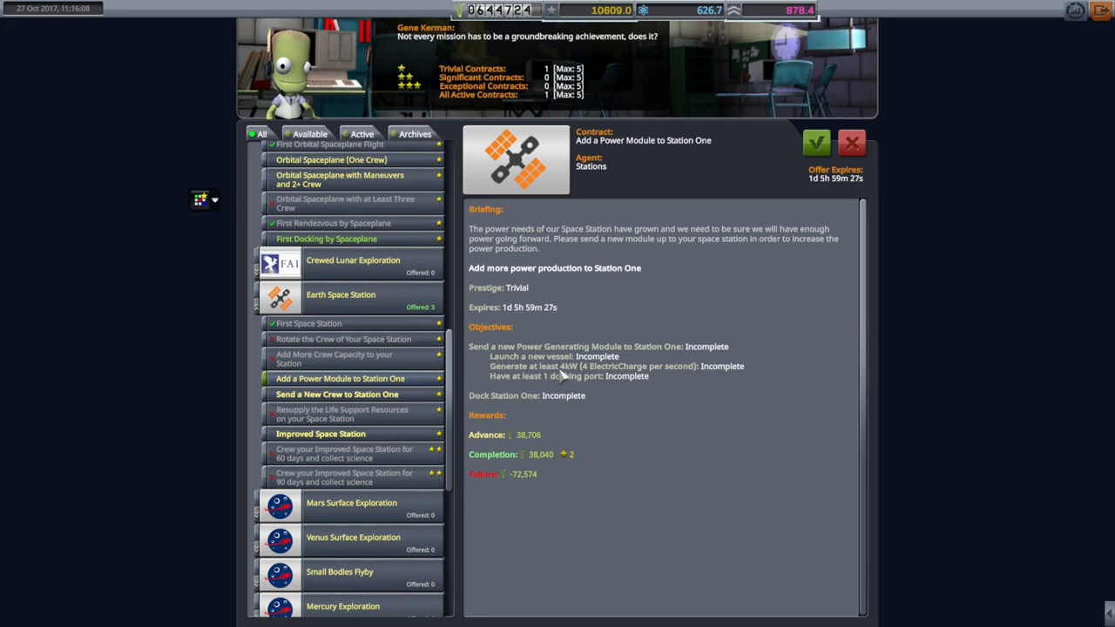
left_click(342, 394)
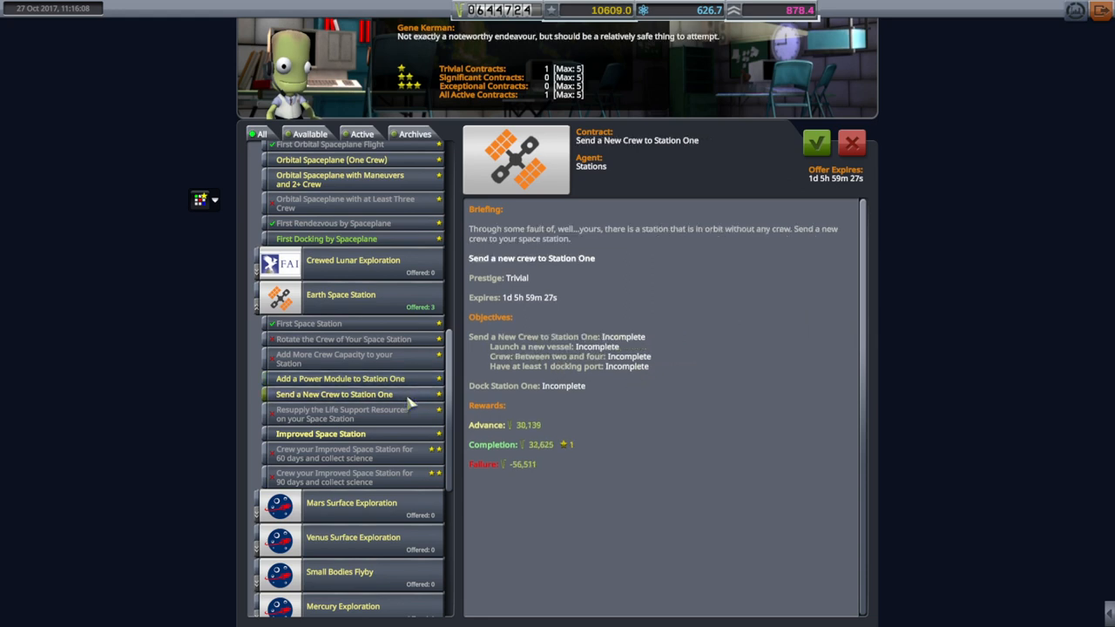
mouse_move(516, 439)
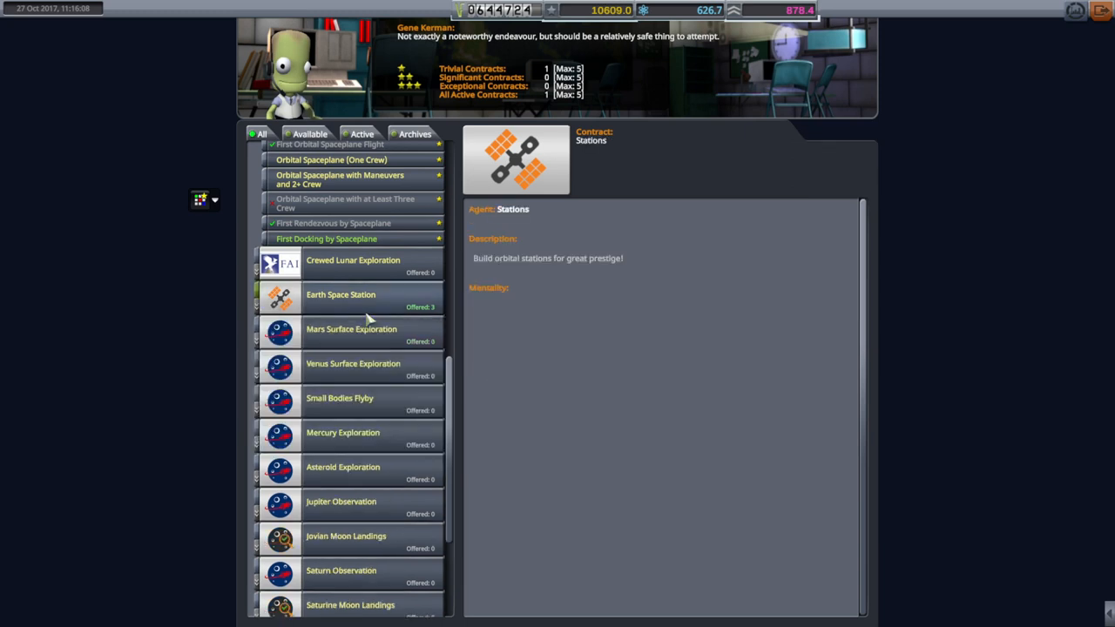
scroll("down", 3)
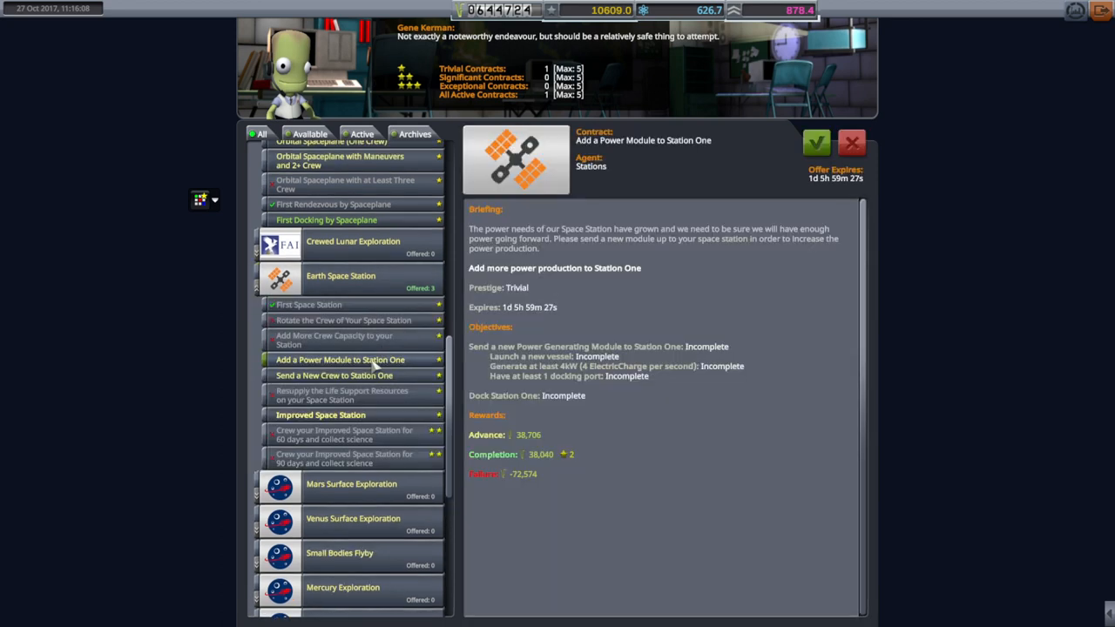
mouse_move(547, 439)
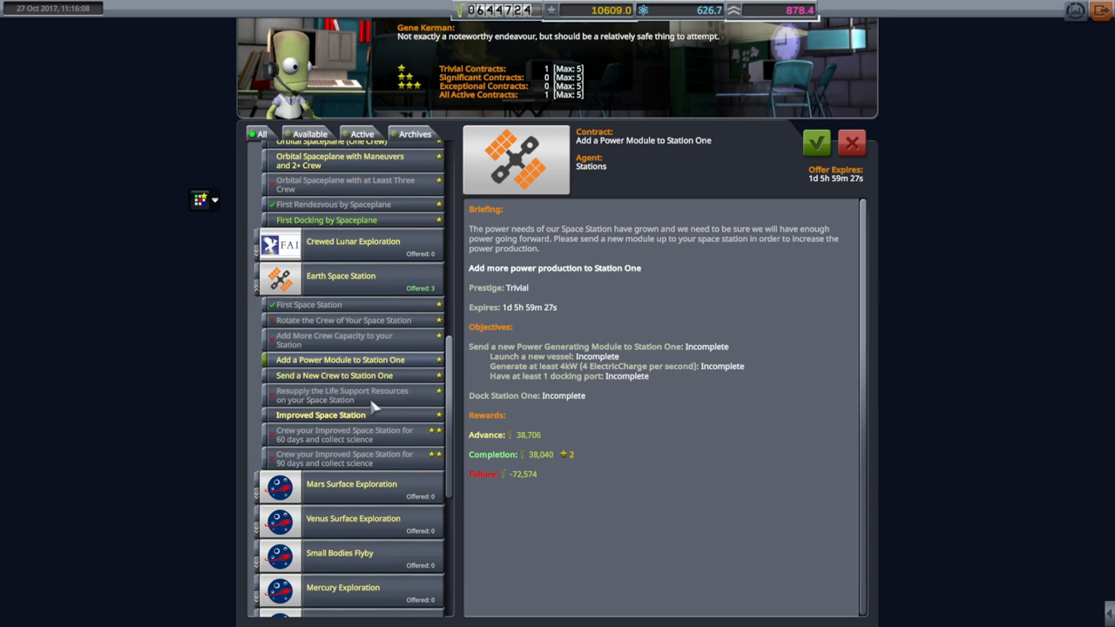
left_click(321, 414)
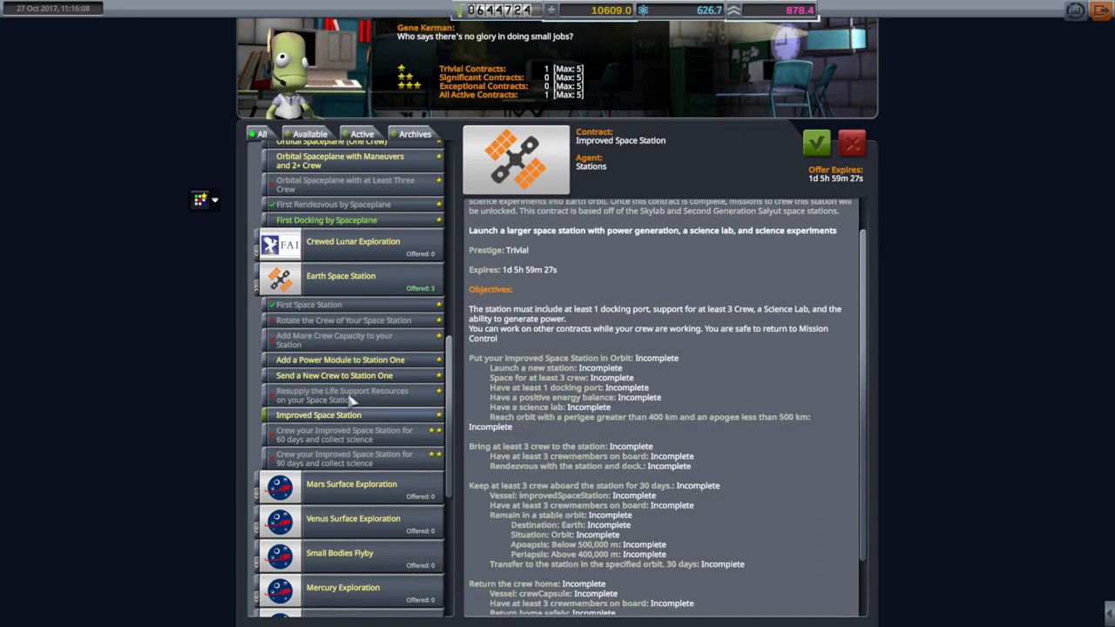
left_click(338, 358)
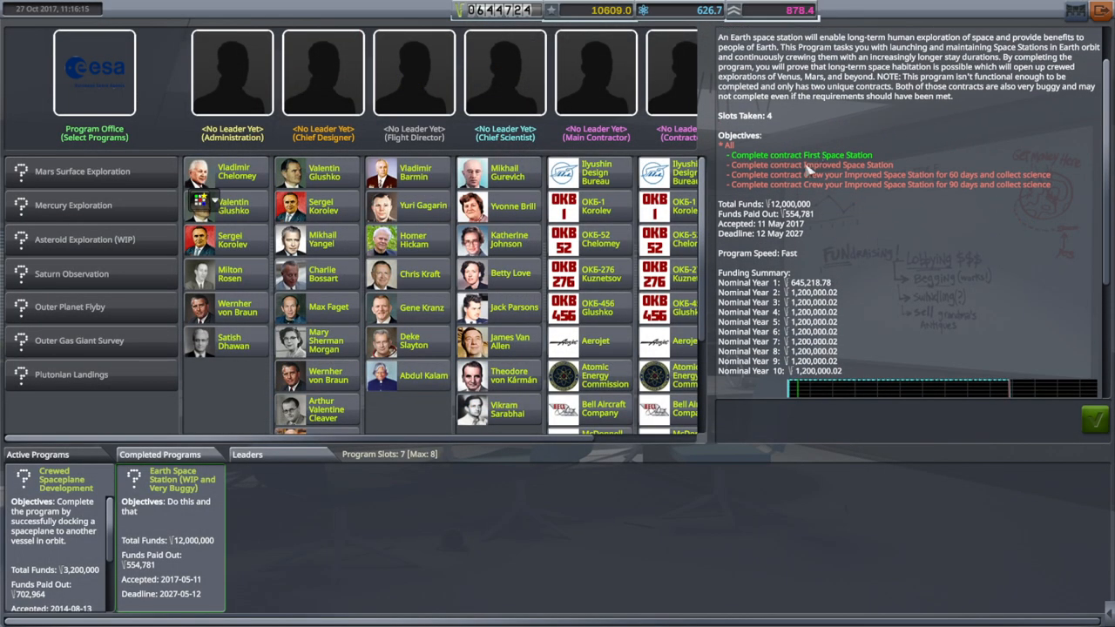
mouse_move(153, 502)
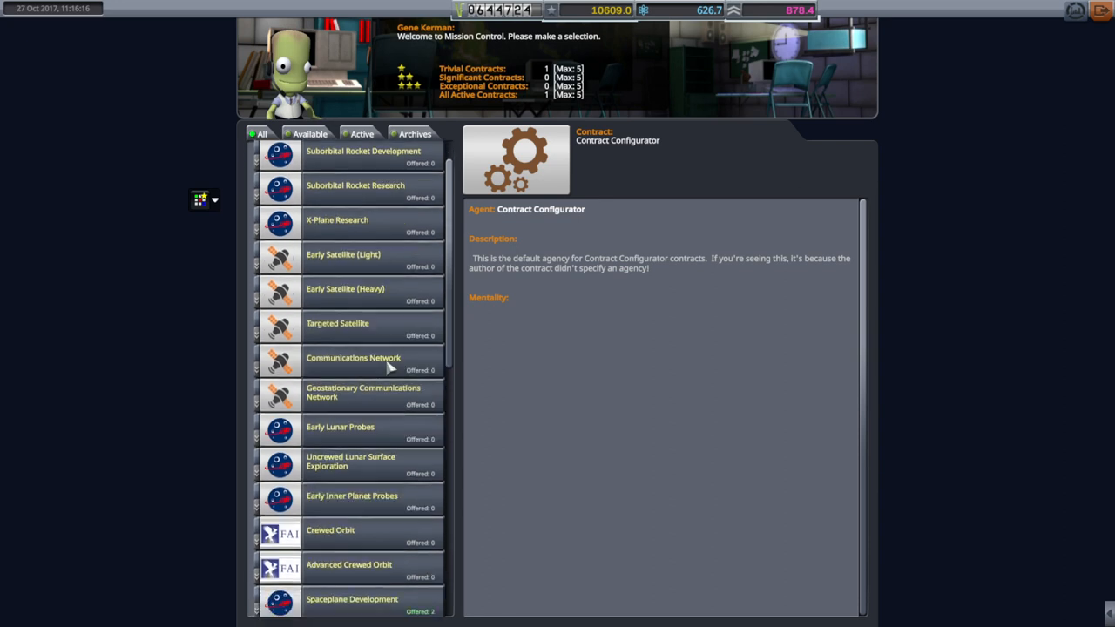
Read the Improved Space Station objectives under Earth Space Station and accept the contract.
scroll("down", 3)
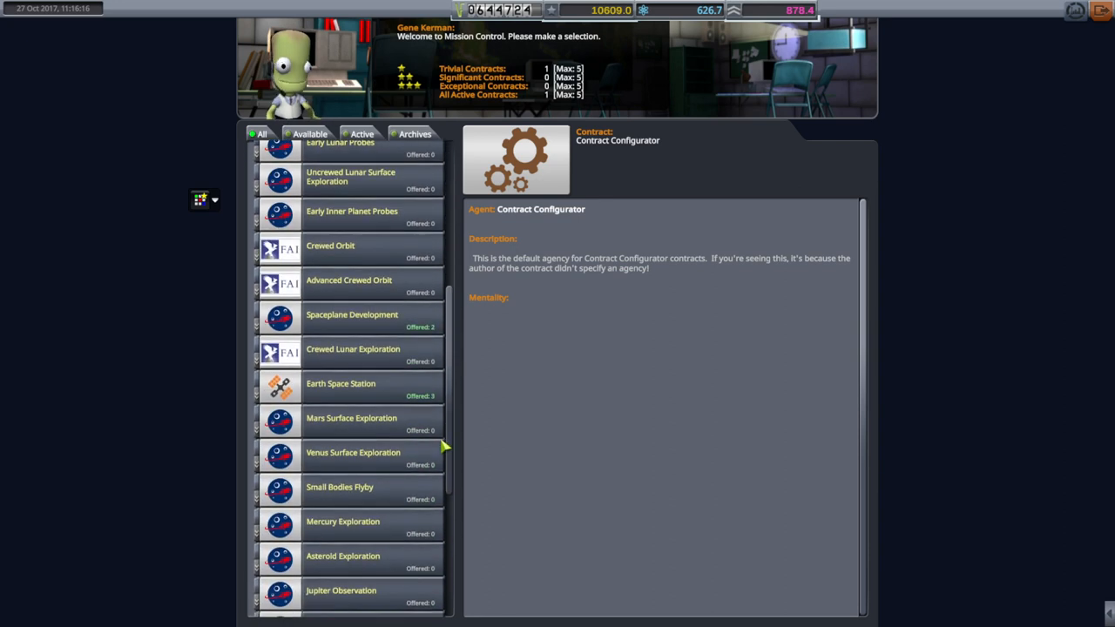
left_click(341, 383)
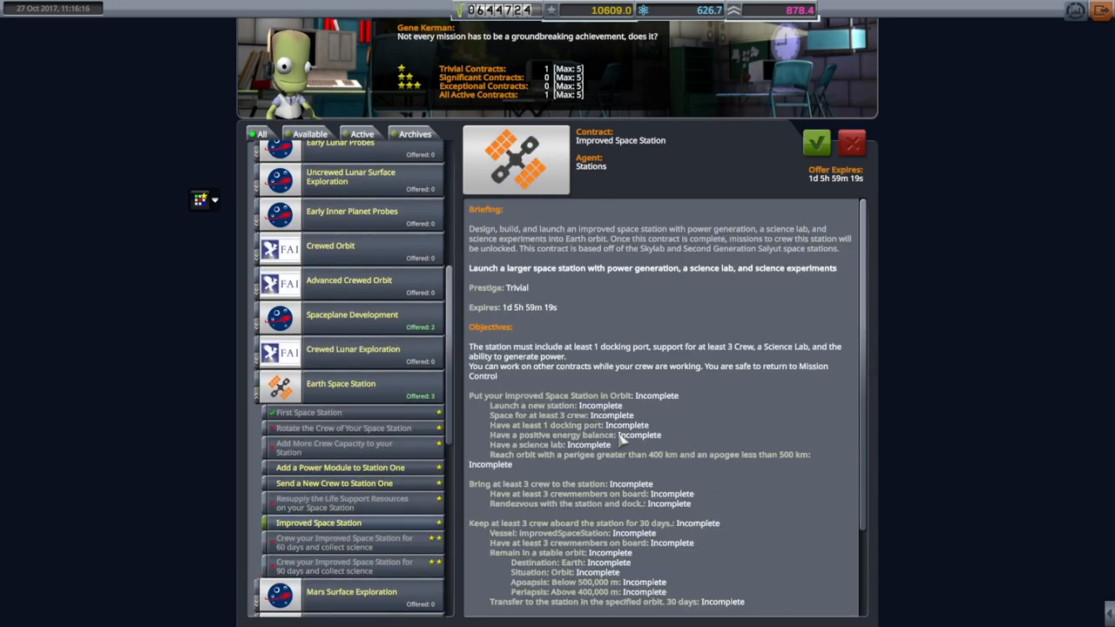
scroll("down", 3)
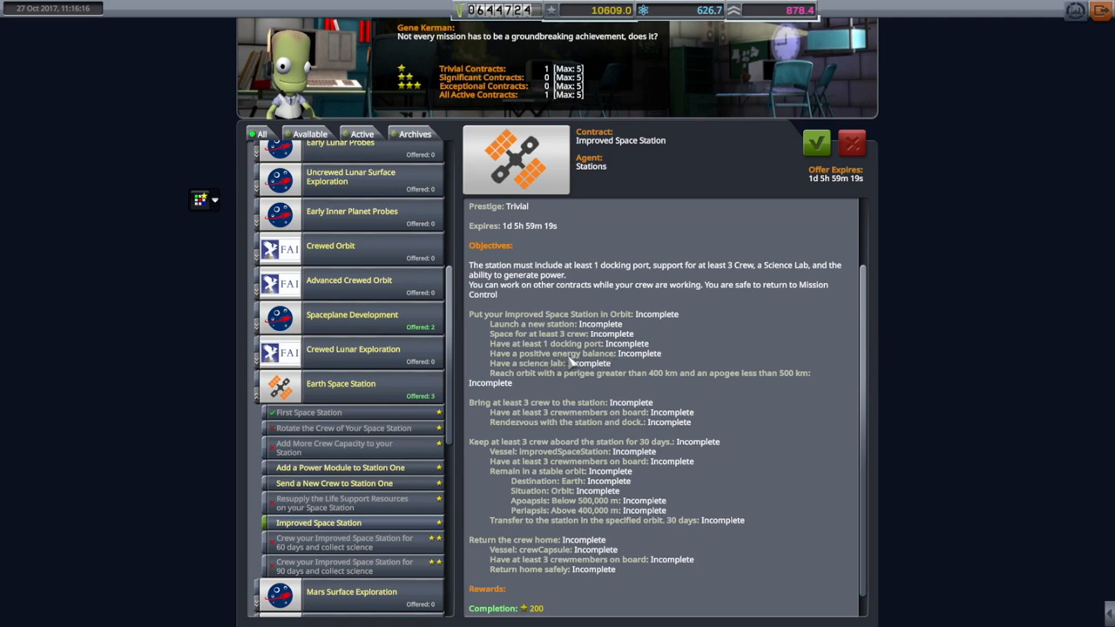
mouse_move(540, 376)
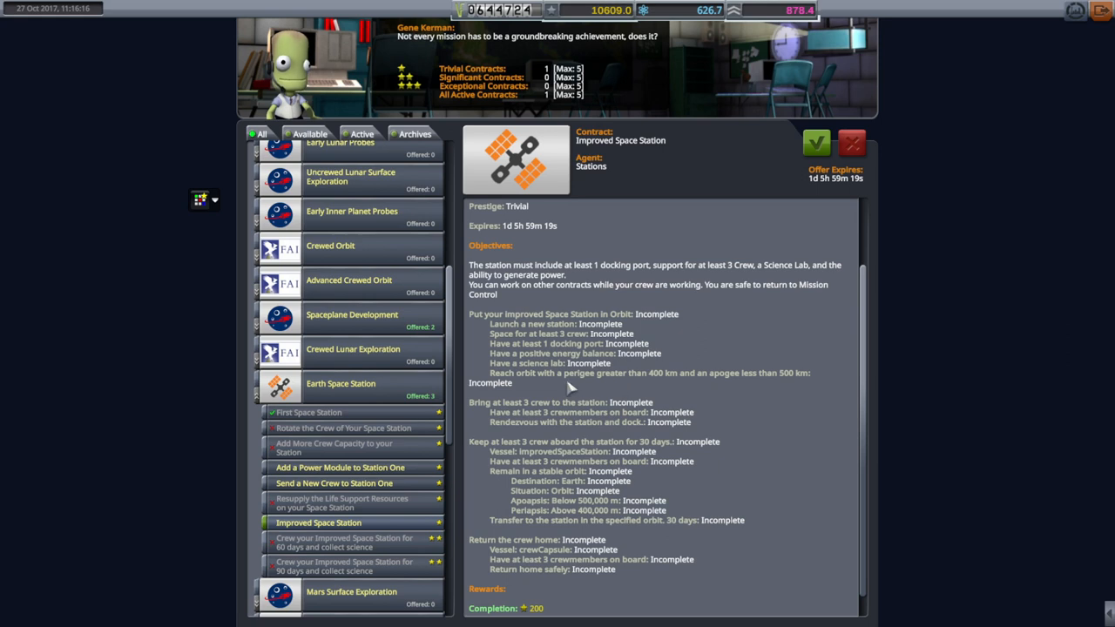
mouse_move(653, 392)
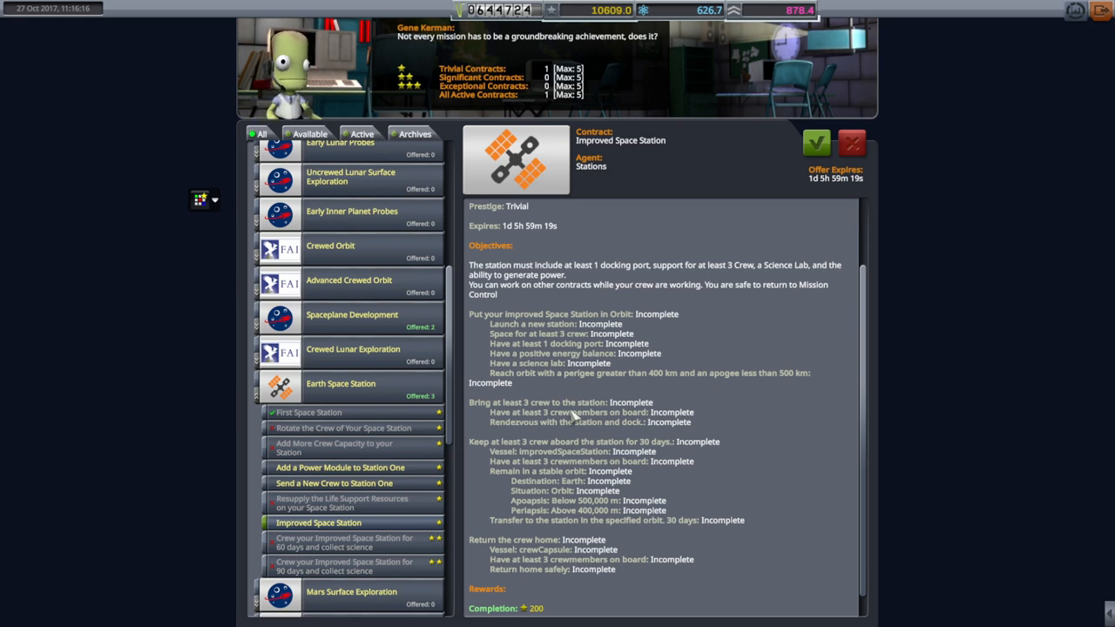
scroll("down", 3)
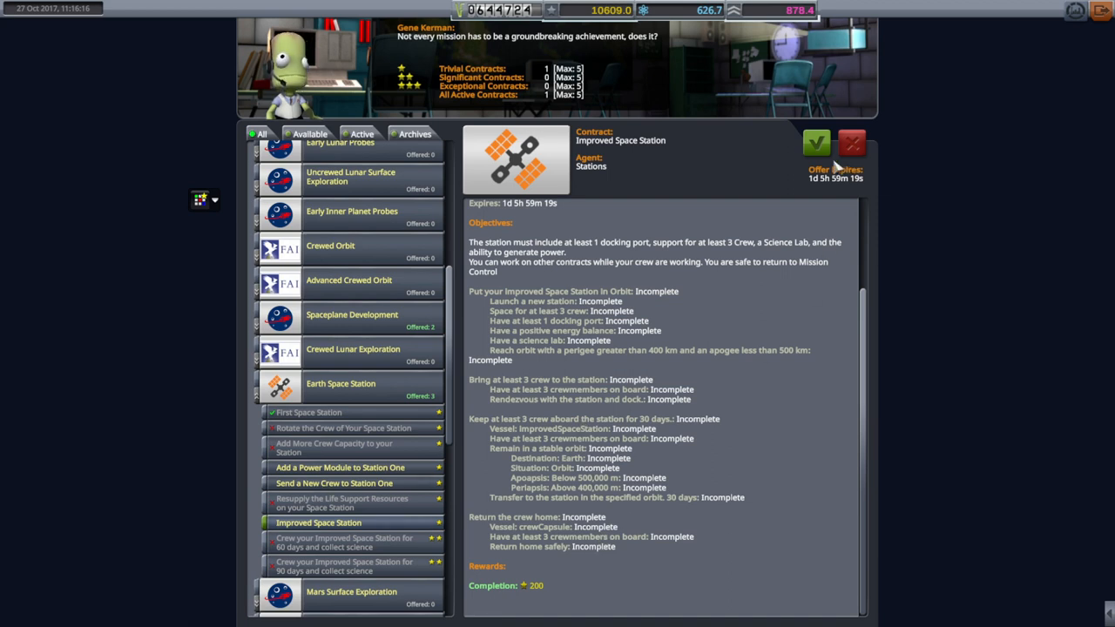
left_click(817, 143)
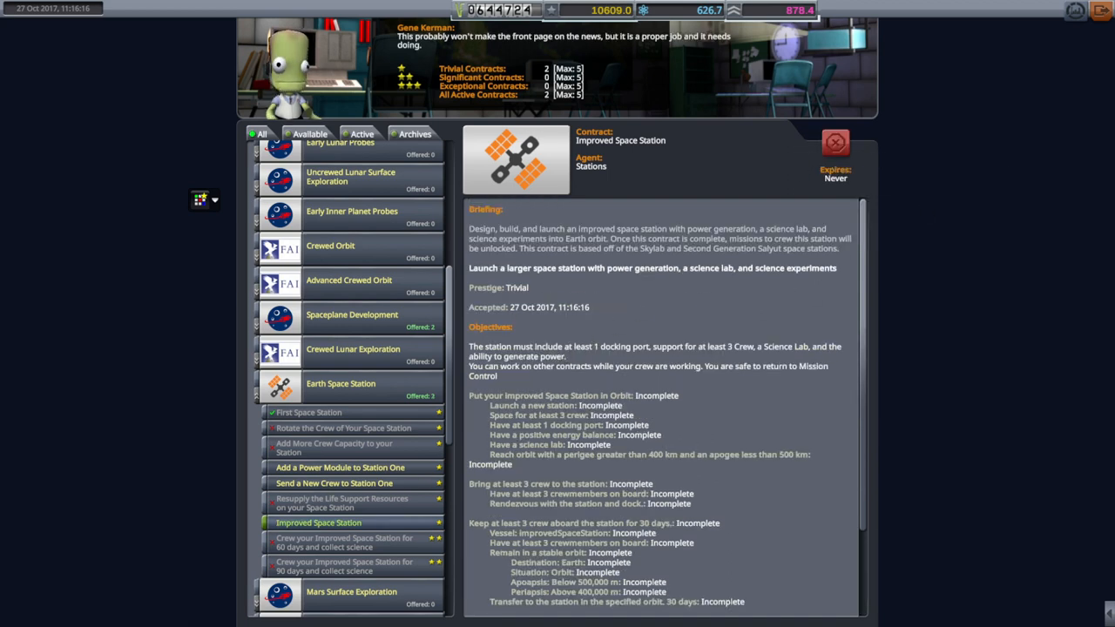
Exit Mission Control back to the Space Center with its stored-vessel overview.
left_click(835, 143)
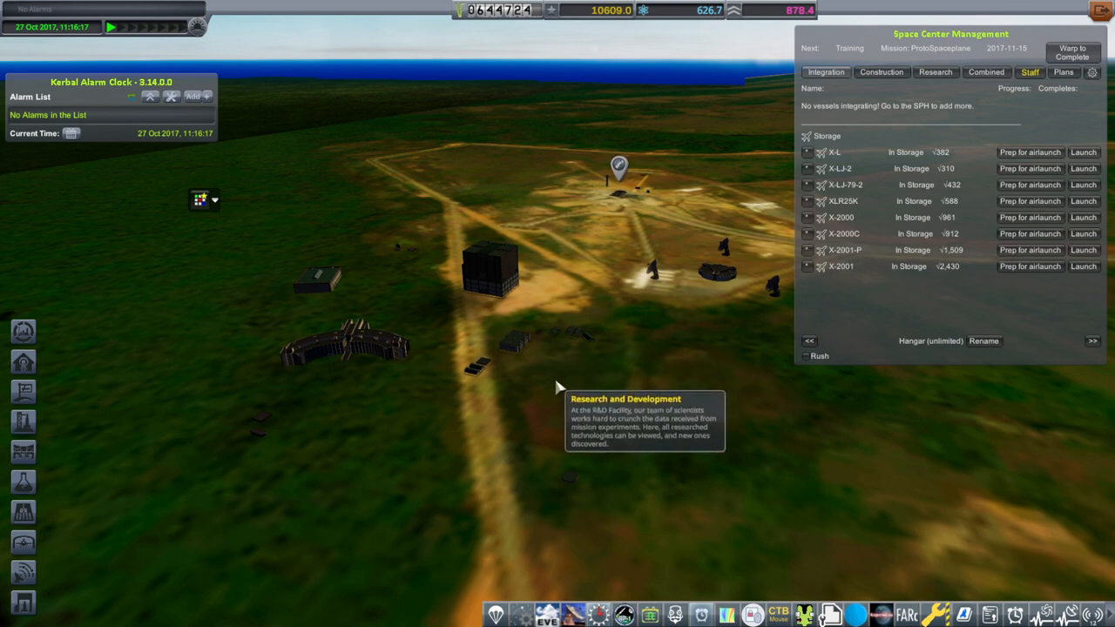
left_click(616, 164)
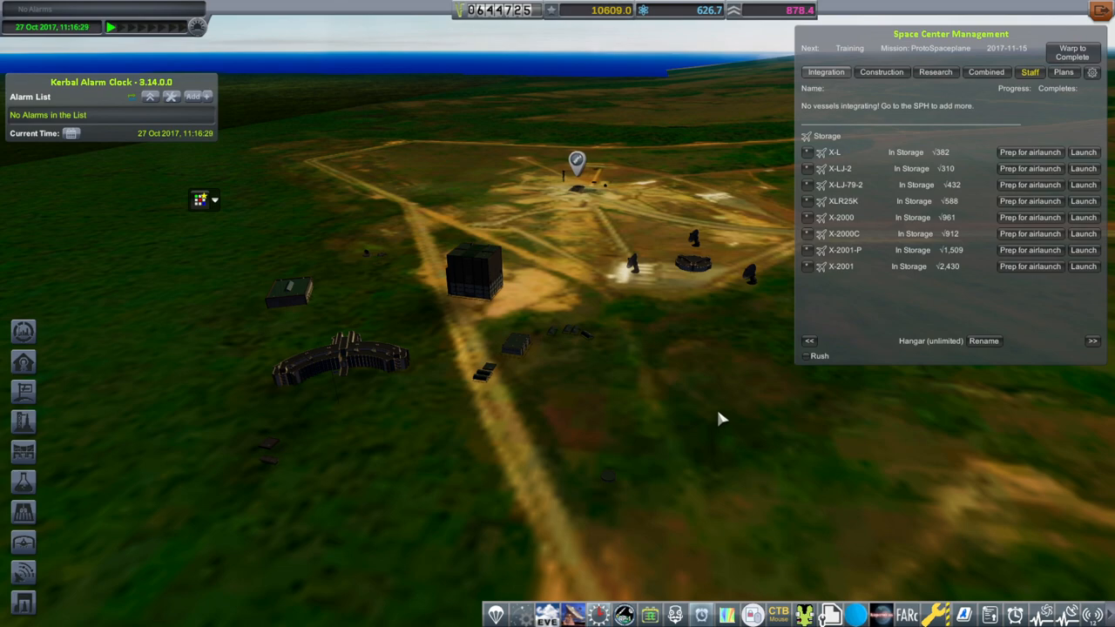
mouse_move(852, 484)
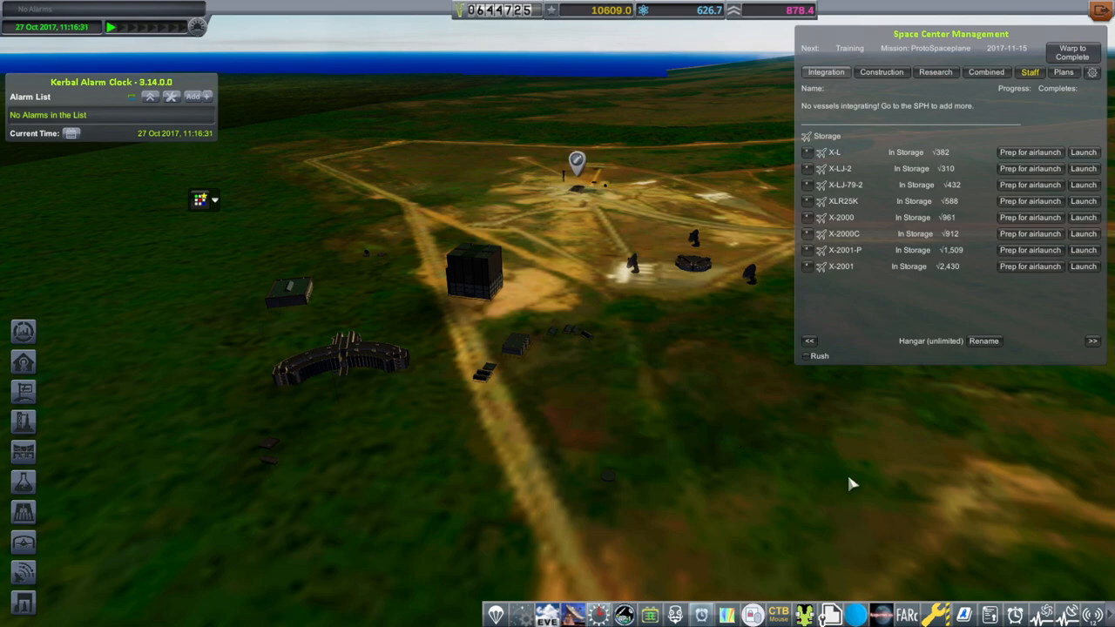